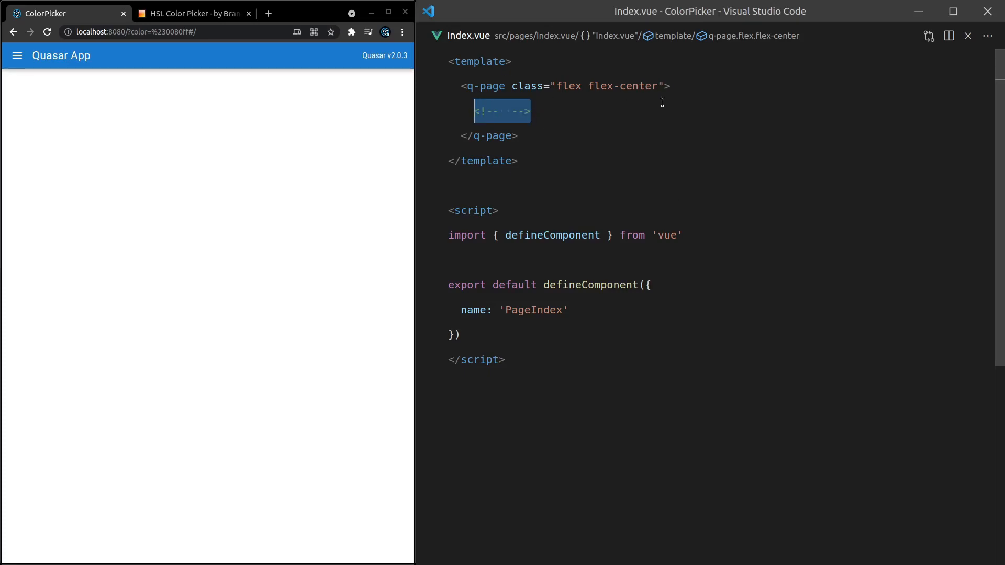
Insert a q-color tag via Emmet and try its sliders, palette and spectrum views
type("q-color")
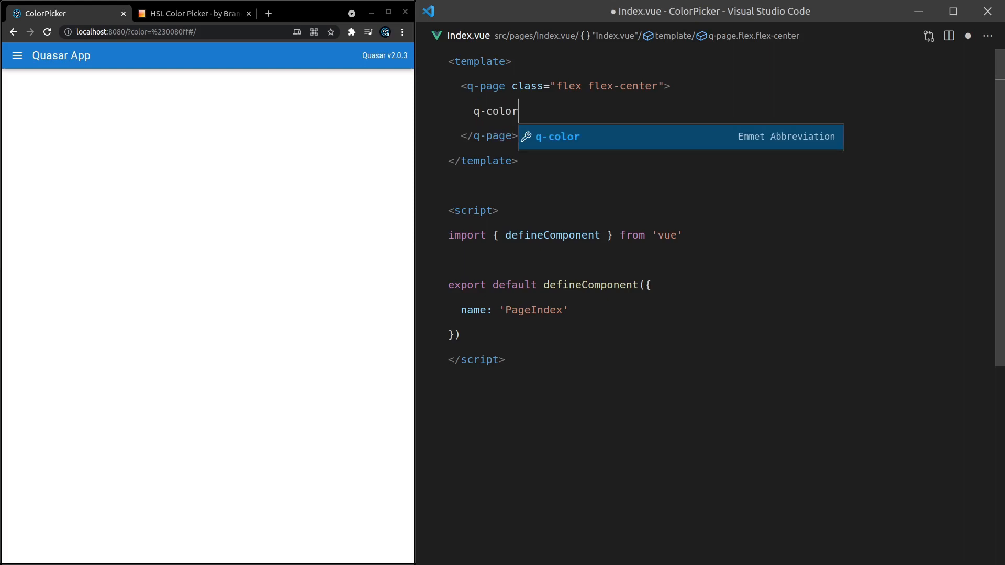
key("Tab")
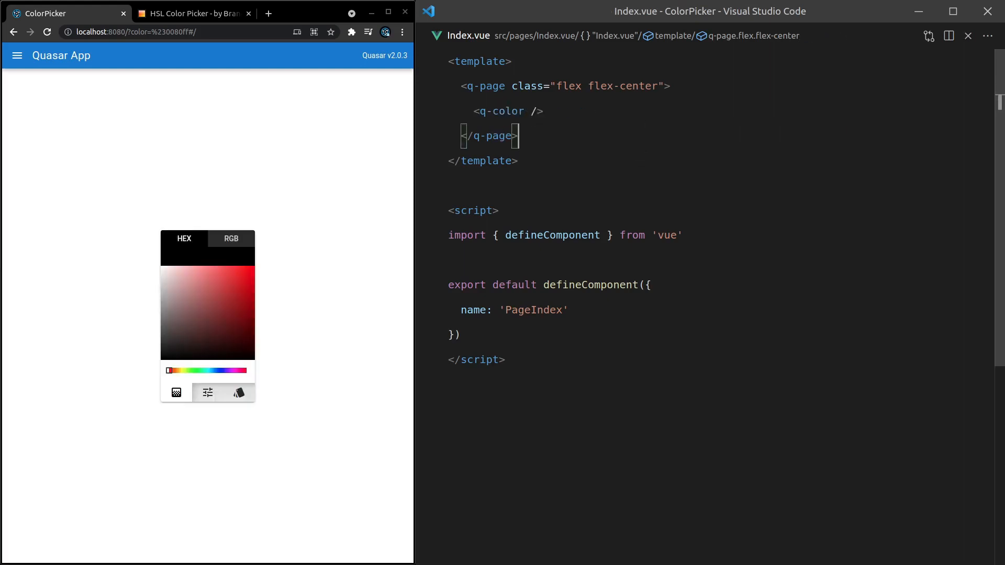
left_click(239, 289)
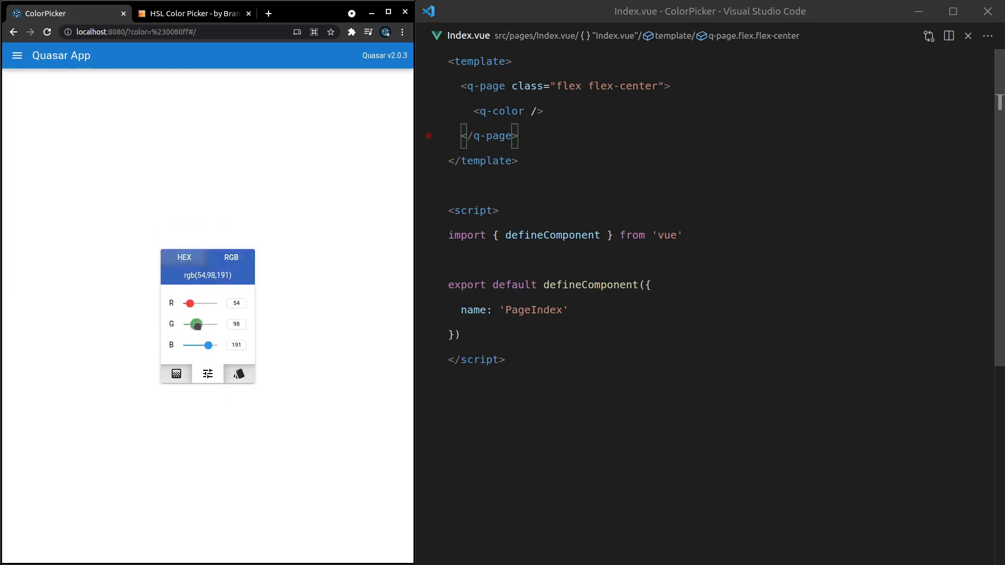
left_click(239, 374)
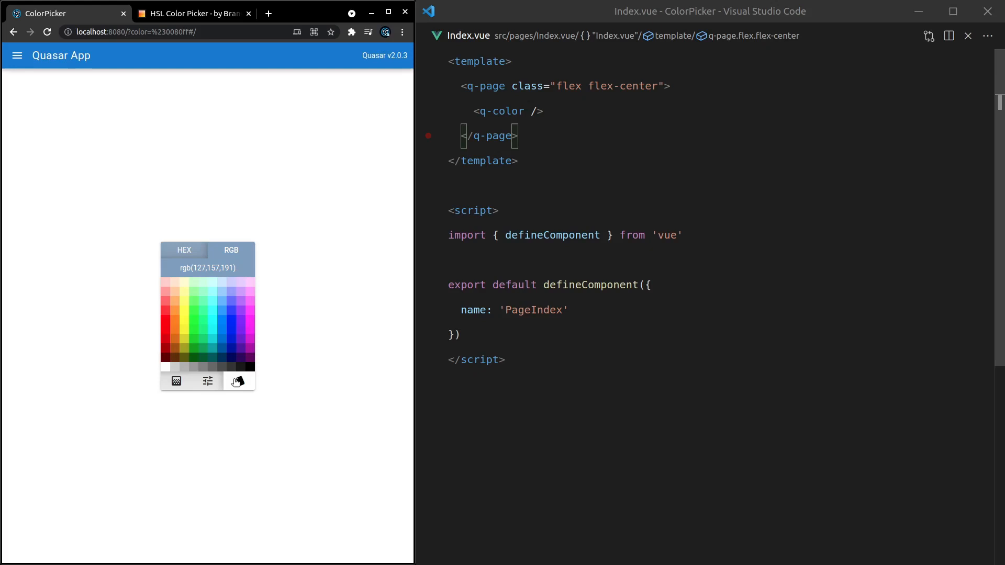
left_click(192, 291)
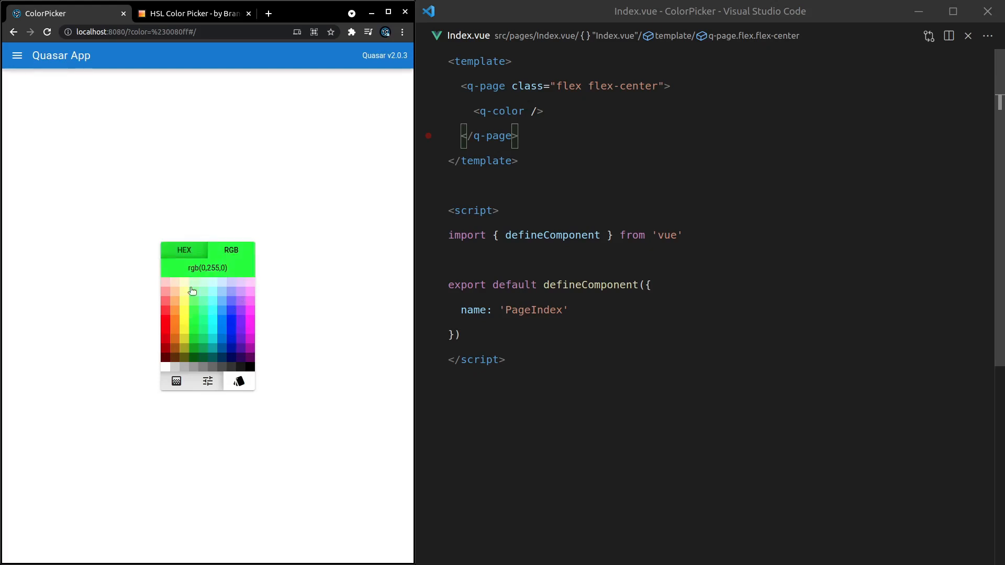
left_click(184, 251)
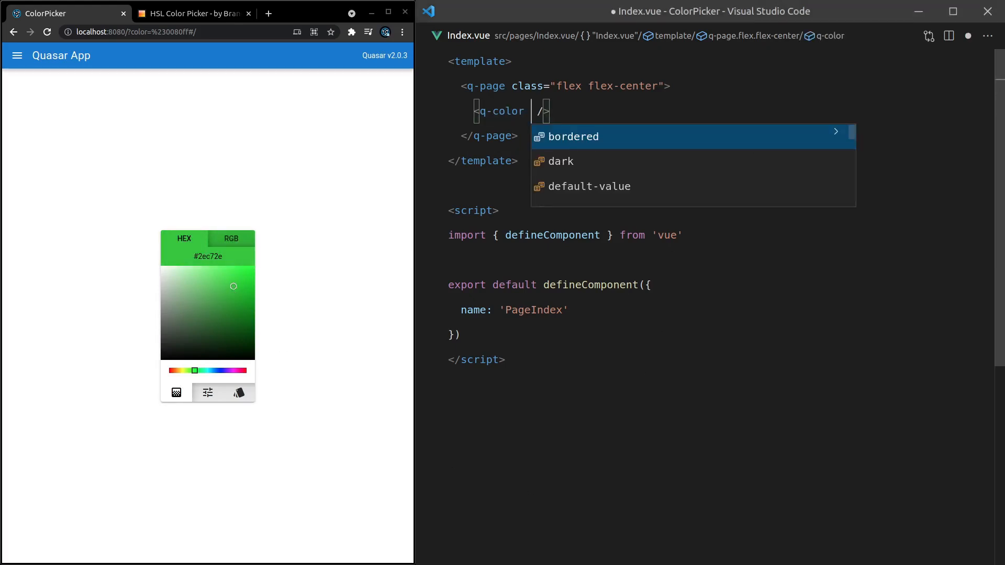
Bind q-color with v-model="pickedColor" and add ref to the vue import
type("v-model=\"")
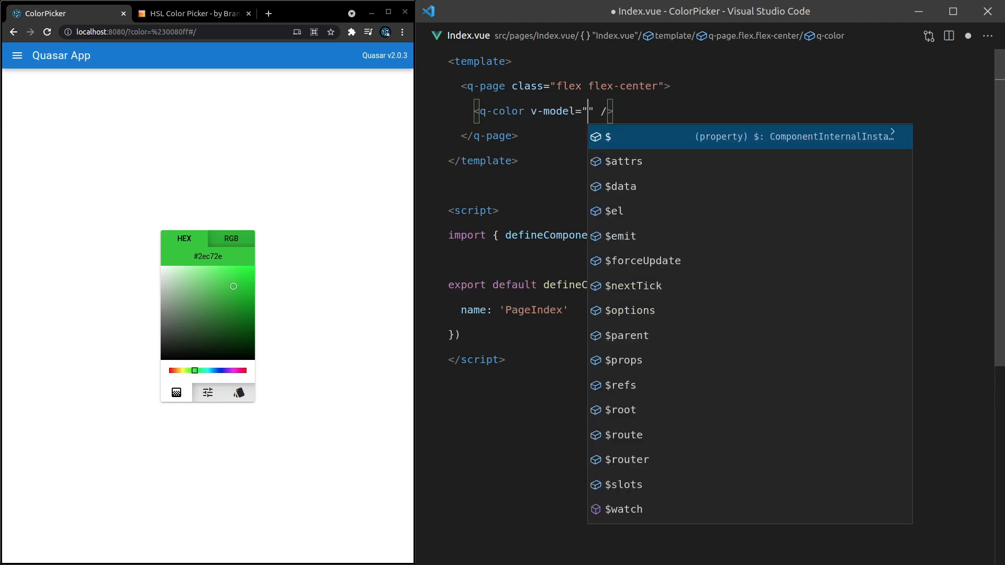
type("pickedColor")
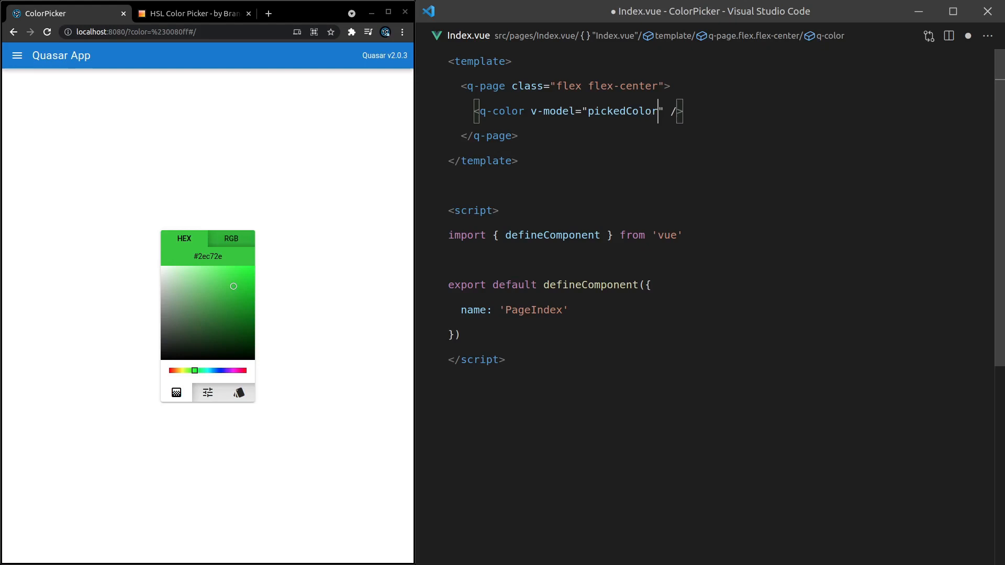
double_click(552, 235)
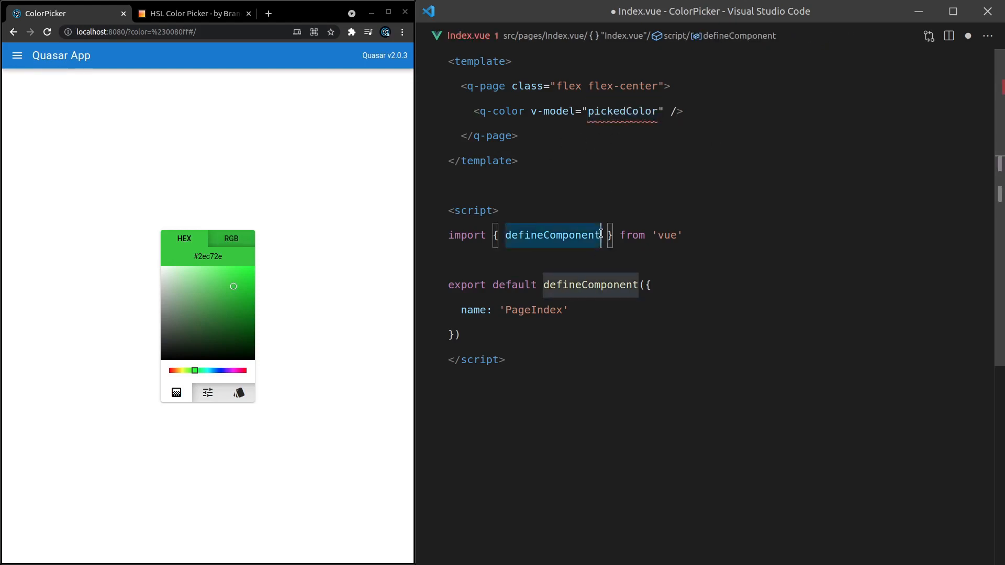
type(", ref")
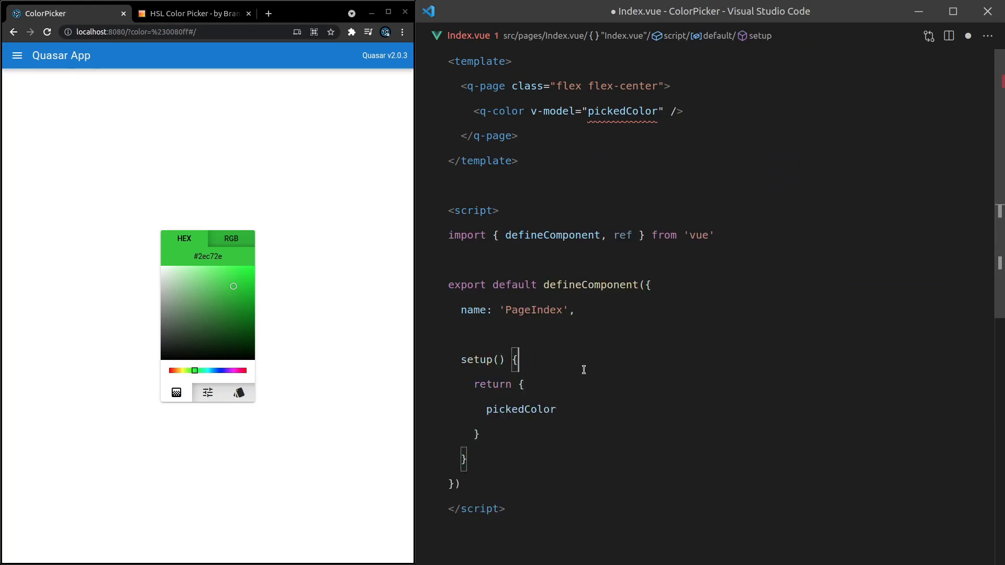
Declare const pickedColor = ref('#50ed8c') in setup
type("const pickedColor =")
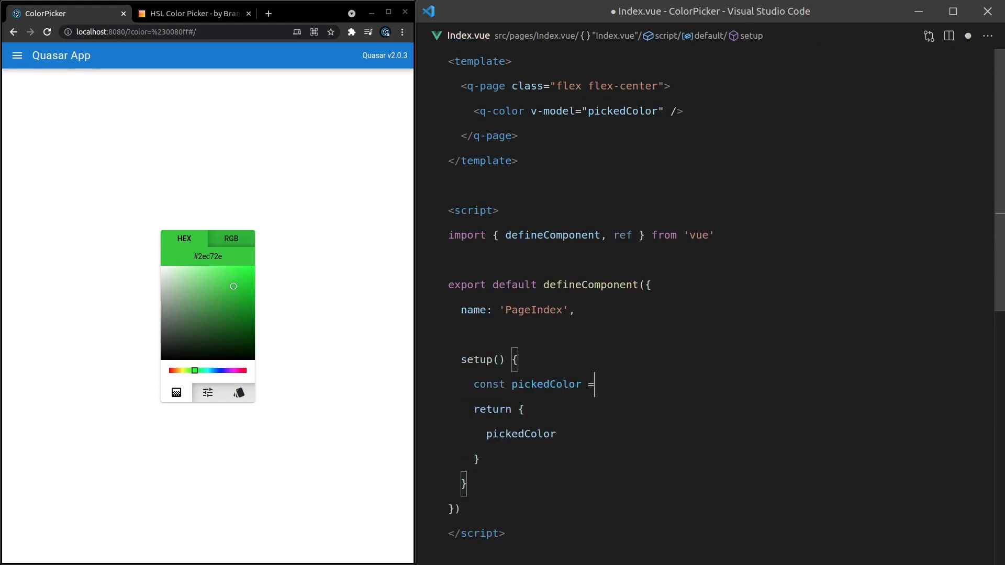
type("ref('')")
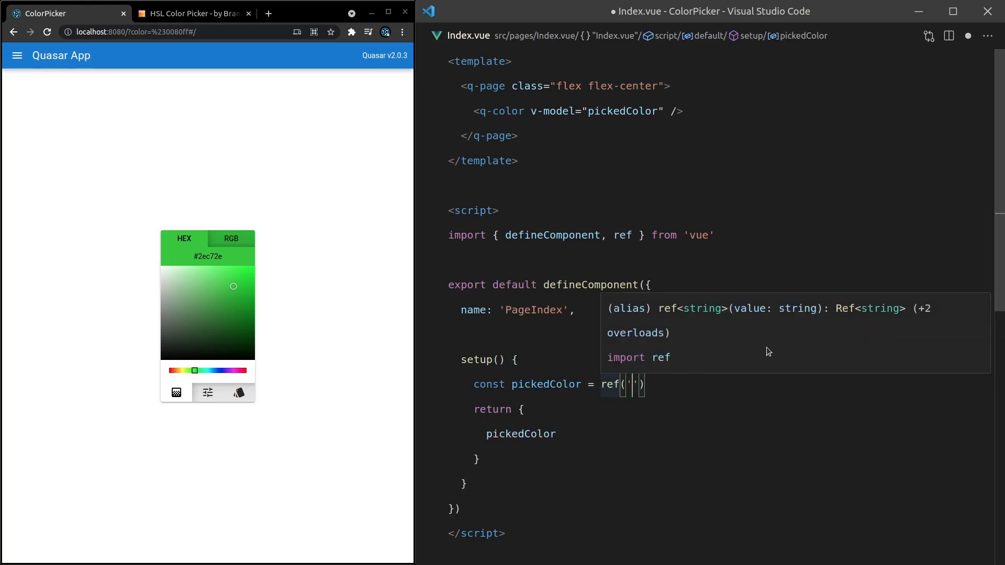
type("#")
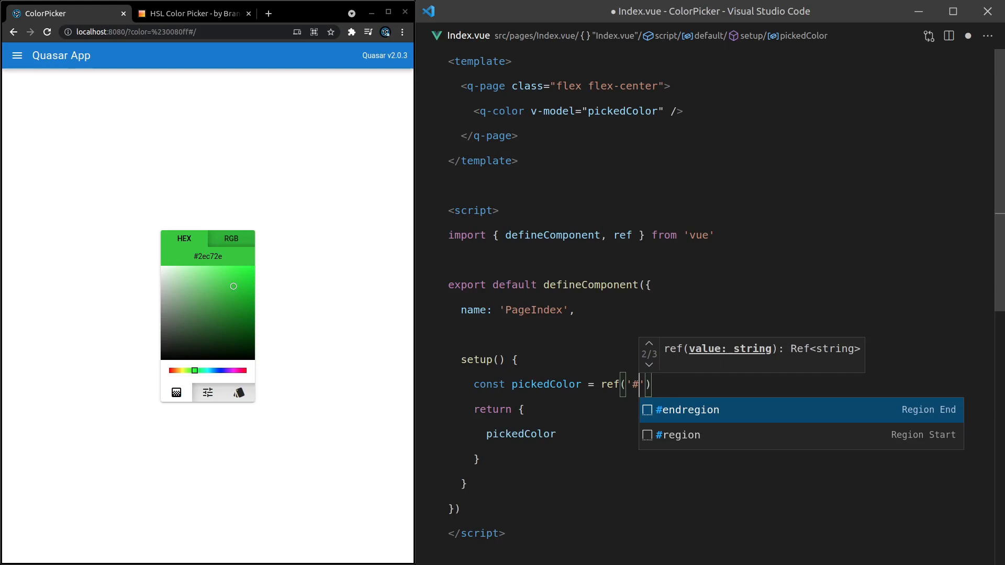
type("50ed")
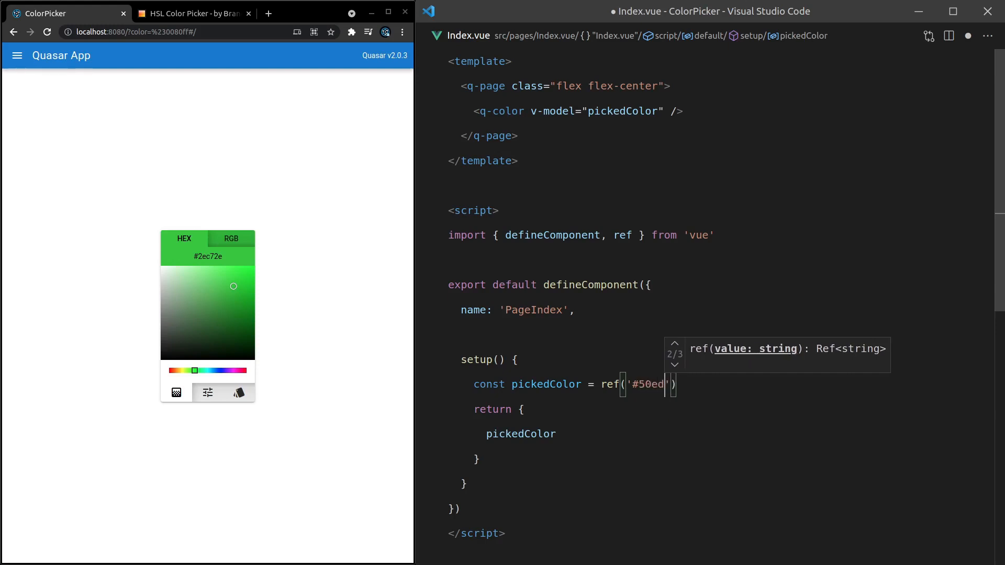
type("8c")
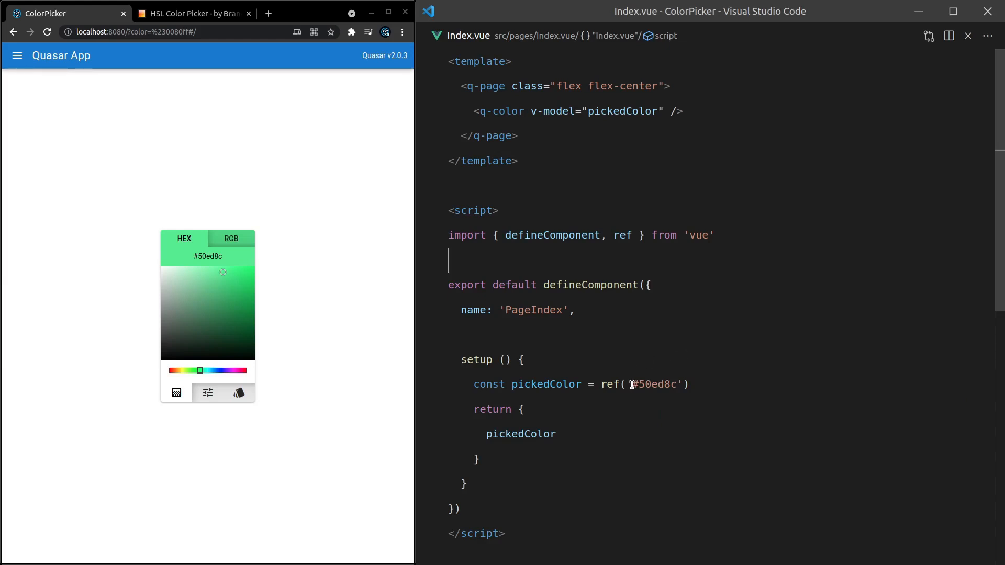
Change the initial colour to '#50ed8cCC', then replace it with 'rgb(127,121,230)'
double_click(652, 384)
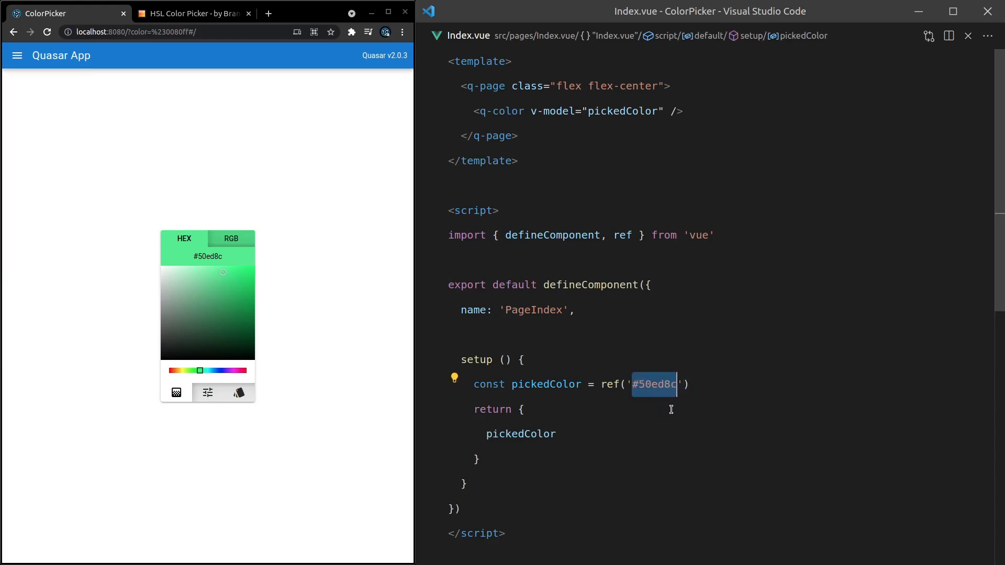
left_click(681, 384)
type("CC")
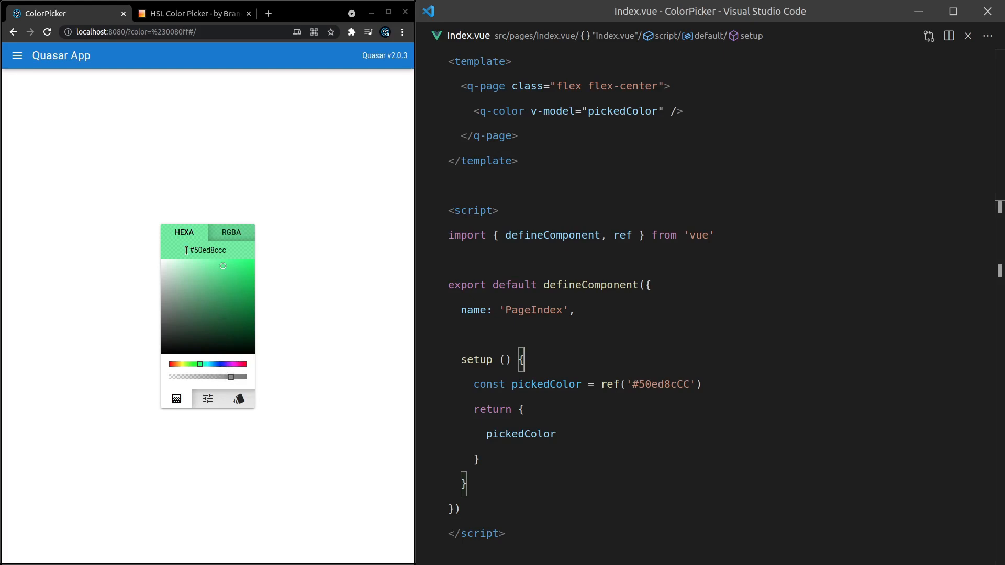
double_click(663, 384)
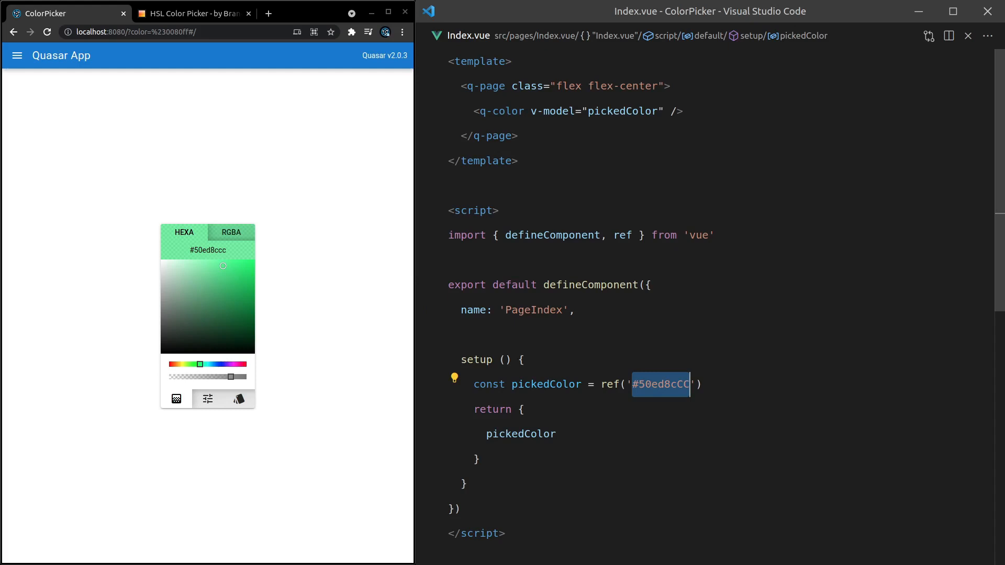
type("rgb")
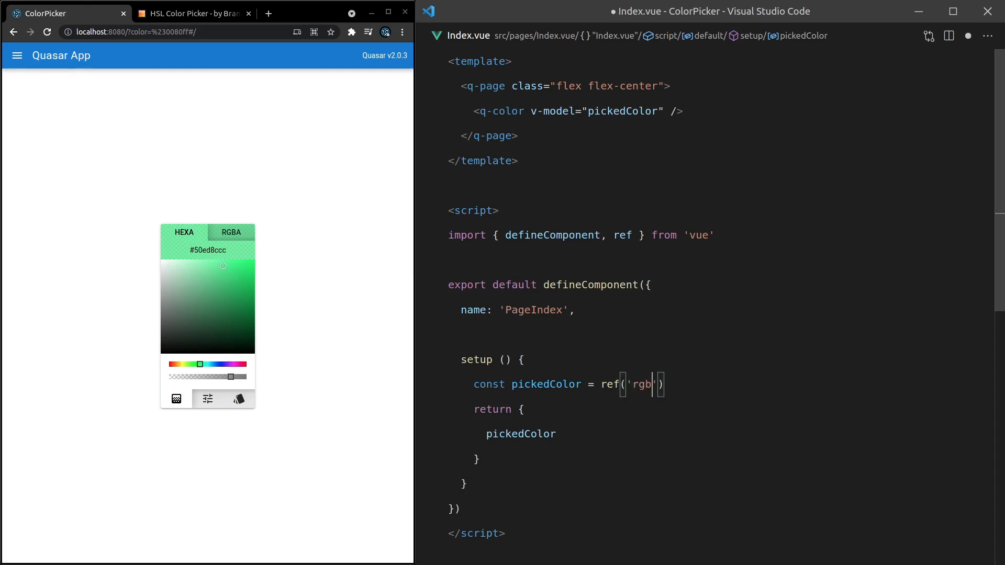
type("()")
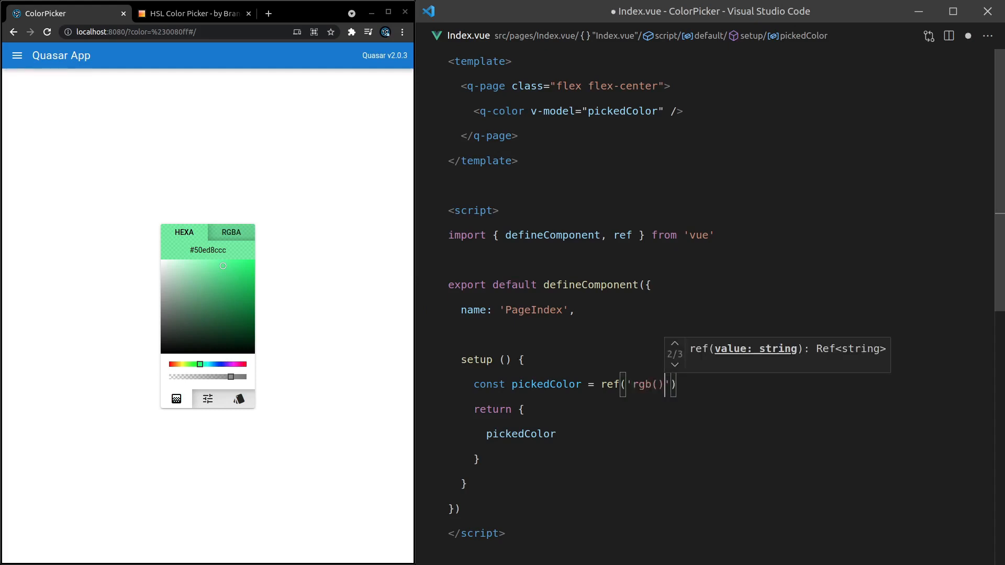
type("127,")
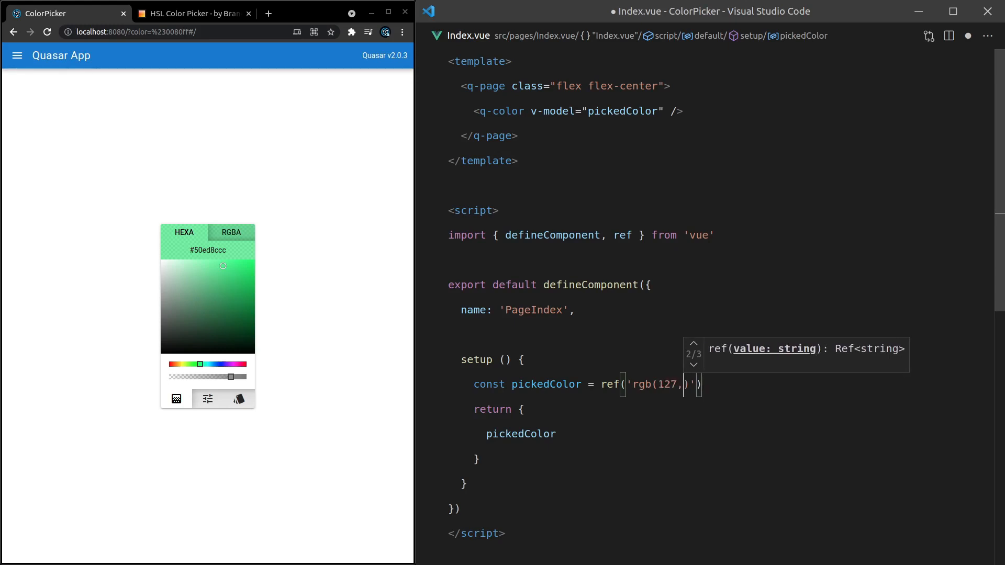
type("121,230")
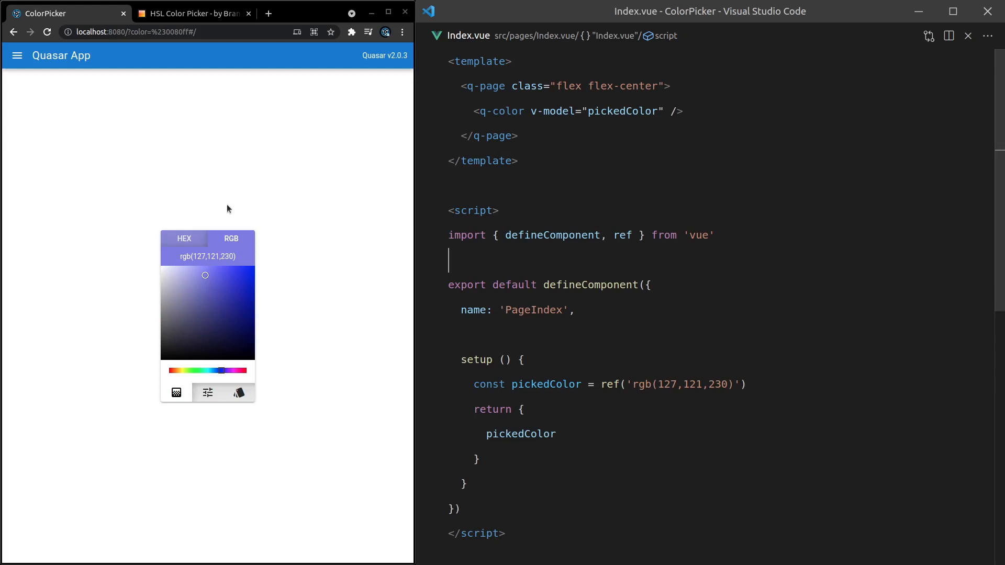
Turn the value into 'rgba(127,121,230,0.5)'
left_click(635, 384)
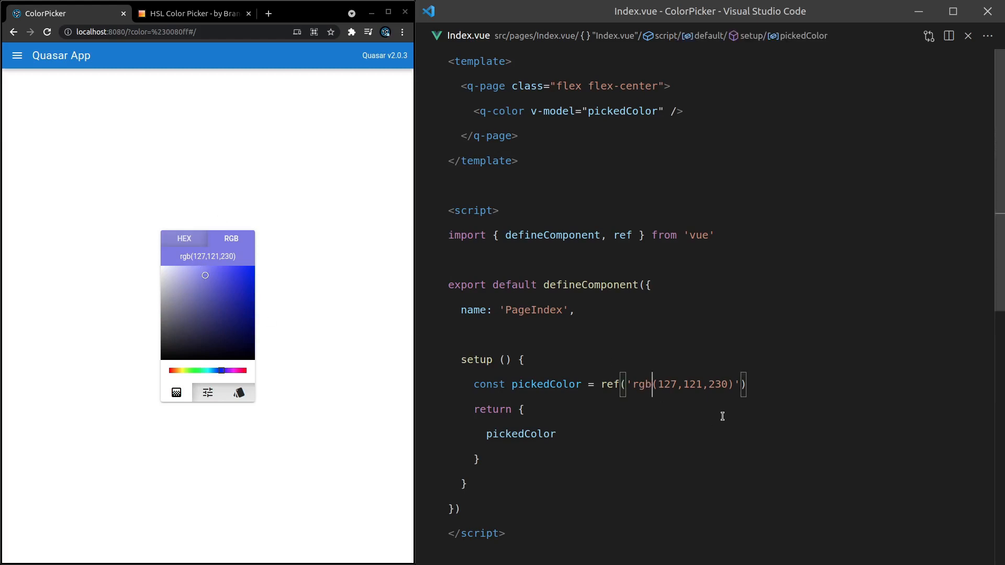
type("a")
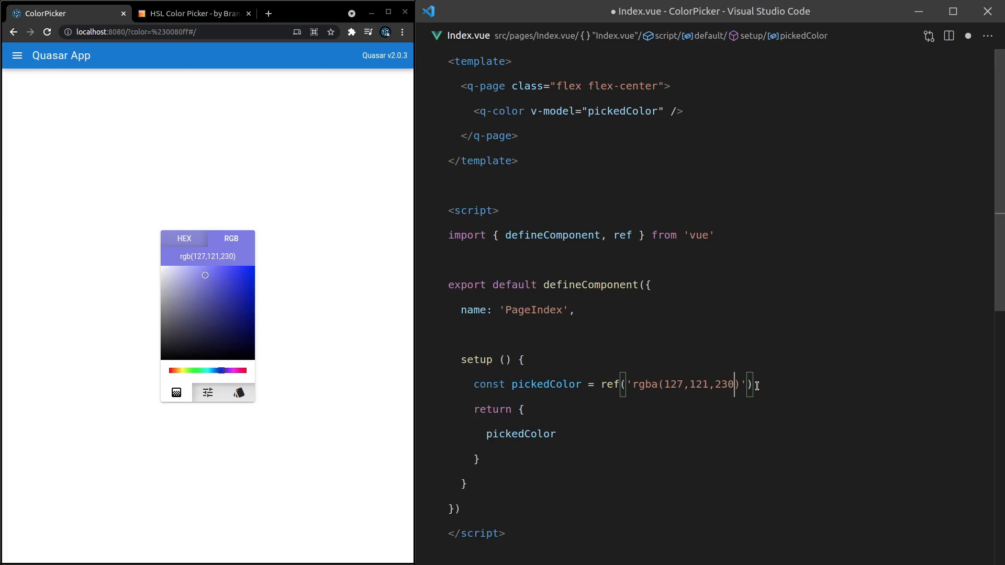
type(",")
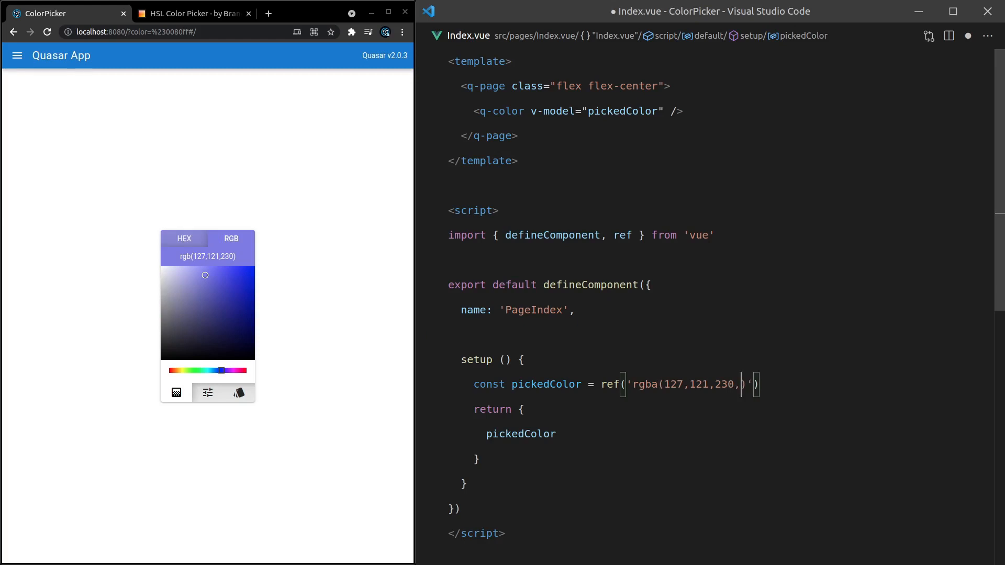
type("0.5")
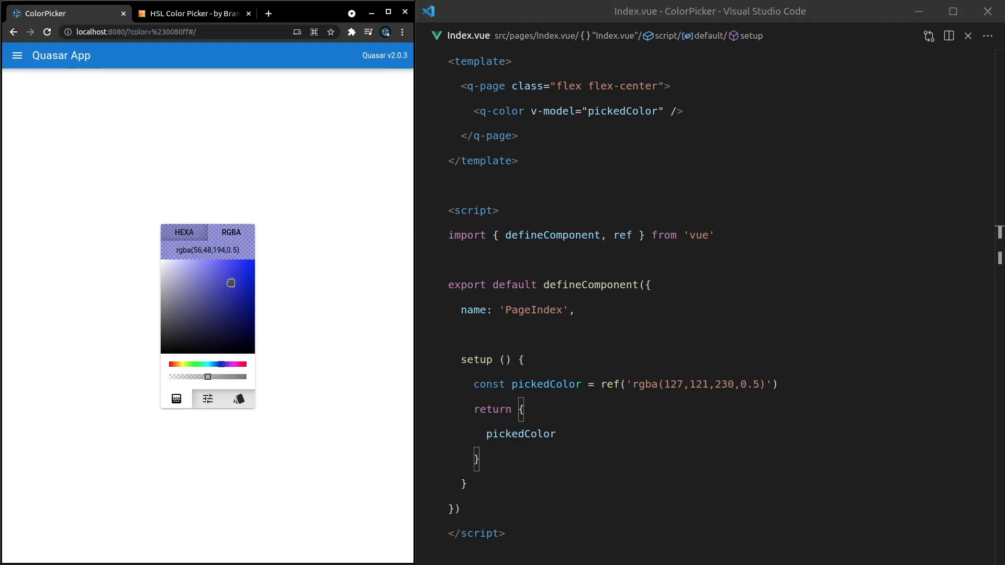
left_click(224, 293)
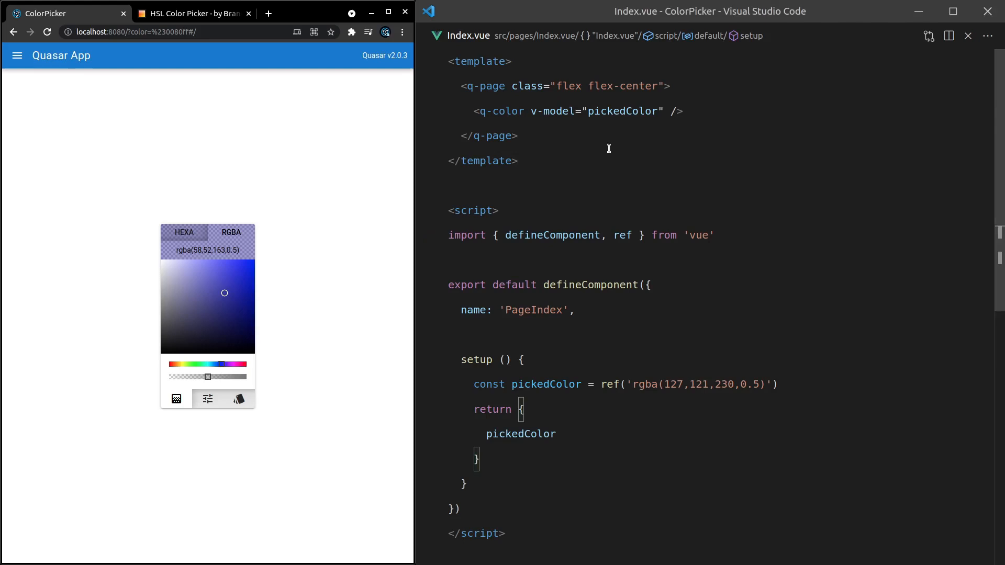
Print pickedColor inside a <pre> tag below the picker
type("<pre></pre>")
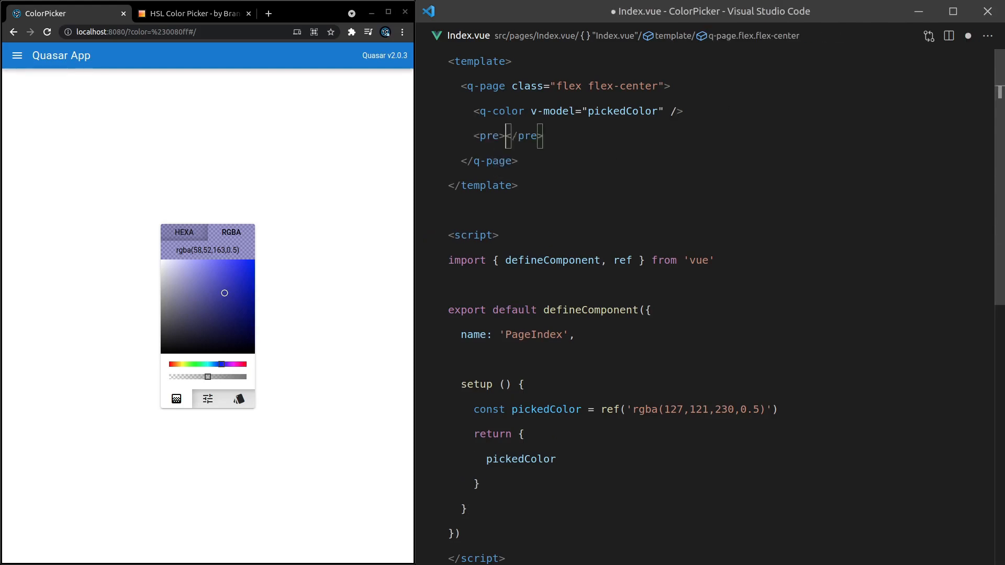
type("{{ $ }}")
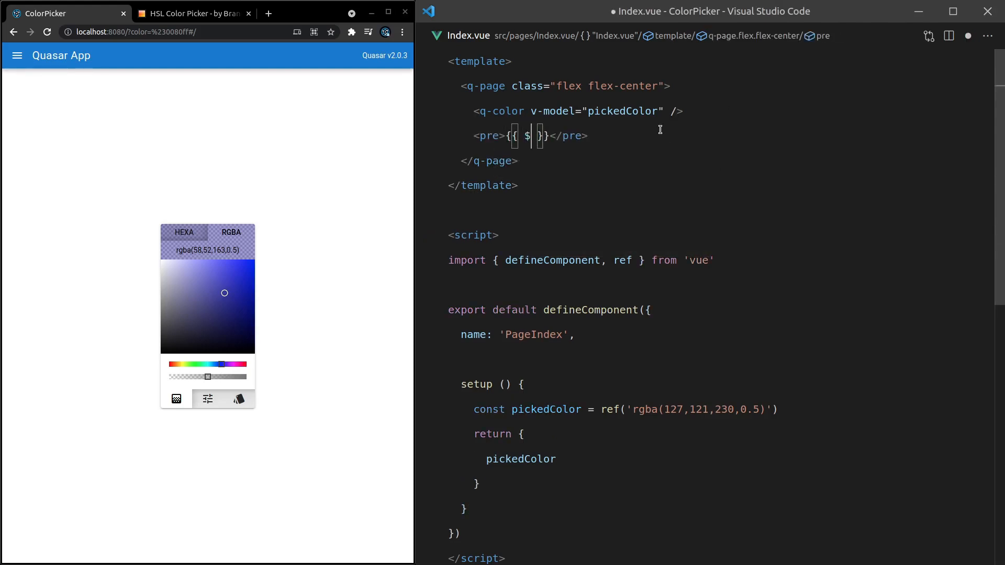
type("pickedColor")
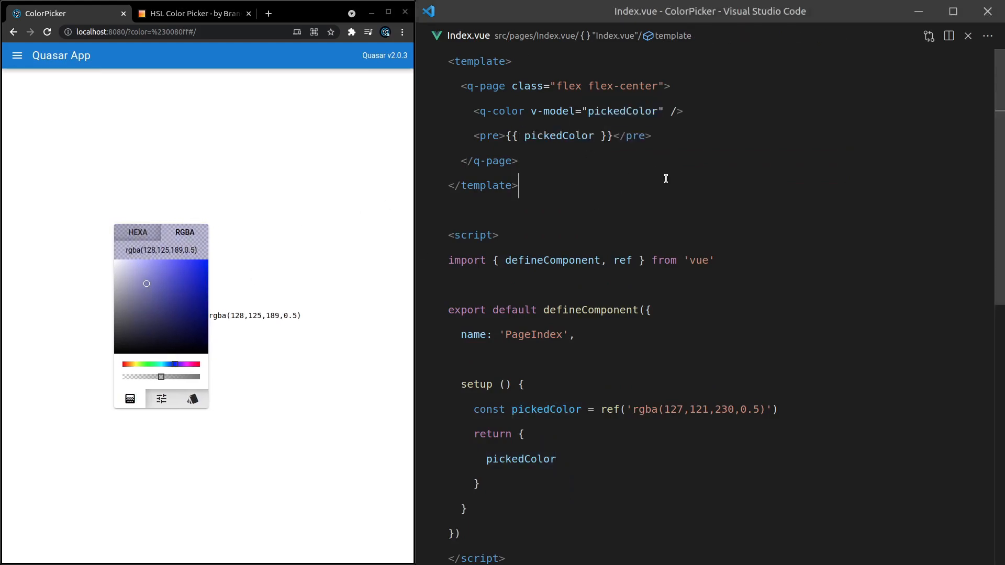
Bind the q-page background-color style to pickedColor and test with a new colour
left_click(509, 86)
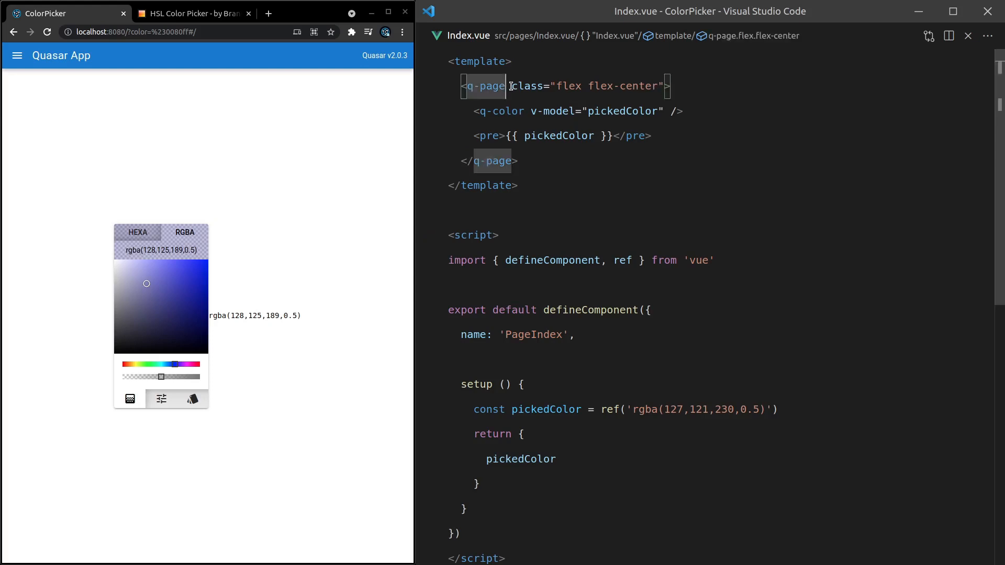
type(":style=\"")
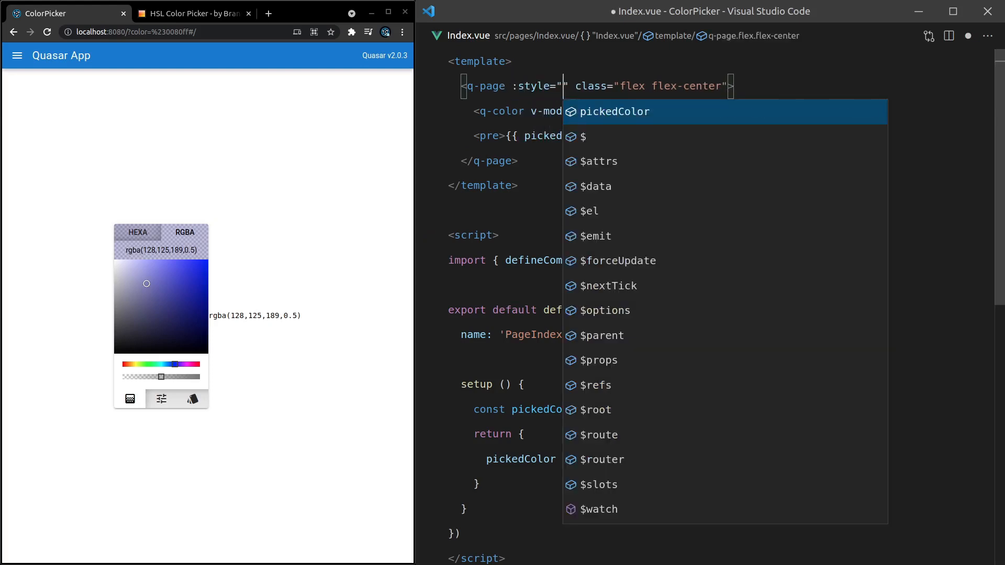
type("background-color`")
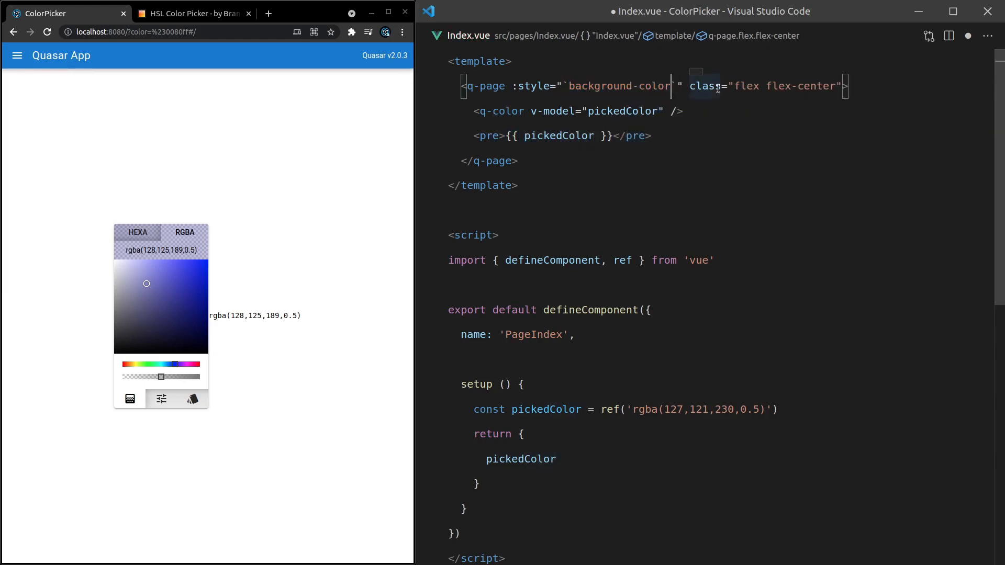
type("${pickedColor}`")
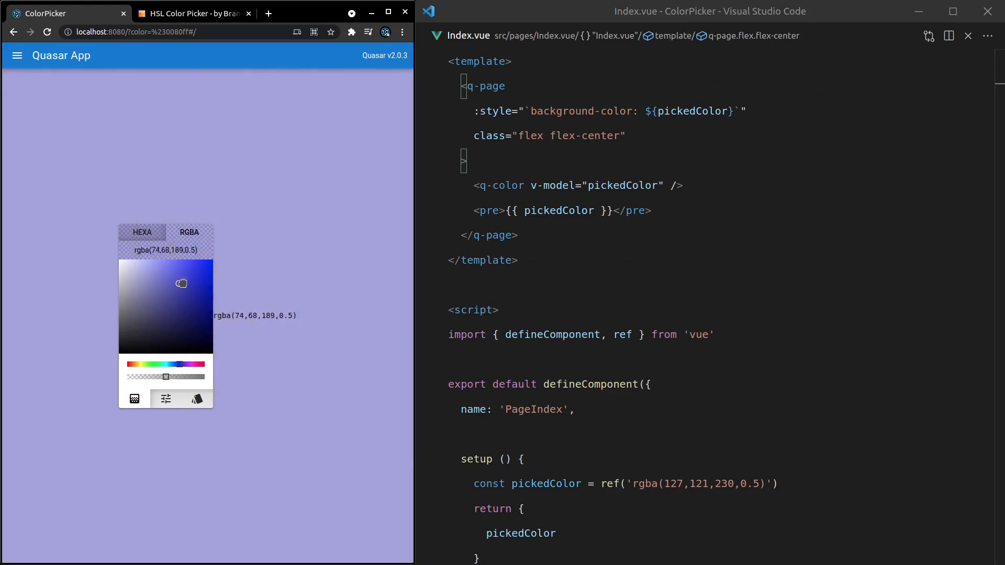
left_click_drag(166, 376, 146, 365)
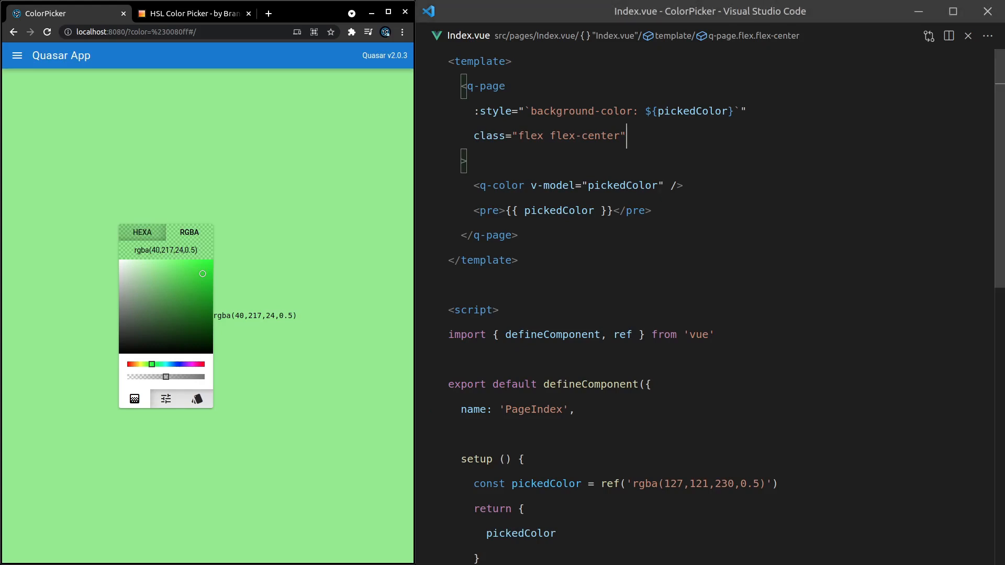
mouse_move(639, 148)
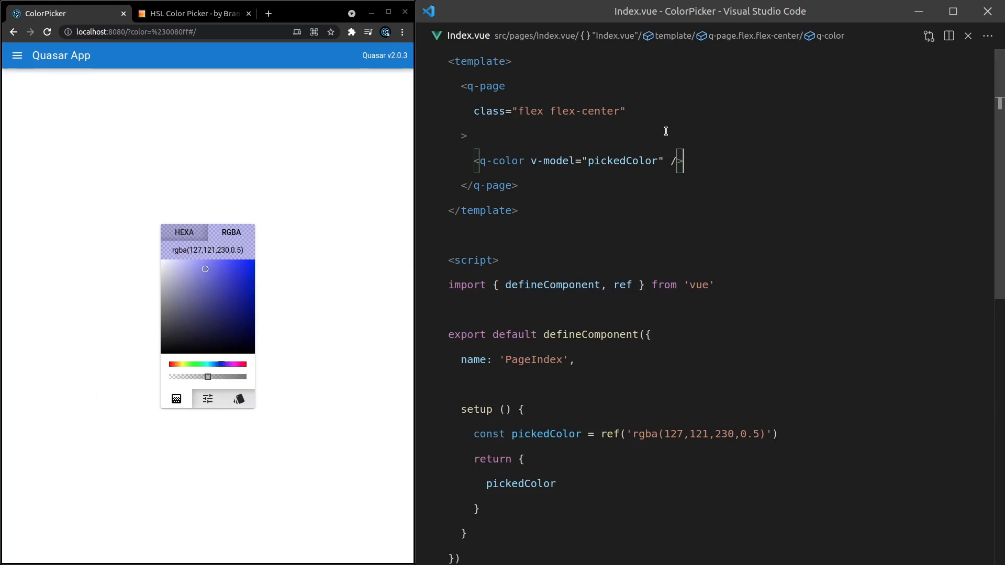
Add a q-input via Emmet above the colour picker
key("Enter")
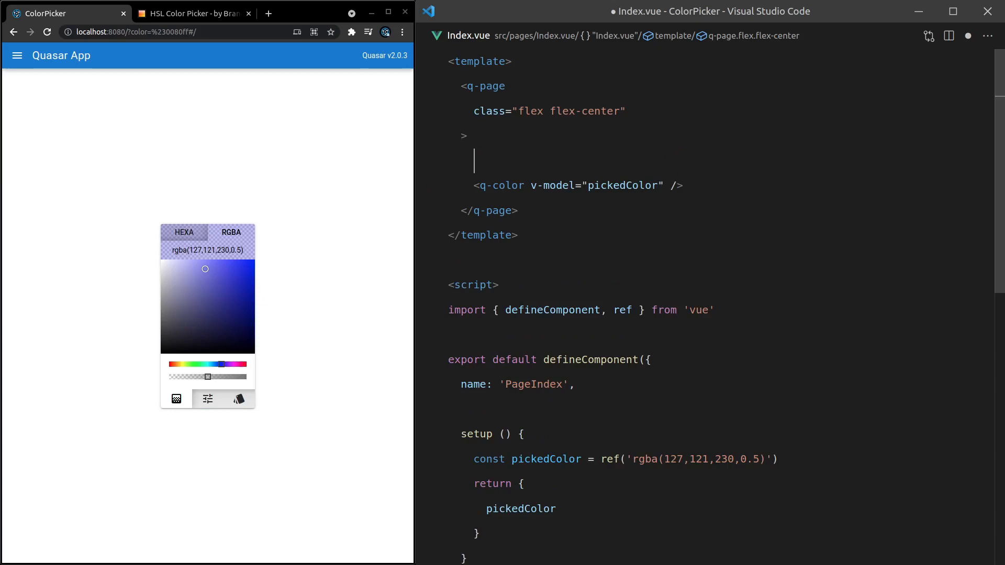
mouse_move(191, 297)
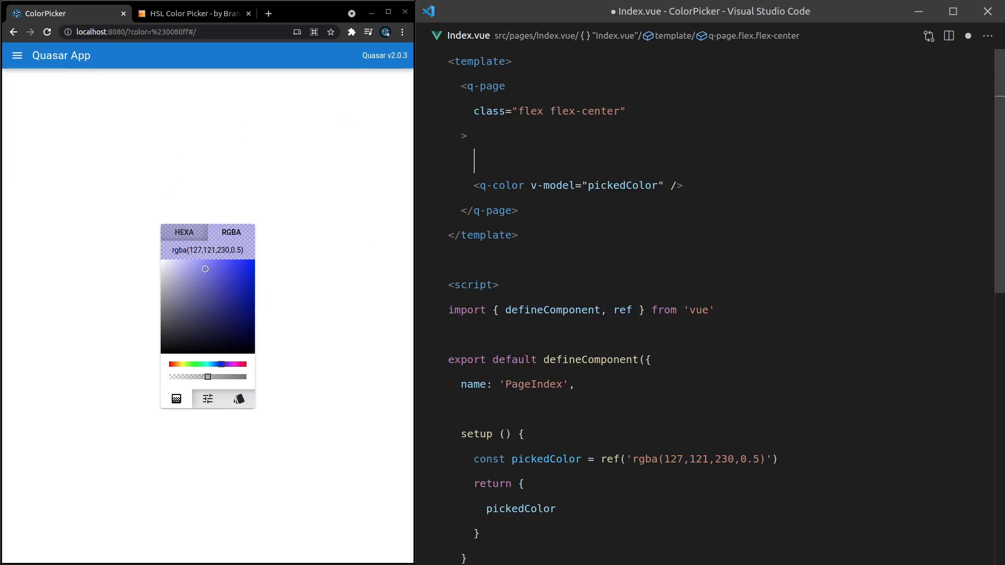
type("q")
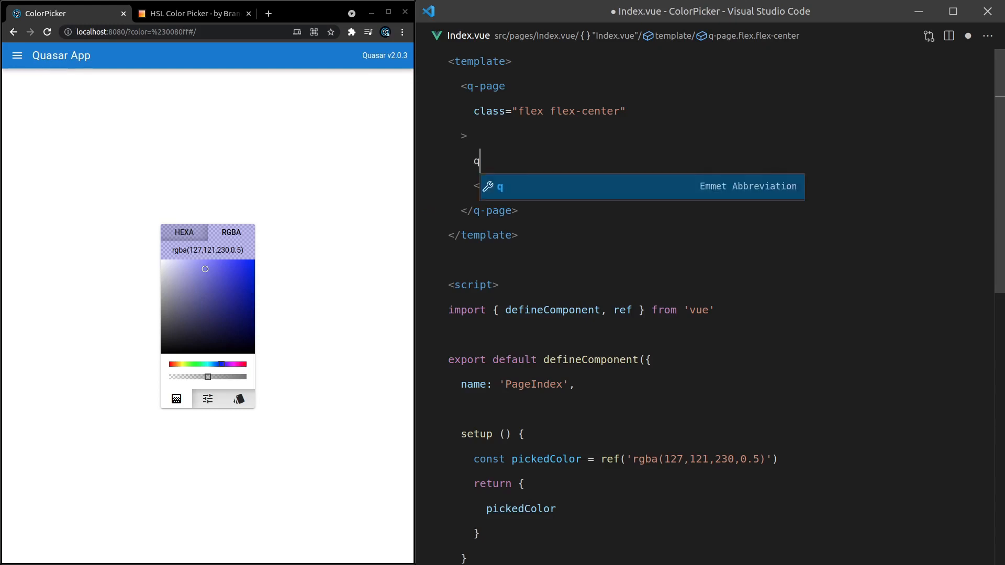
key("Tab")
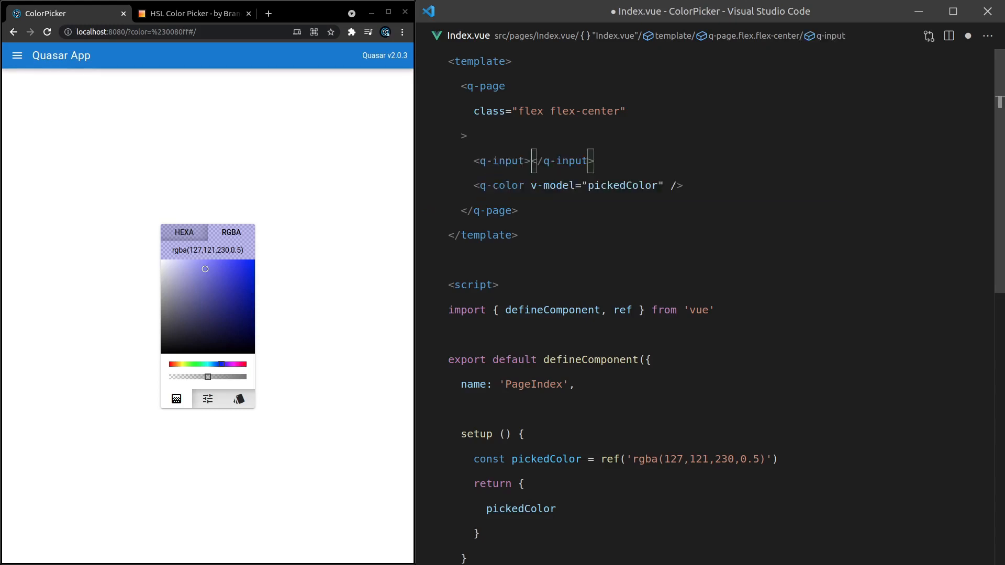
Add a <template #append> slot to the input and make it filled
type("<template >")
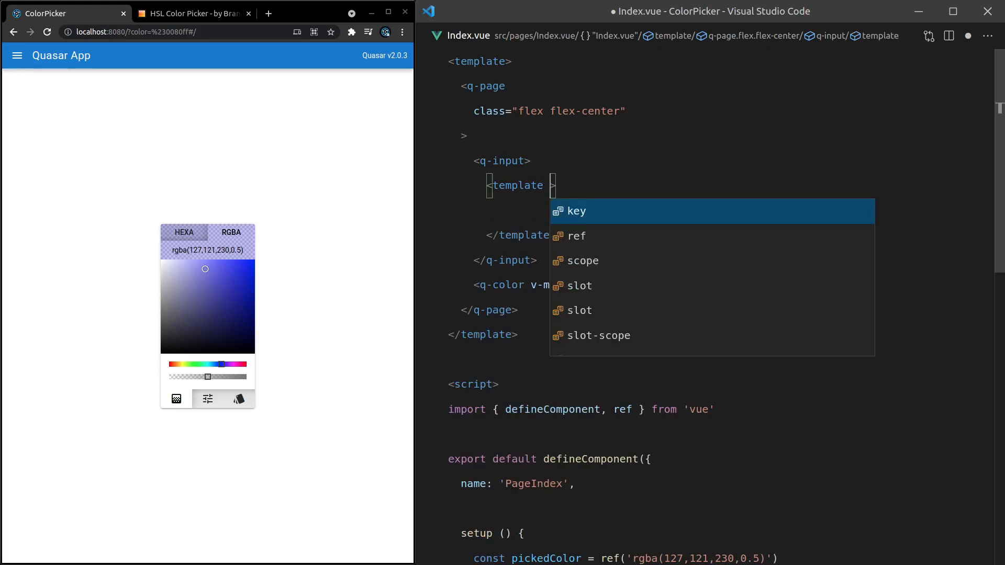
type("#a")
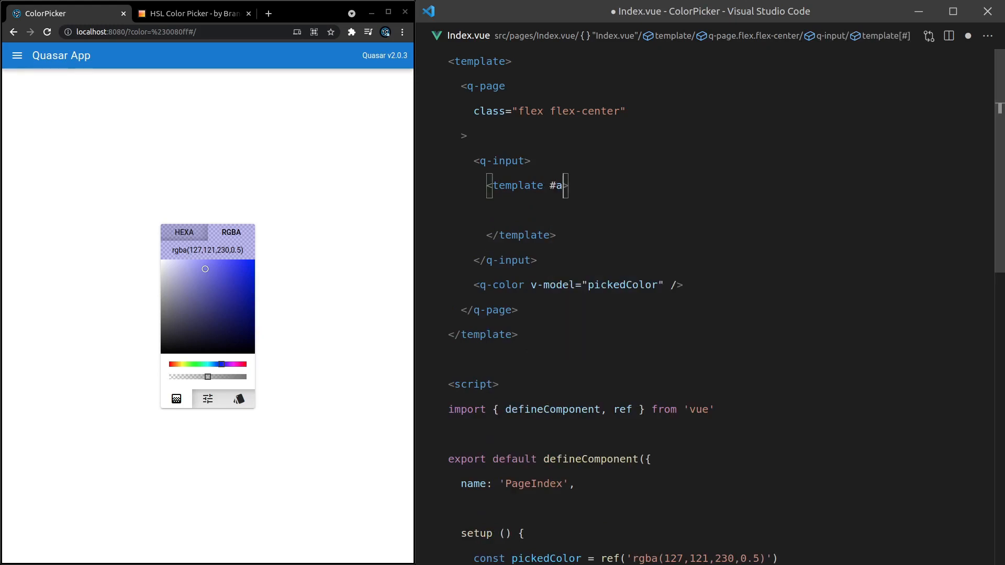
type("ppend")
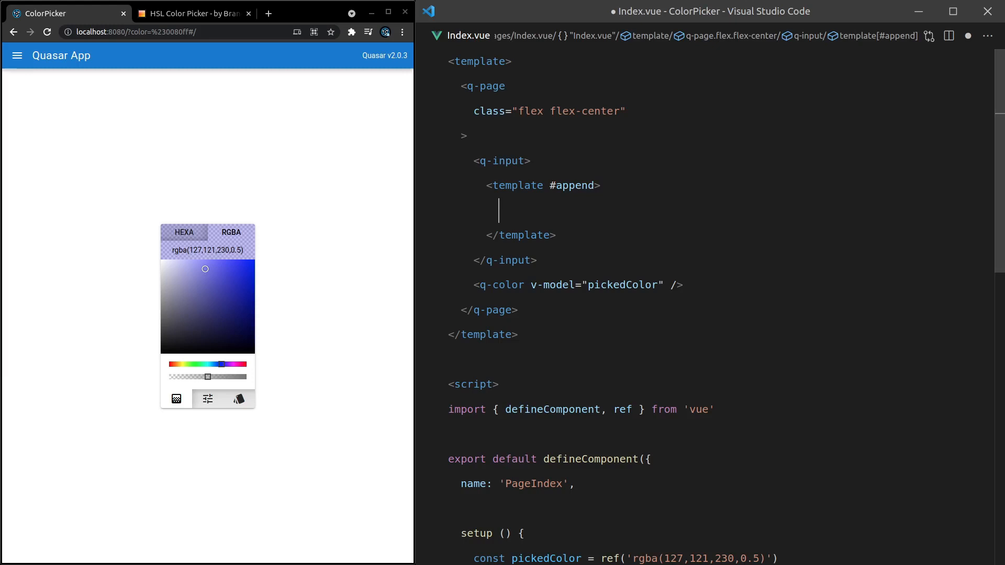
type("A")
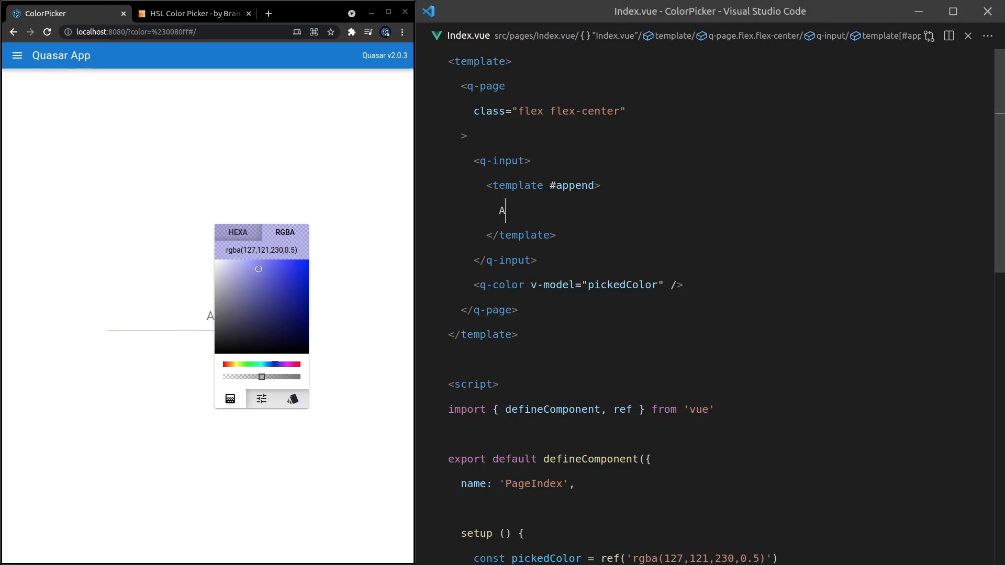
type("filled")
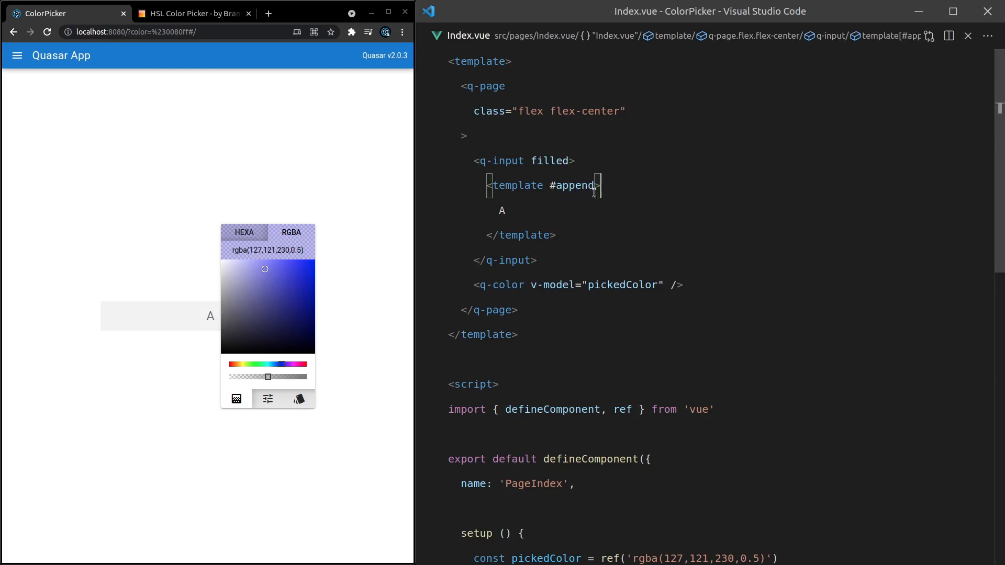
Put a q-icon named 'colorize' with class cursor-pointer in the append slot
type("q-icon></q-icon>")
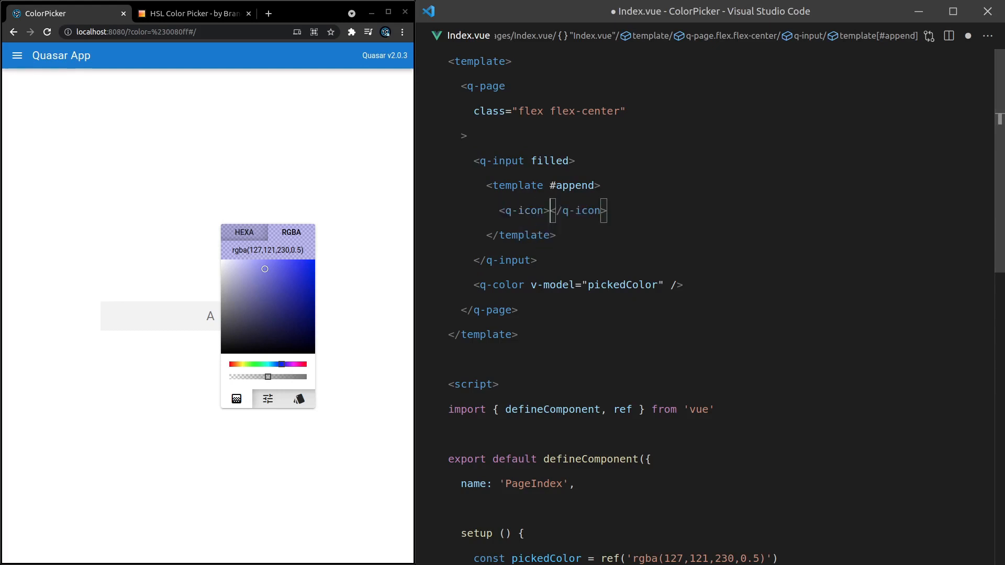
type("name=\"\"")
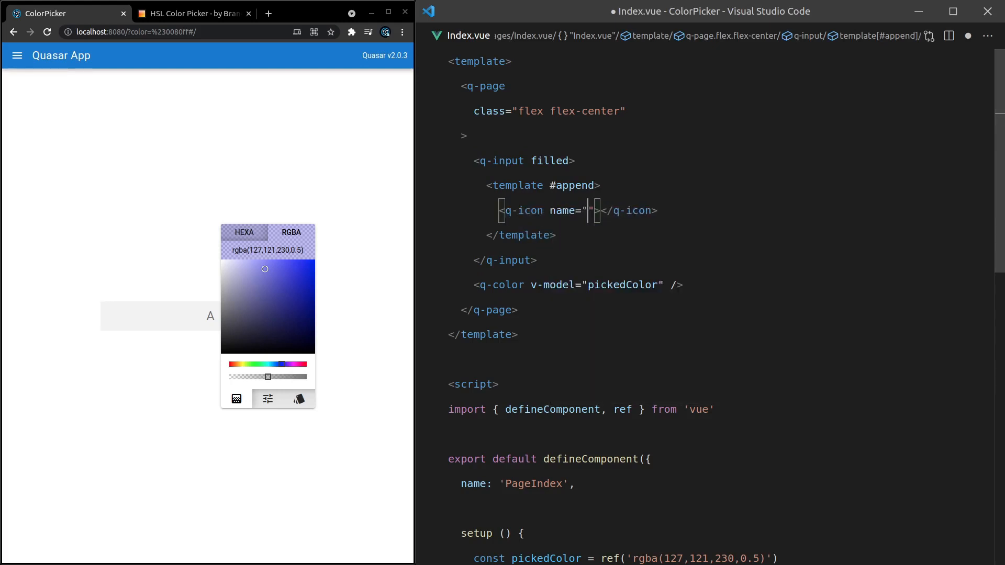
type("colorize\" /")
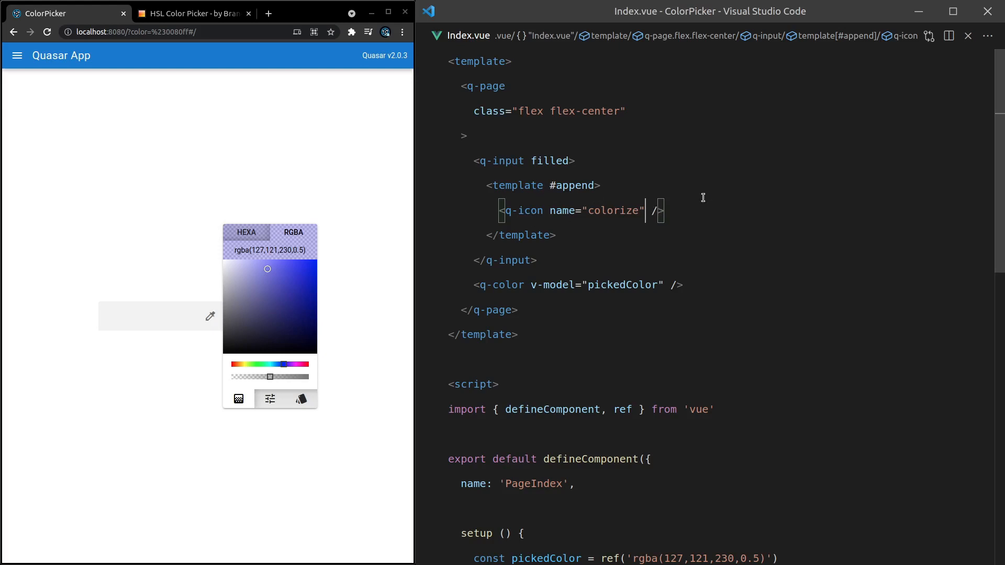
type("\" \"")
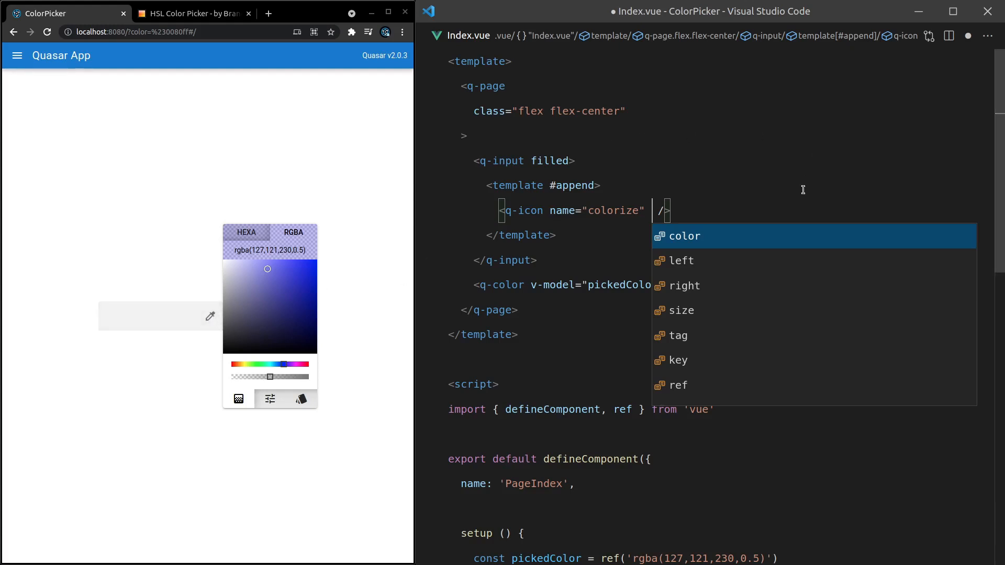
type("class=\"cu")
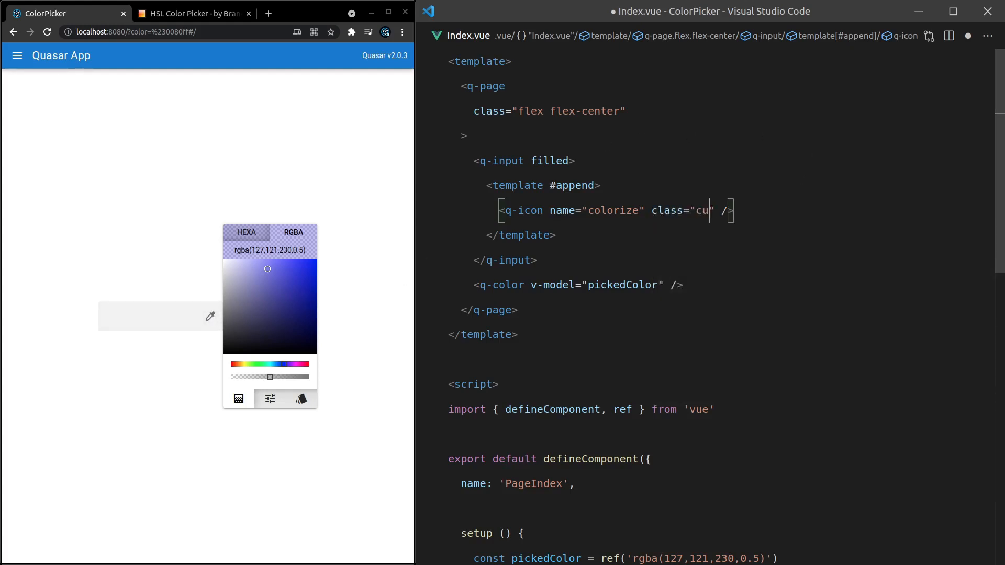
type("rsor-pointer")
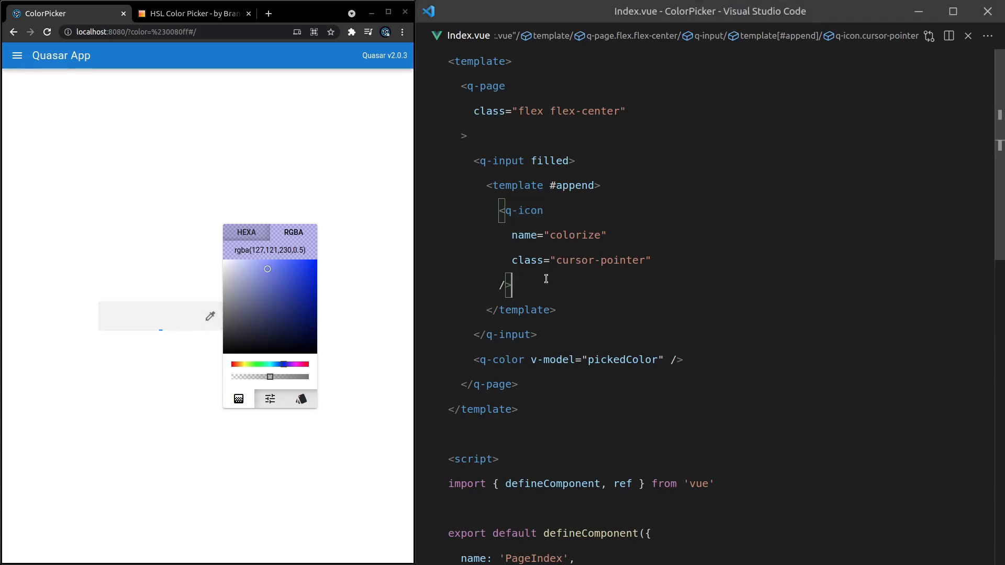
Wrap <q-color v-model="pickedColor" /> in a q-popup-proxy and test opening it from the icon
type("q-po")
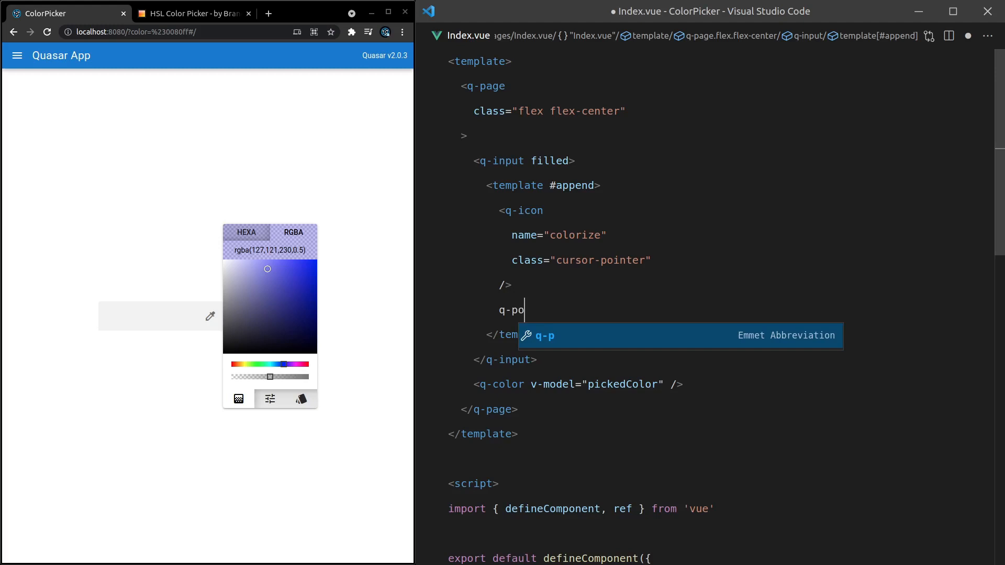
type("pup-pro")
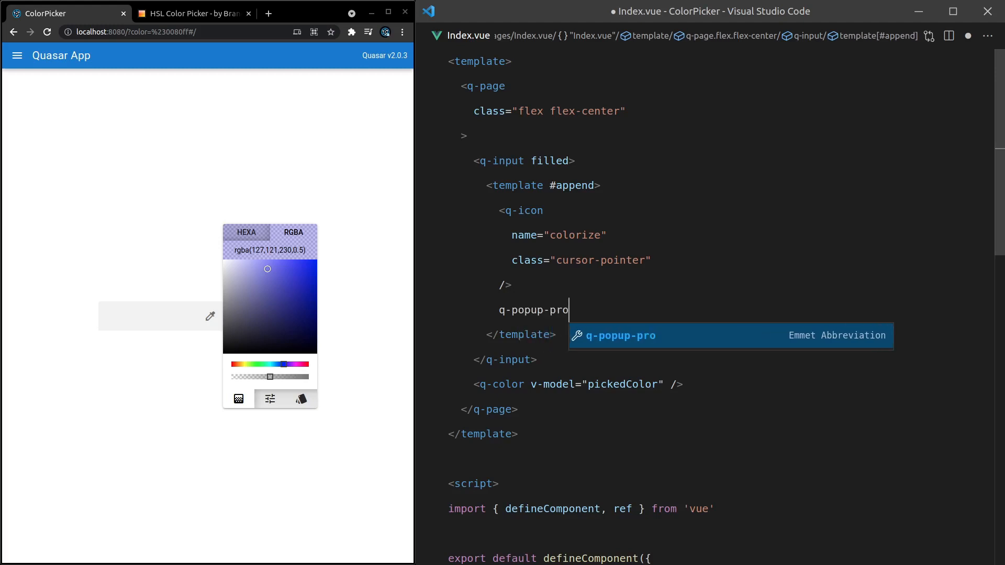
key("Tab")
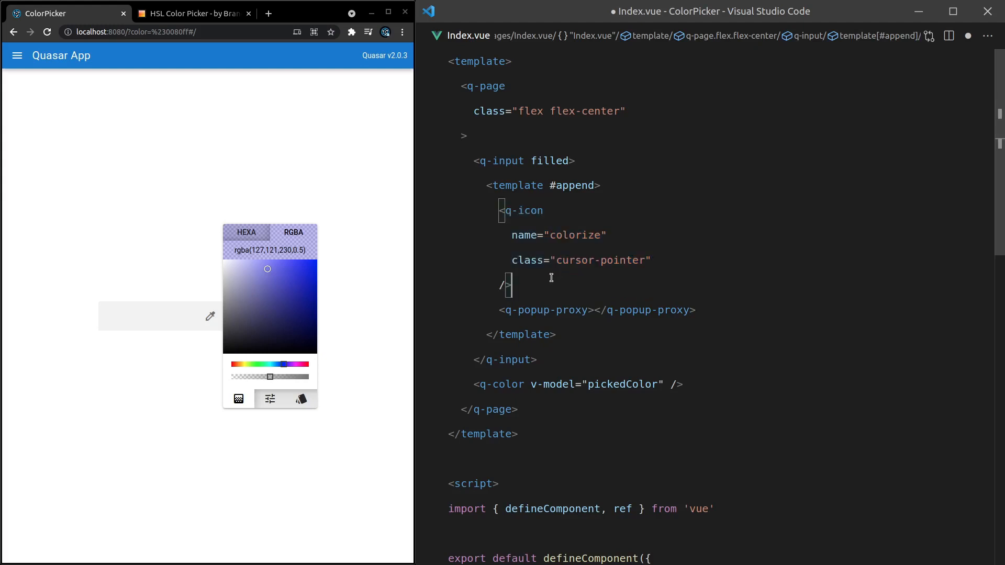
left_click(596, 310)
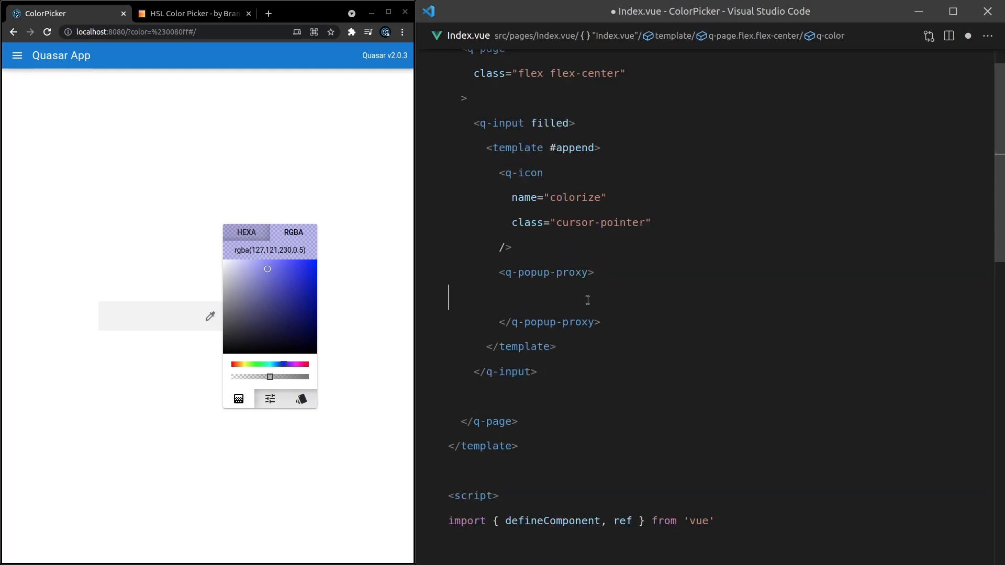
type("<q-color v-model=\"pickedColor\" />")
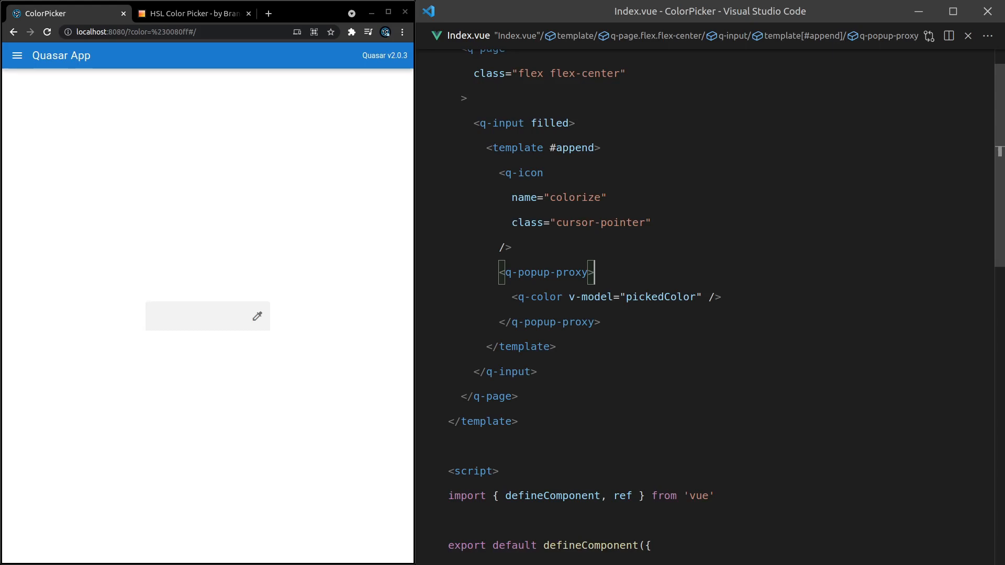
left_click(257, 316)
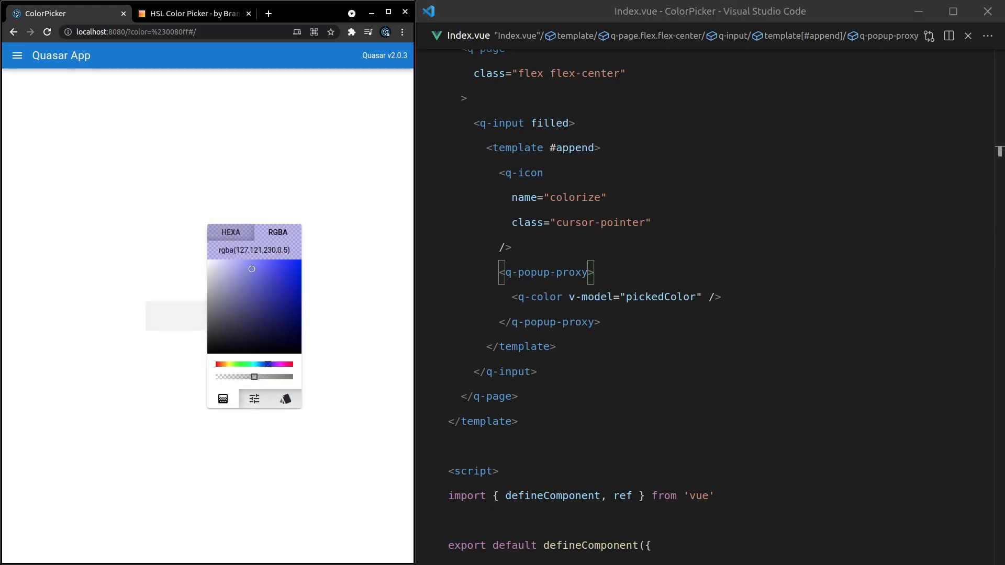
mouse_move(263, 325)
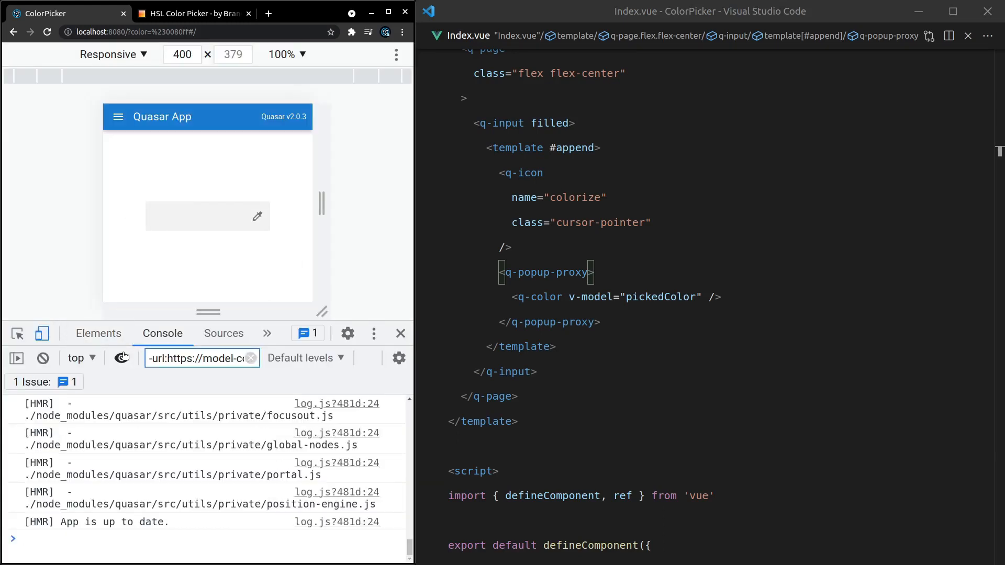
left_click(258, 217)
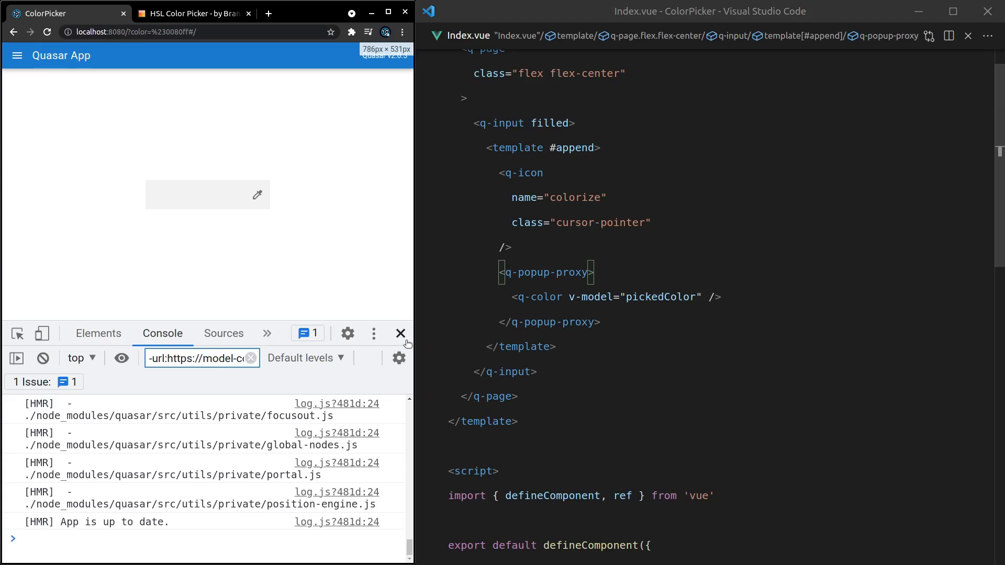
Add v-model="pickedColor" to the q-input and check picked colours appear in the field
left_click(401, 333)
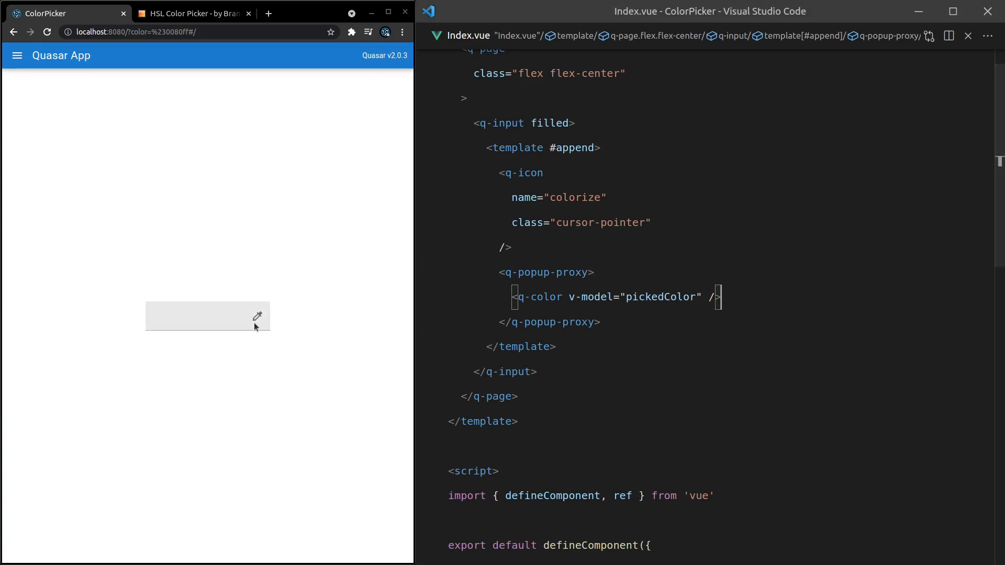
left_click(256, 316)
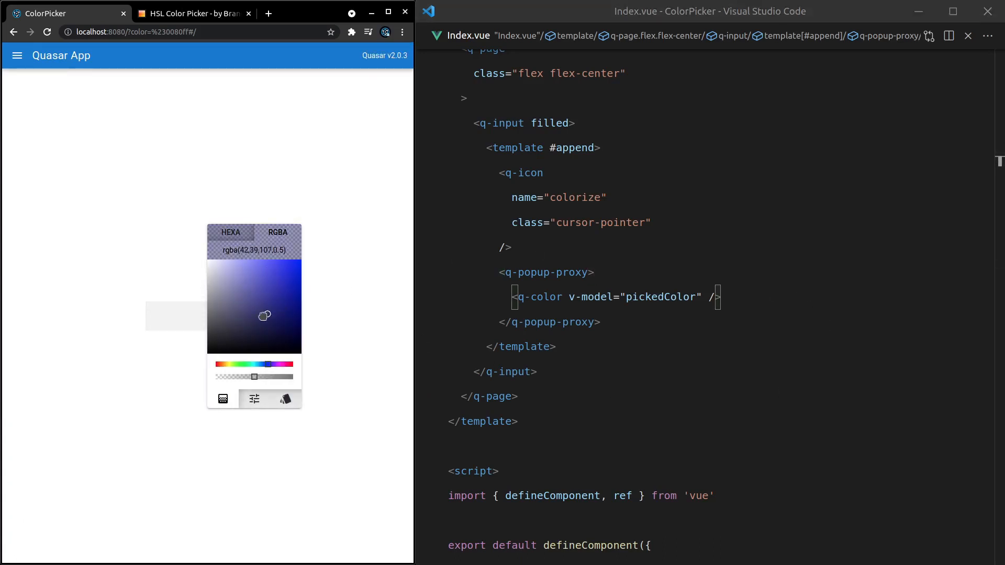
left_click(244, 319)
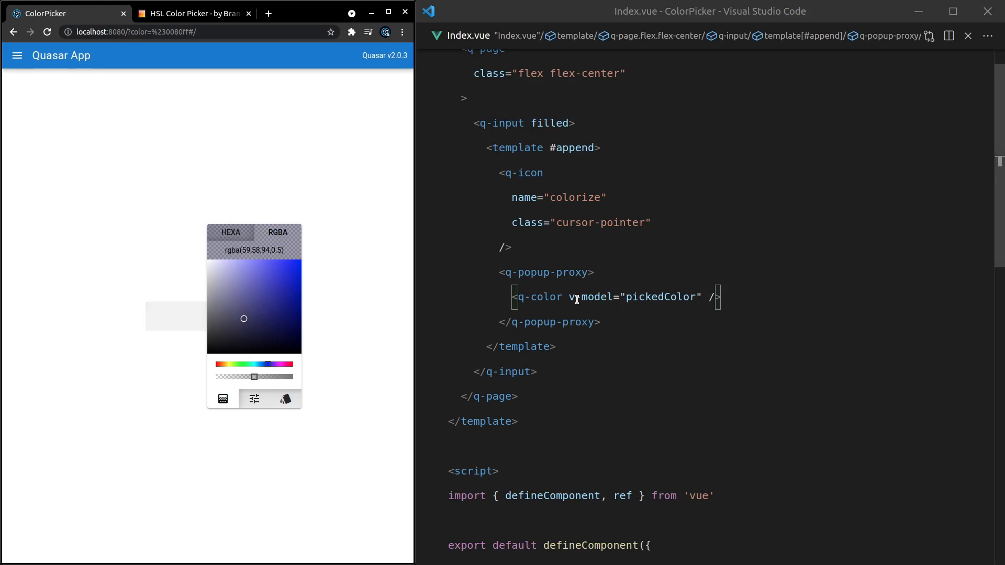
double_click(661, 297)
type("v-model=\"pickedColor\" ")
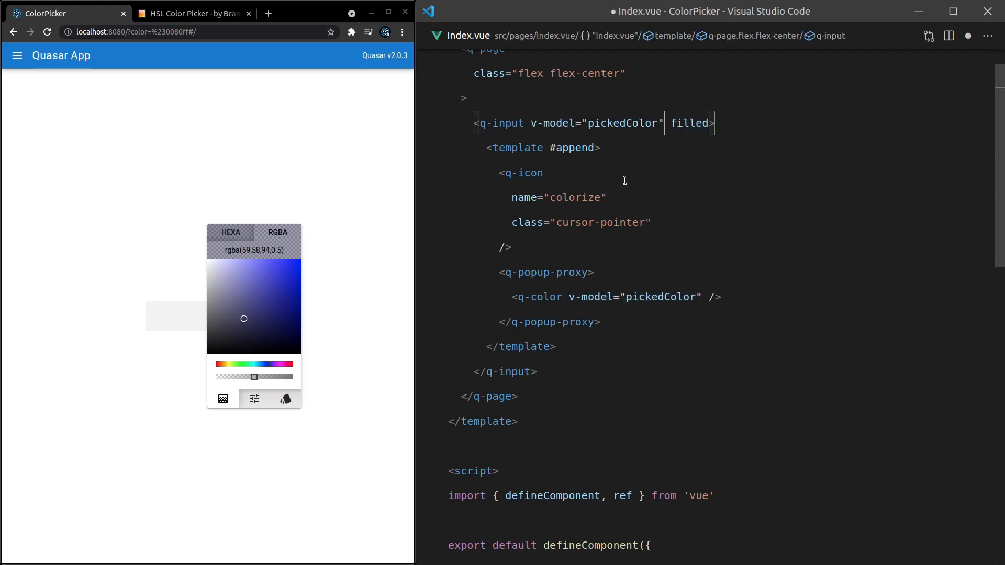
mouse_move(501, 123)
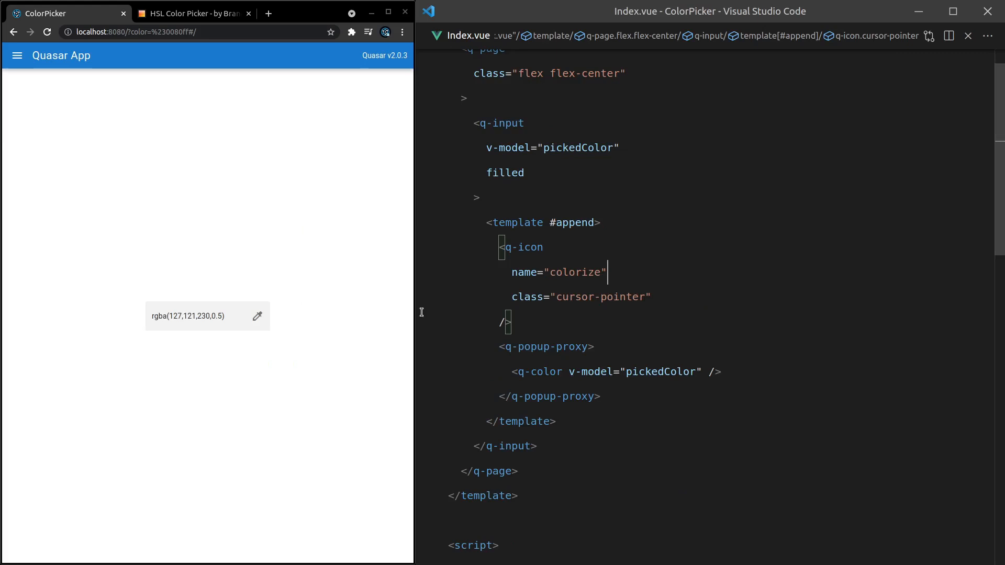
left_click(257, 316)
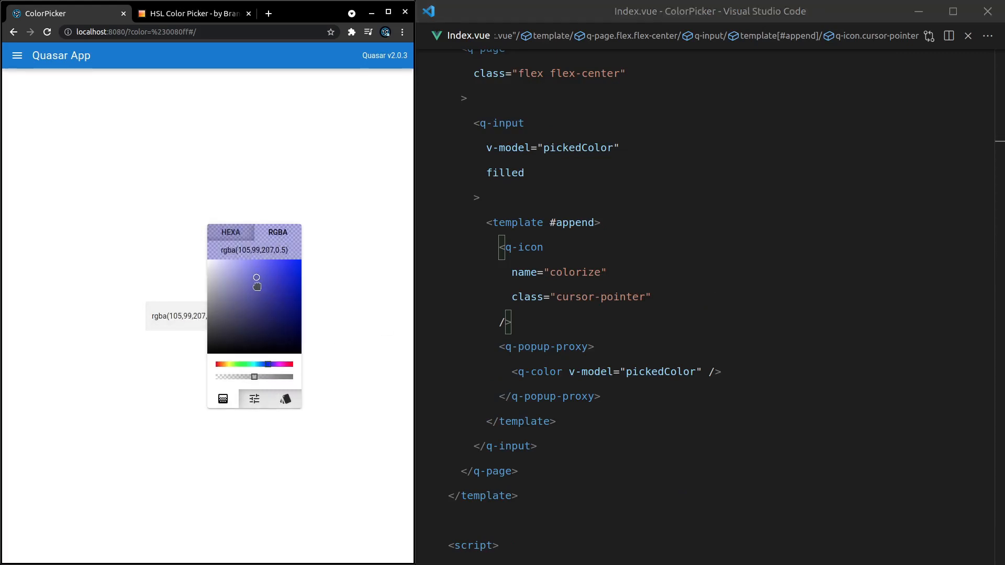
left_click_drag(256, 280, 252, 283)
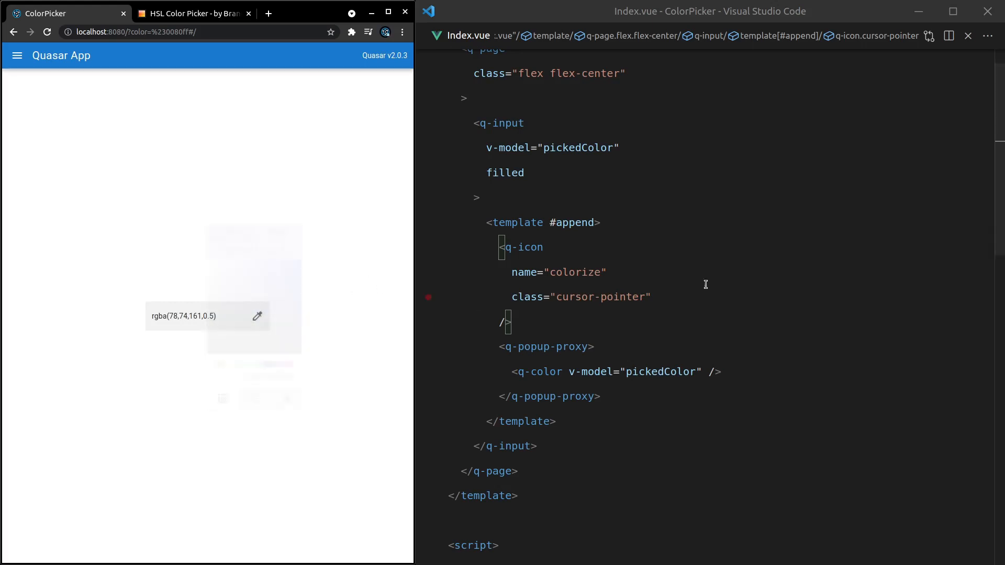
Set pickedColor's initial value to '#202020CC' and test the hex picker's alpha slider
scroll("down", 3)
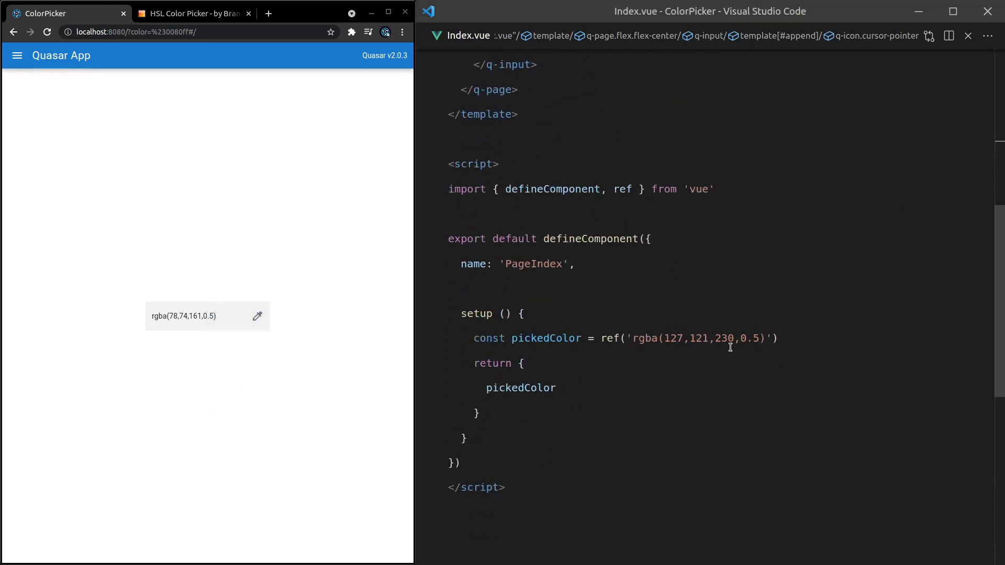
mouse_move(273, 322)
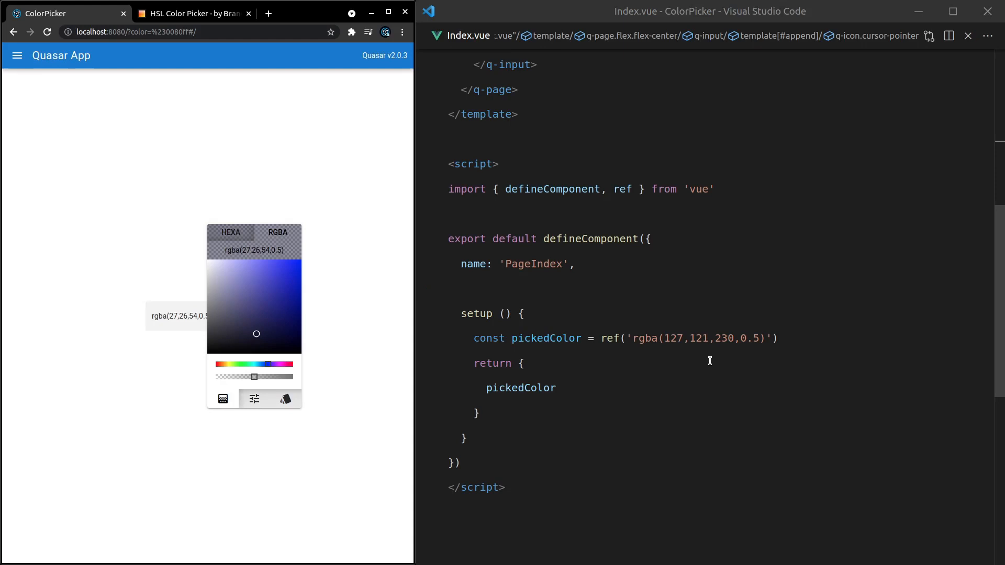
left_click_drag(634, 338, 763, 339)
type("#2020")
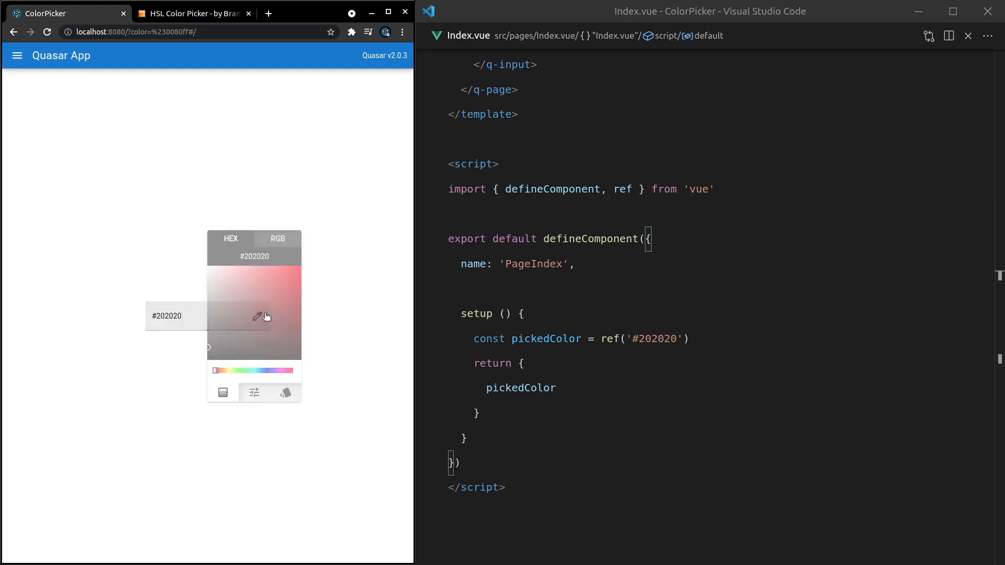
left_click(273, 299)
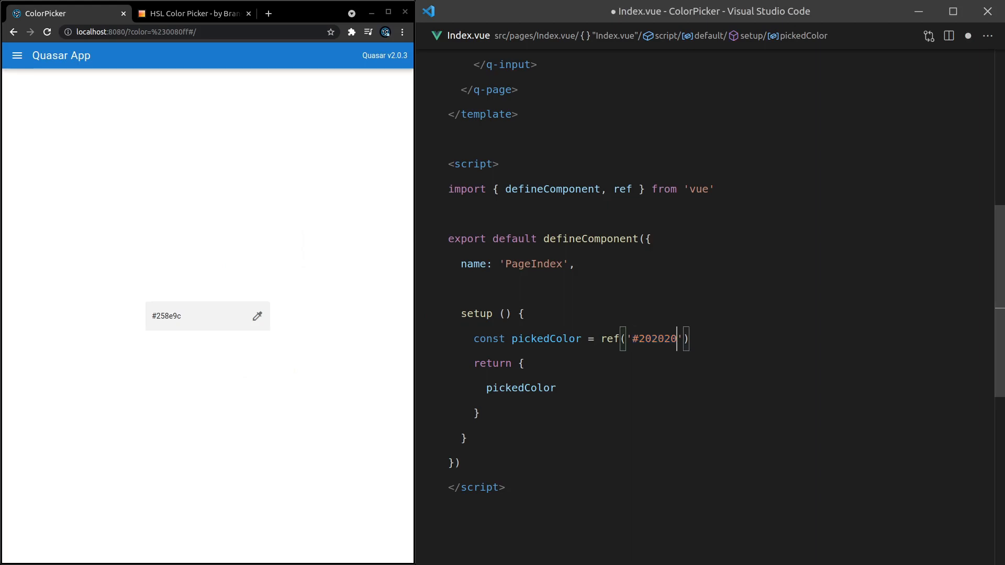
type("CC")
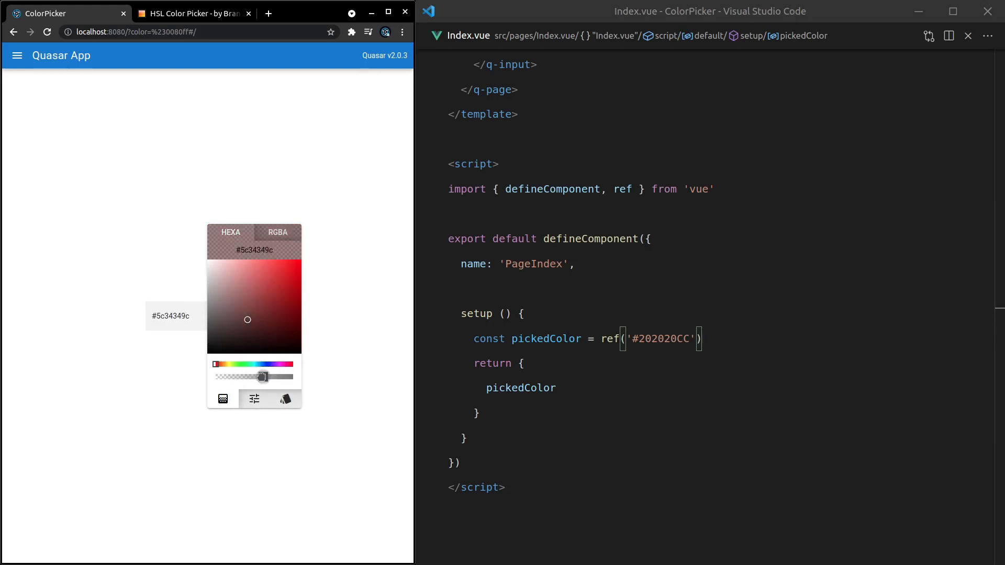
left_click_drag(262, 377, 252, 377)
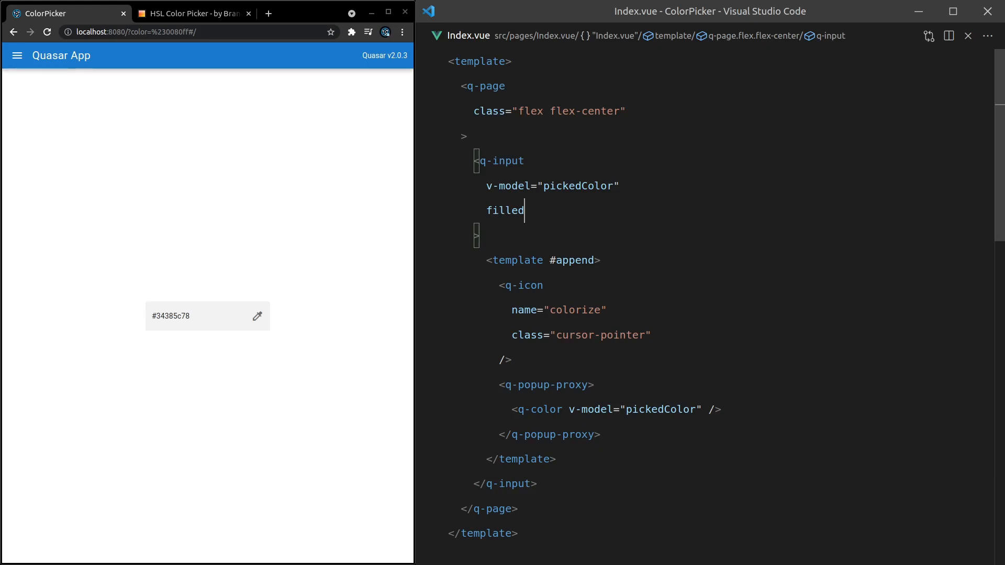
Add :rules="['anyColor']" to the q-input
key("Enter")
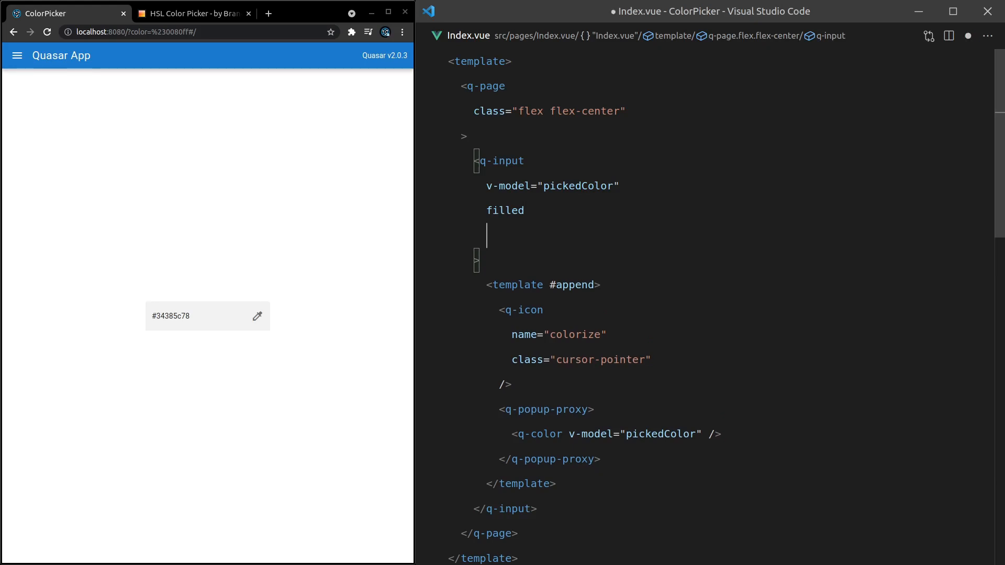
type(":rules=")
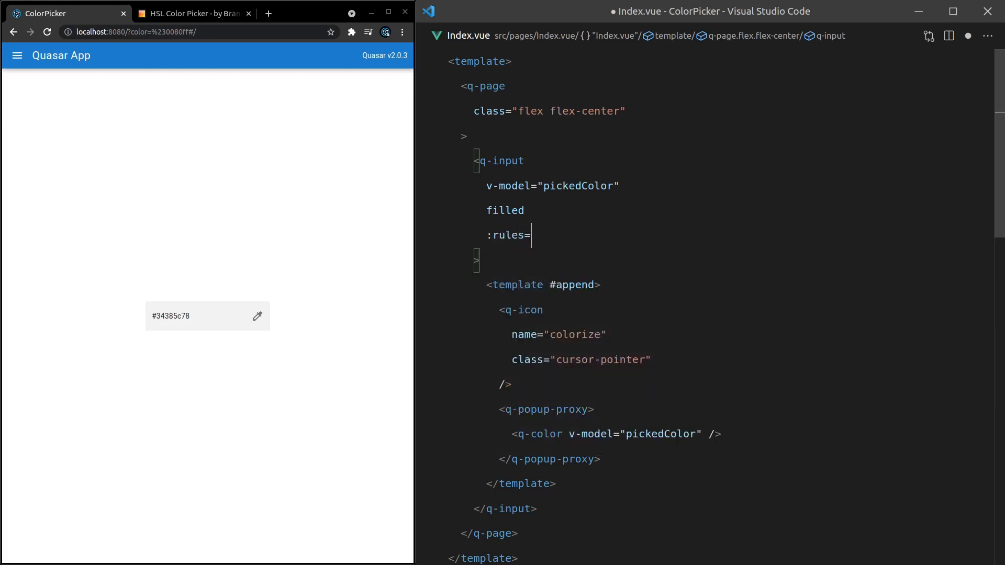
type("[]")
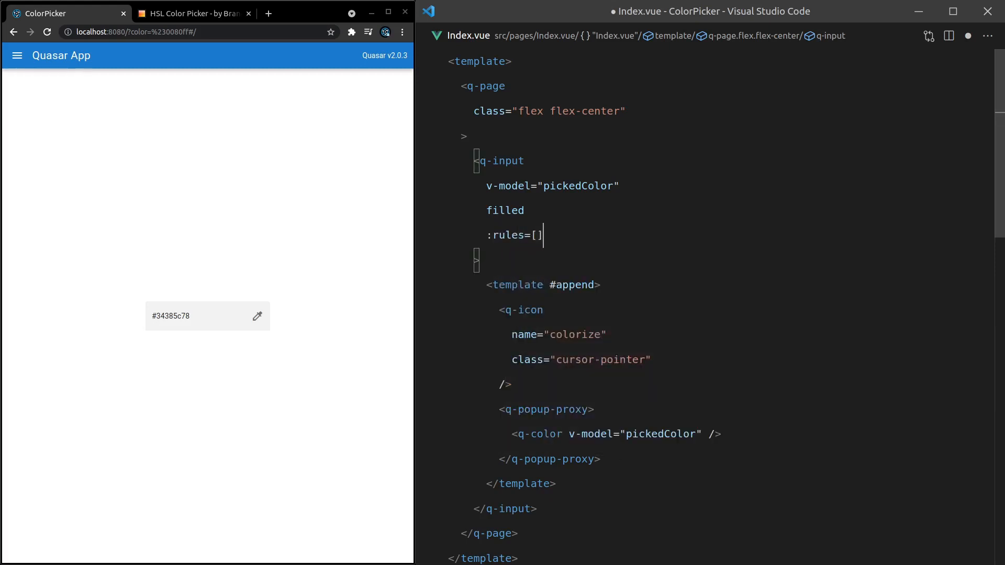
type("'an'")
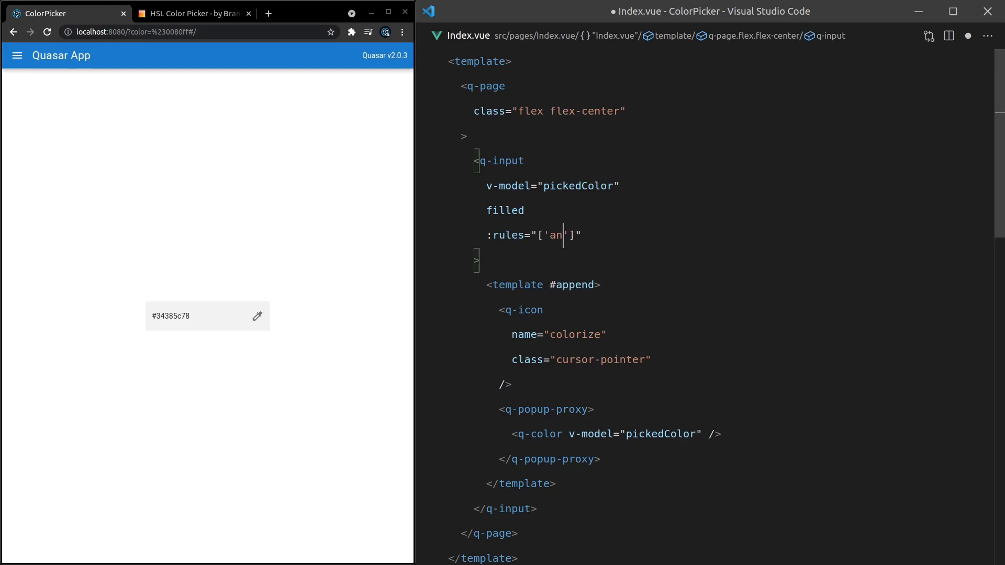
type("yColor")
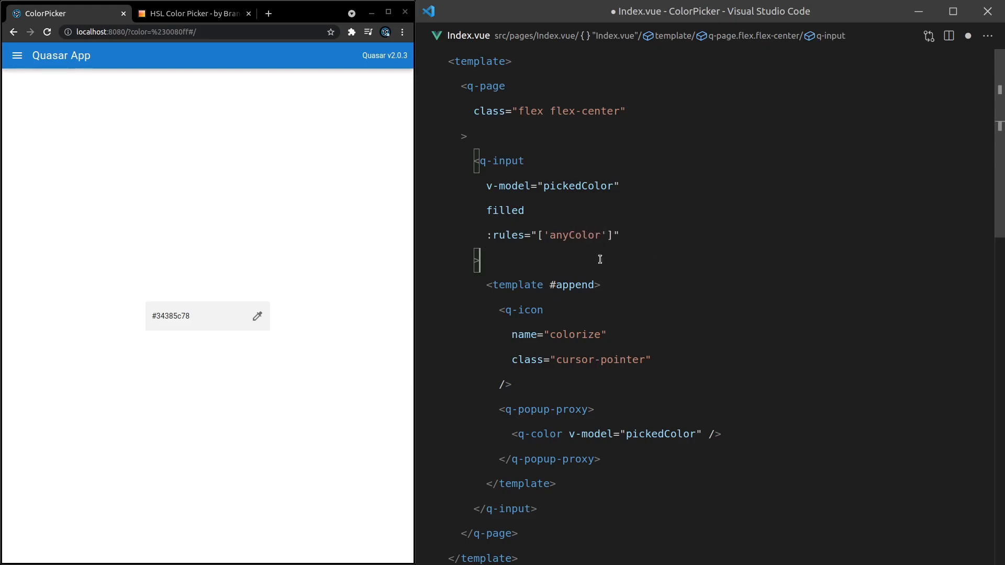
Try a val => anyColor rule form, then enter a partial hex value to see the error
double_click(577, 235)
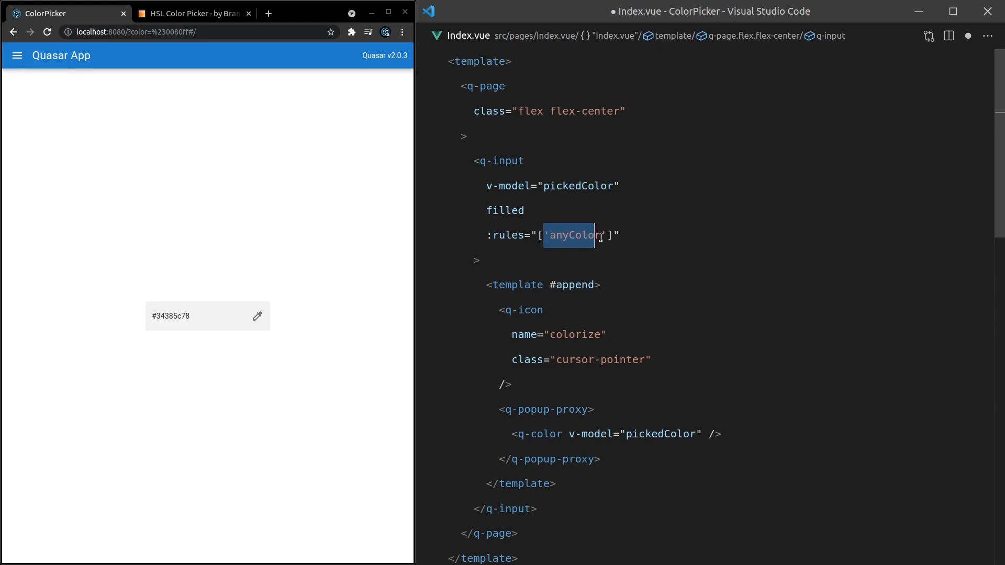
type("val")
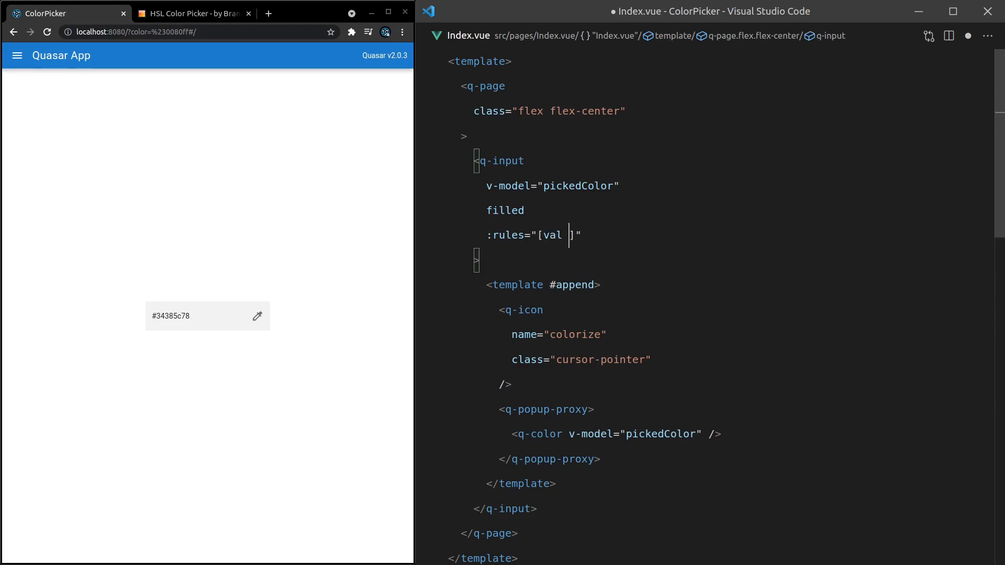
type("=>")
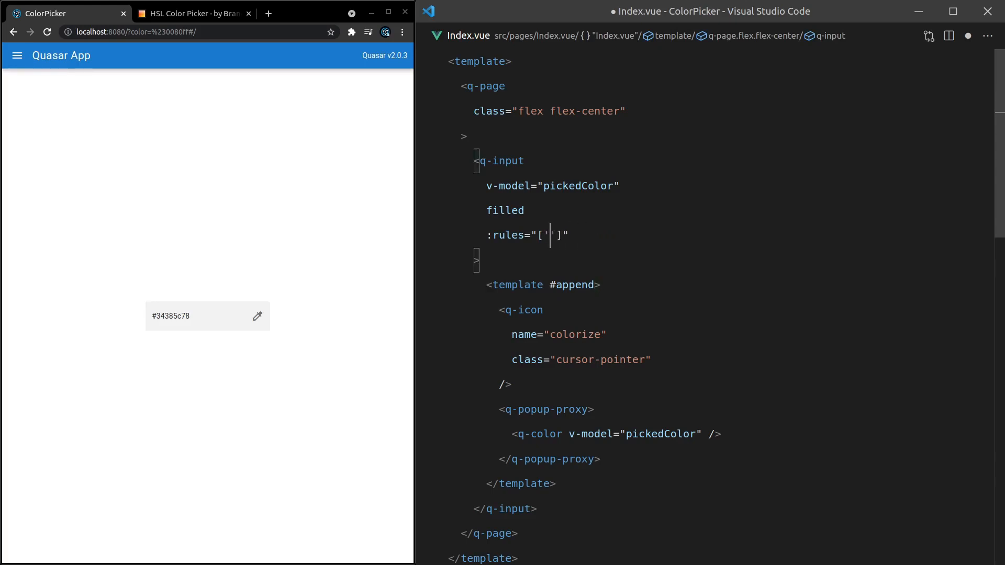
type("any")
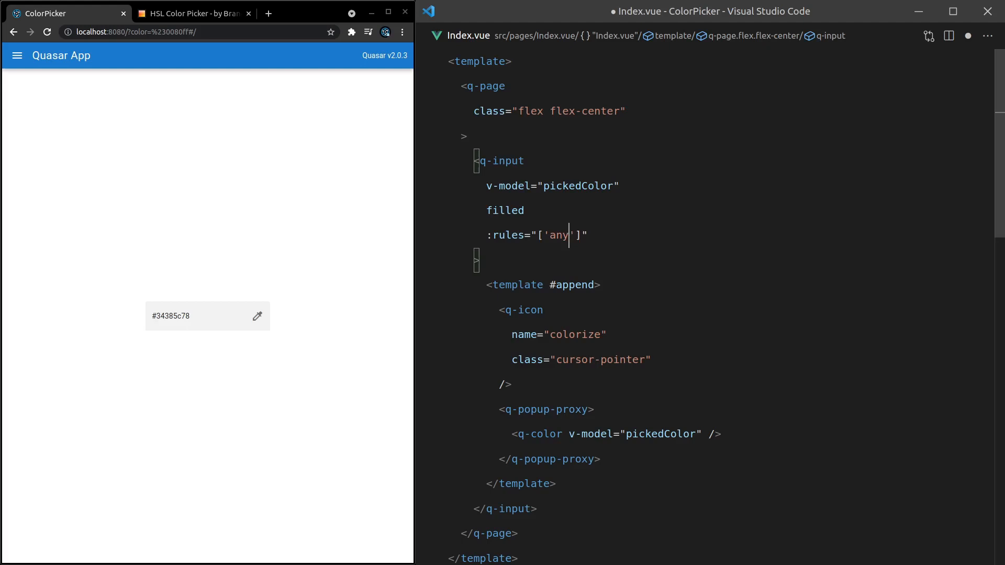
type("Color")
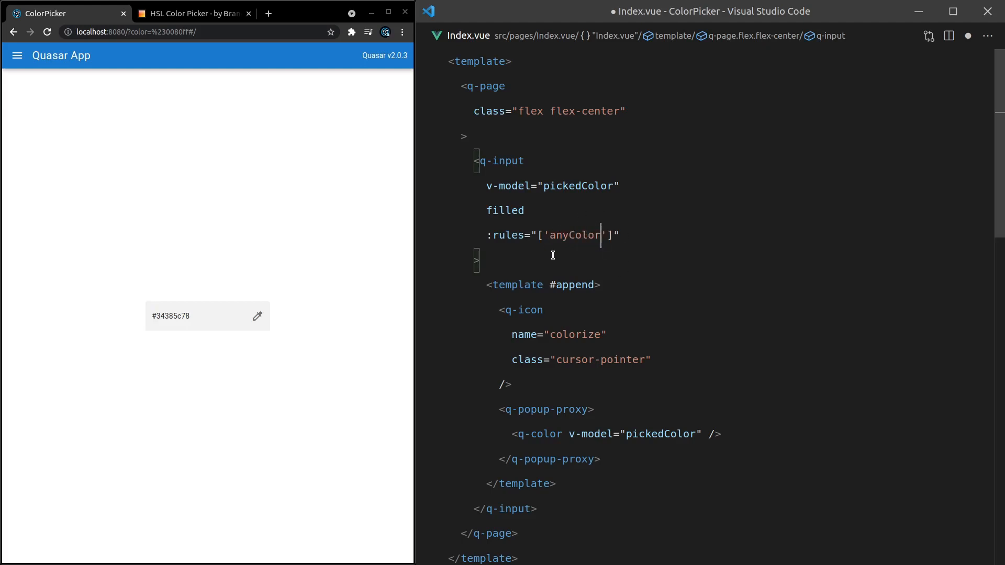
double_click(575, 235)
type("#2")
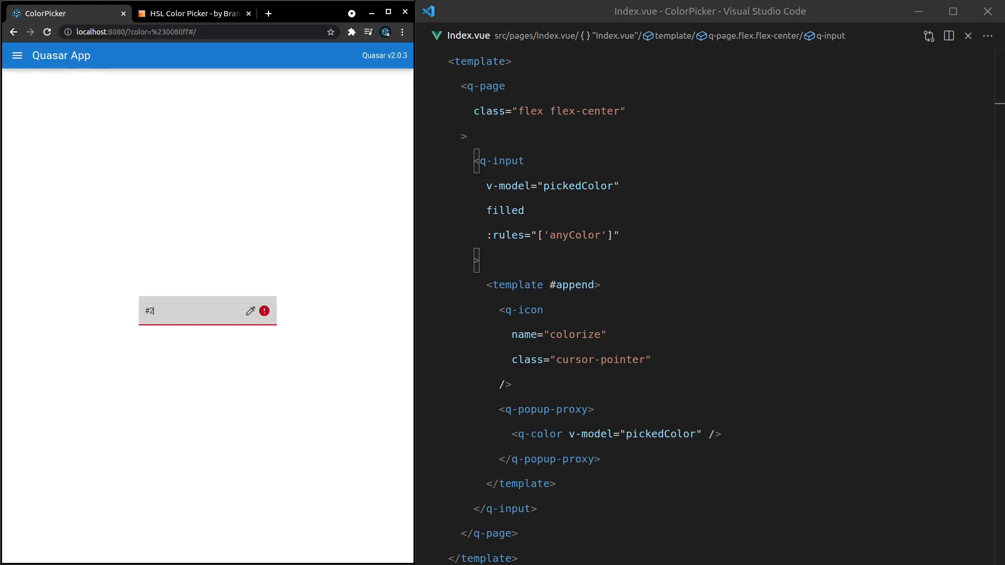
type("0202")
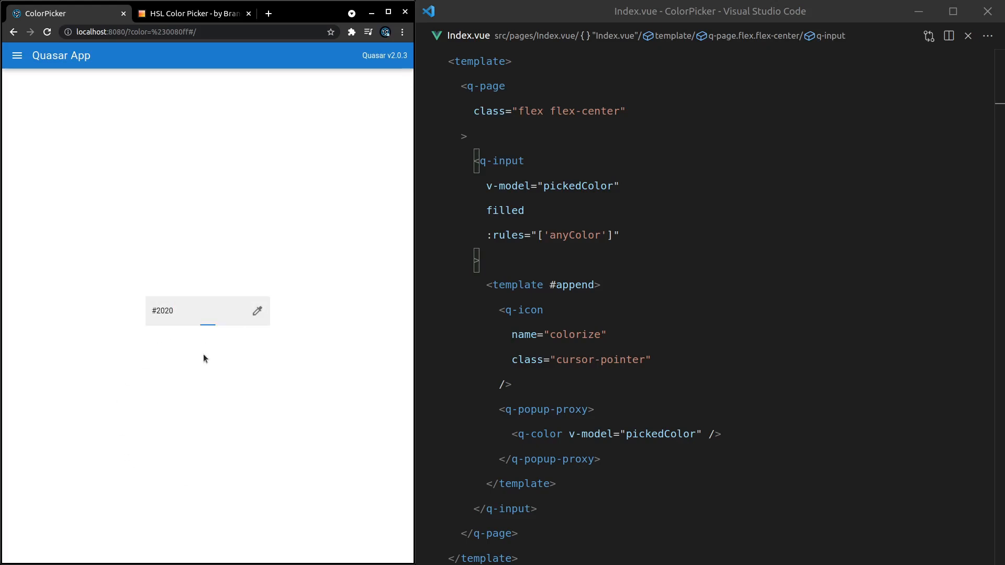
Swap the anyColor rule for hexColor, then hexaColor, and check the field's validation
double_click(576, 235)
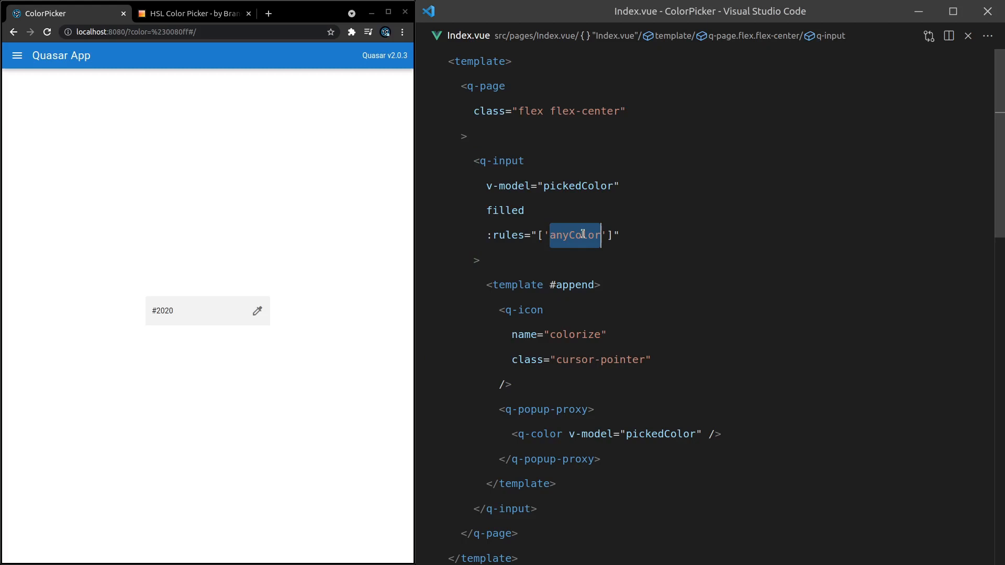
type("hexColo")
left_click(208, 310)
type("20CC")
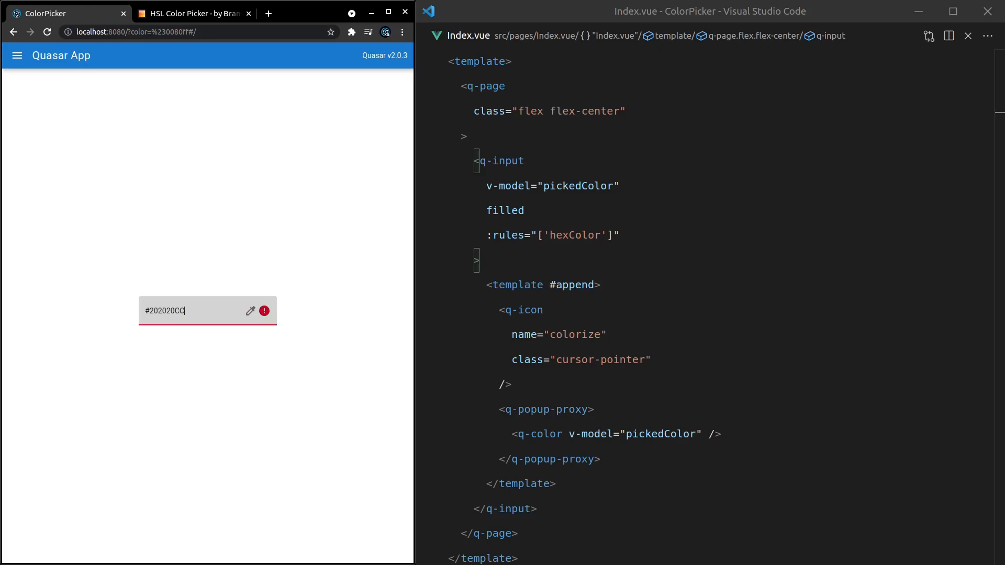
mouse_move(561, 253)
type("a")
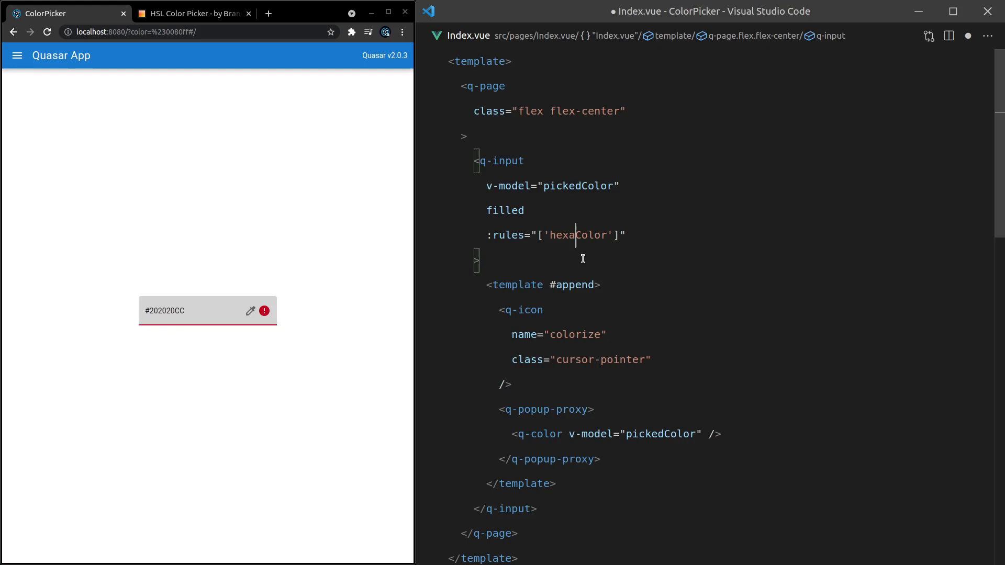
left_click(198, 311)
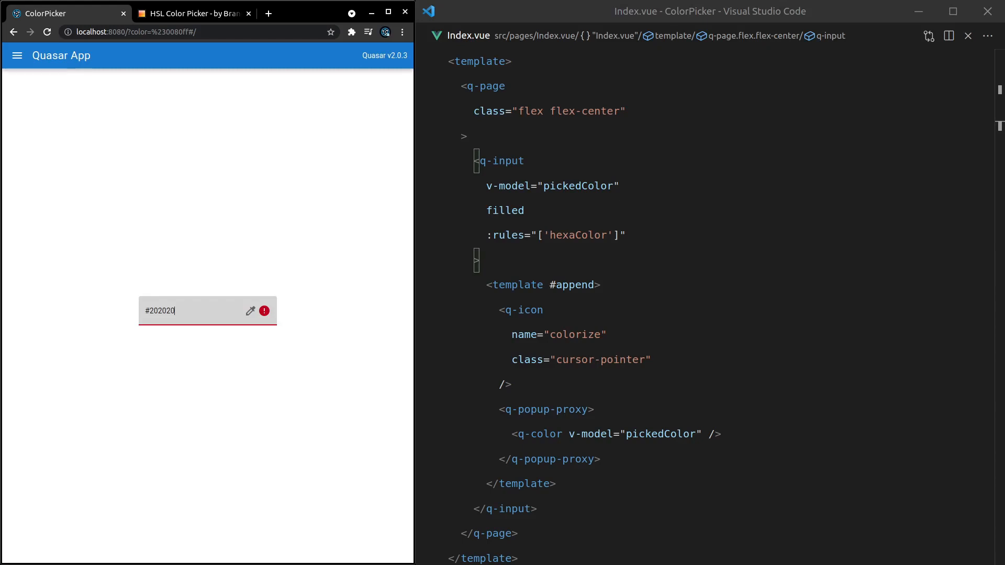
double_click(578, 235)
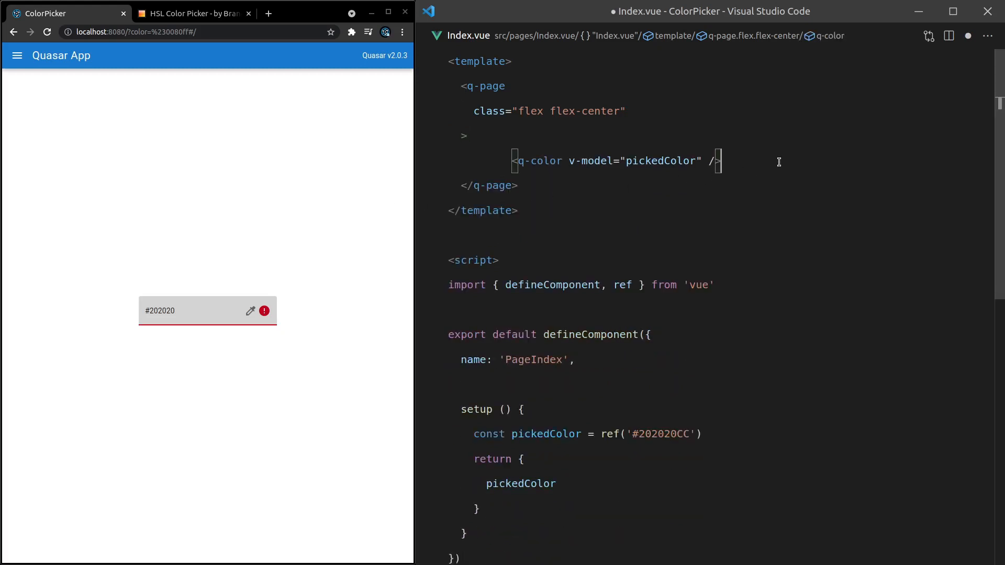
Add the no-header and no-footer attributes to the q-color tag
left_click(250, 310)
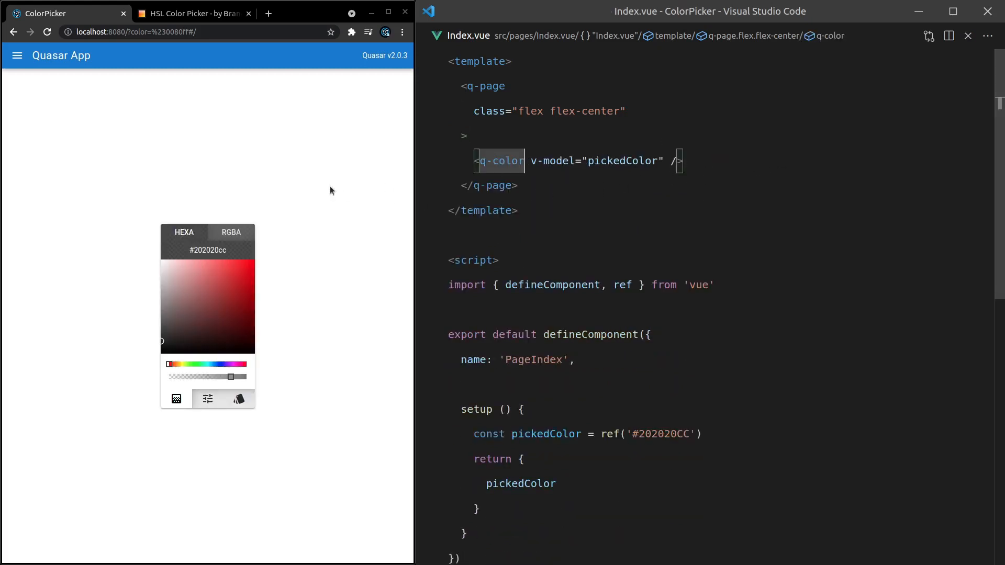
mouse_move(669, 192)
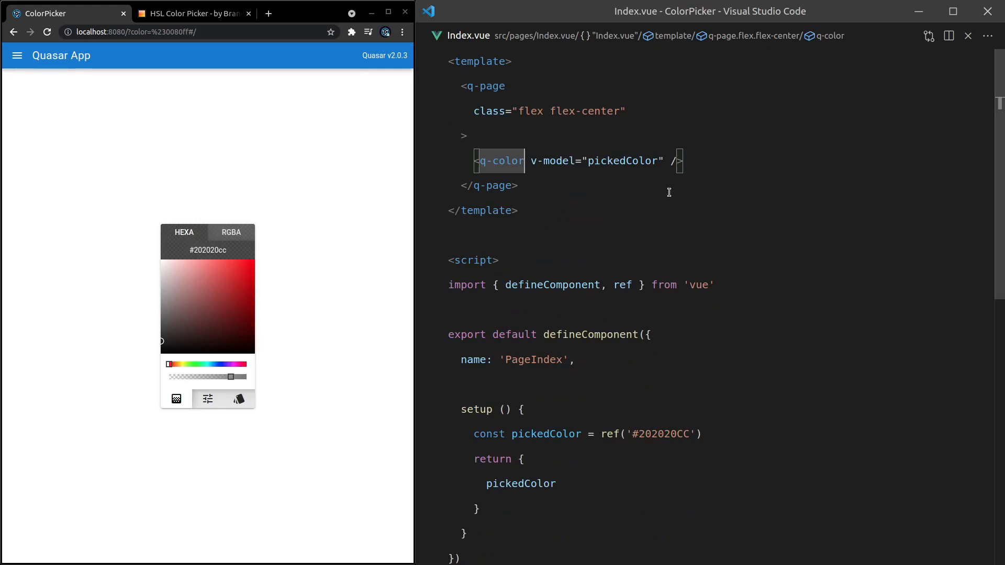
type("no-header")
type("no-footer")
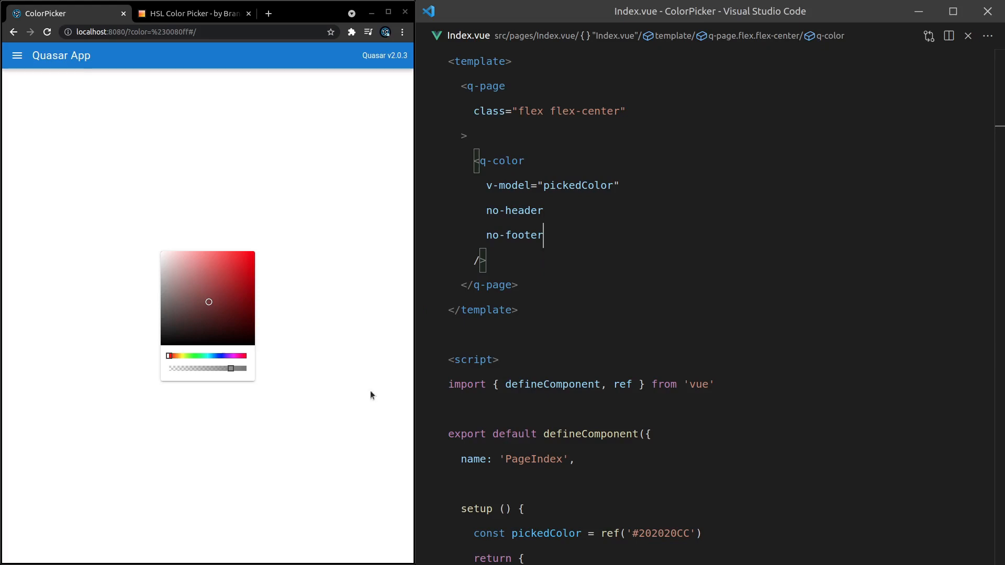
Add default-view="palette" to the q-color tag
type("de")
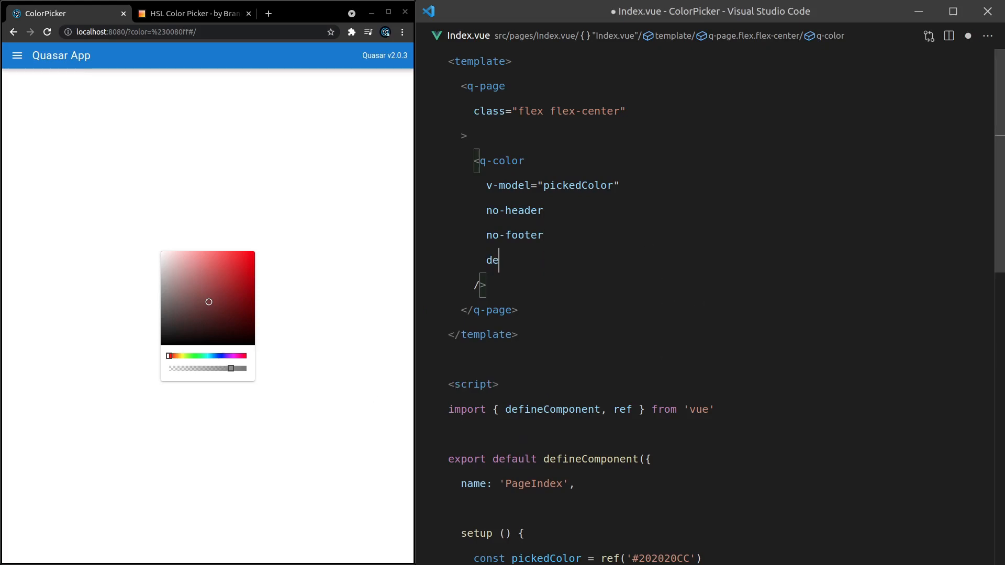
type("fault-view=\"\"")
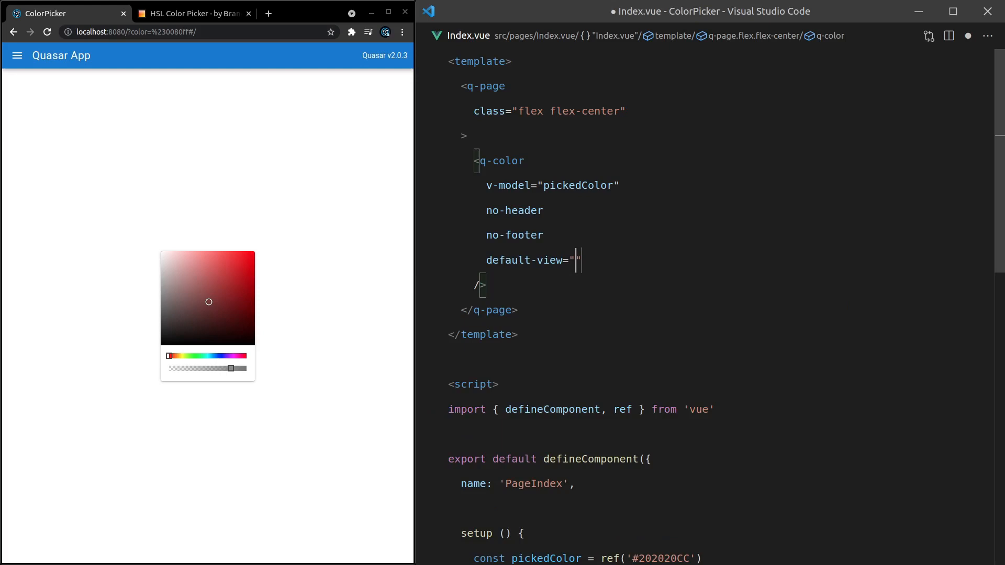
type("pal")
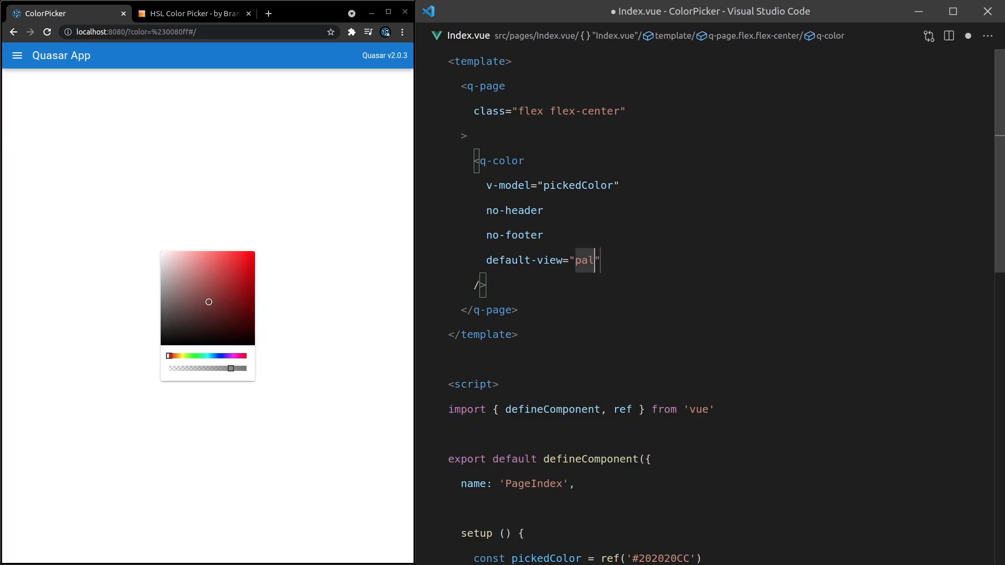
type("tte")
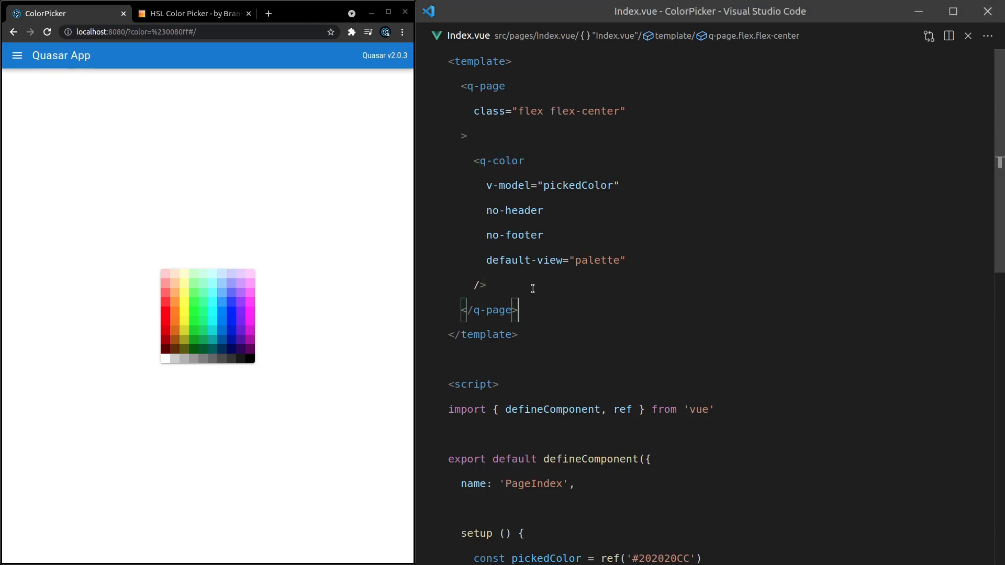
Add a q-card with style "width: 100px; height: 100px;" below the q-color
type("q-card")
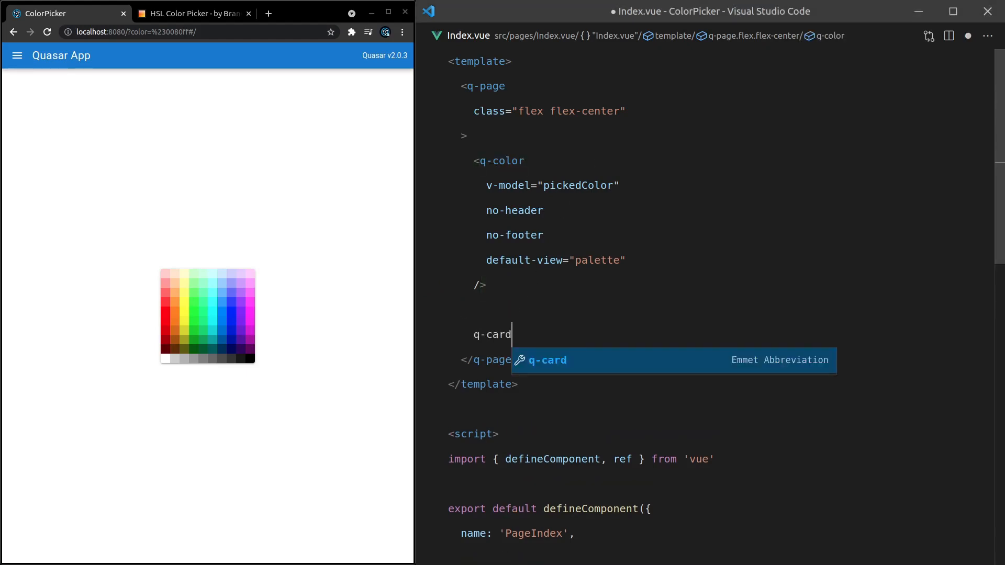
type("style>")
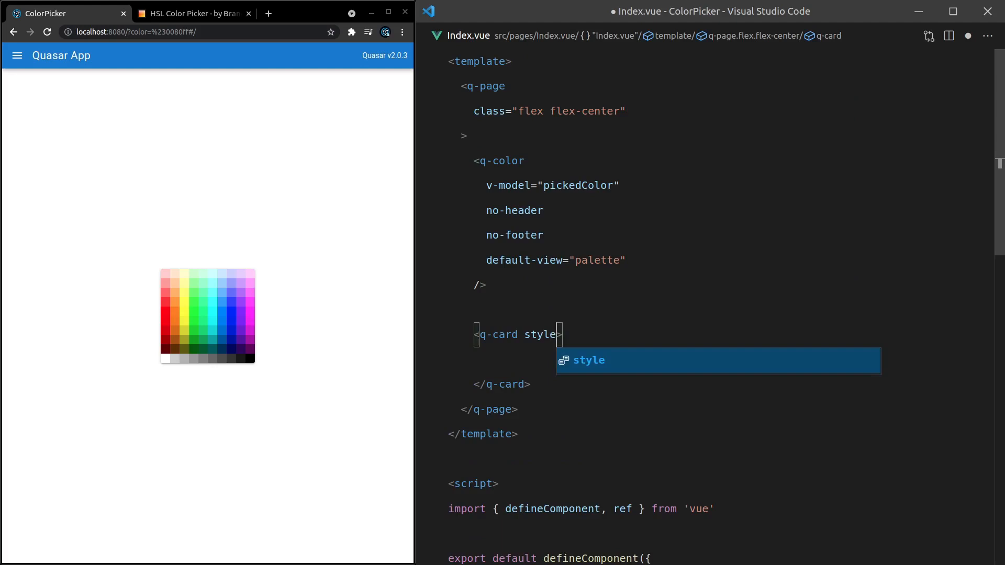
type("=\"width: \"")
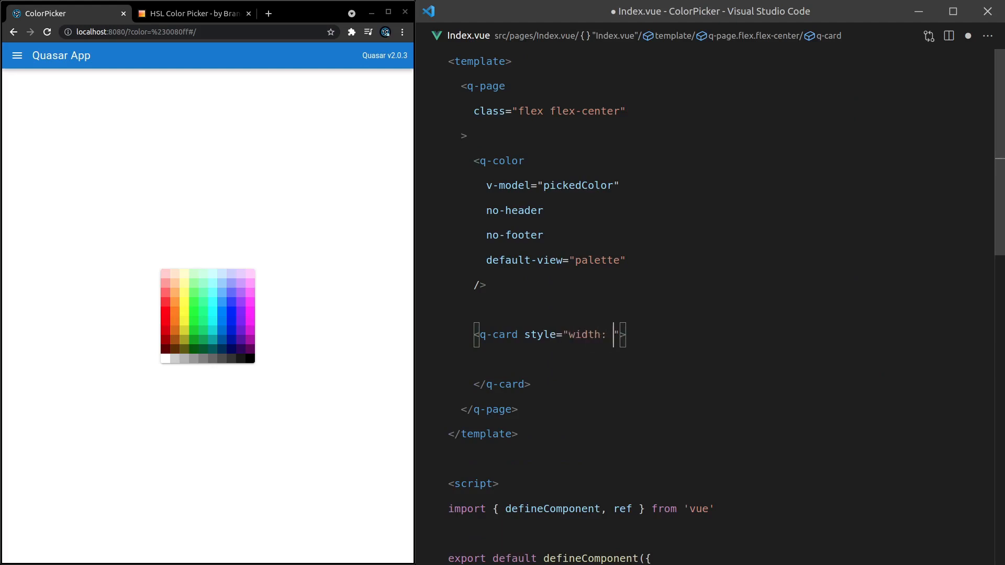
type("100px;")
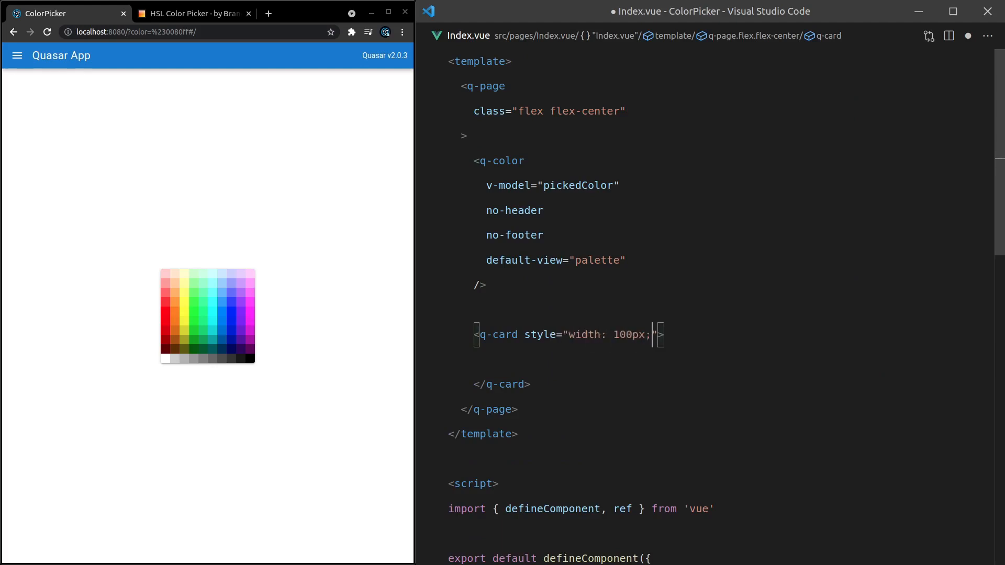
type("height: 100px;")
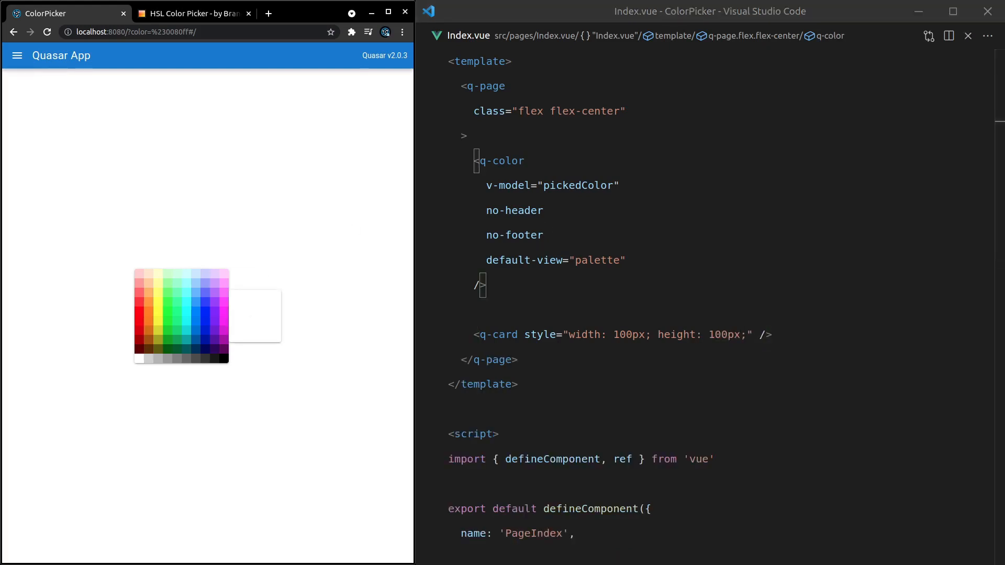
mouse_move(612, 312)
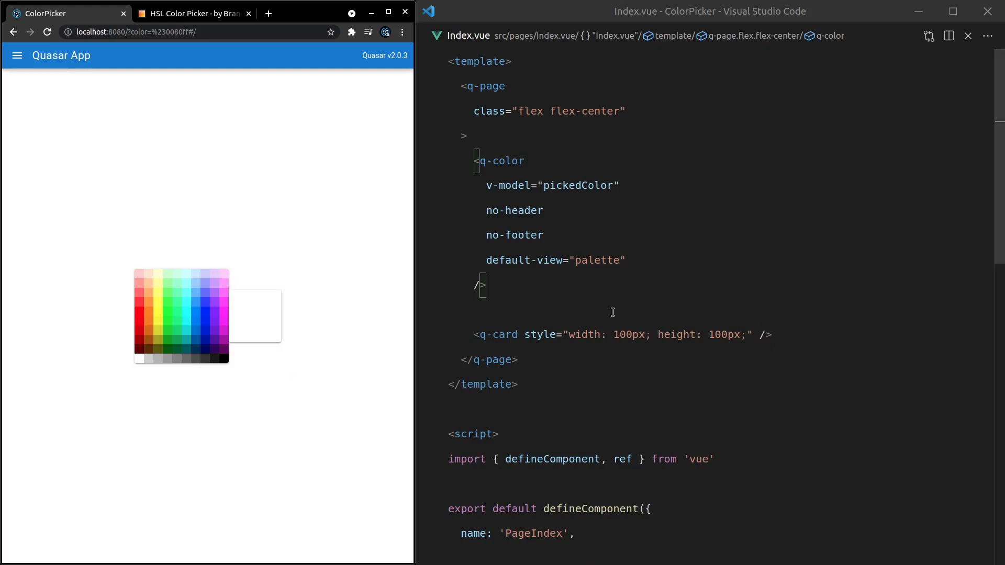
Bind the card's :style to a template string with background-color: ${pickedColor}
double_click(577, 185)
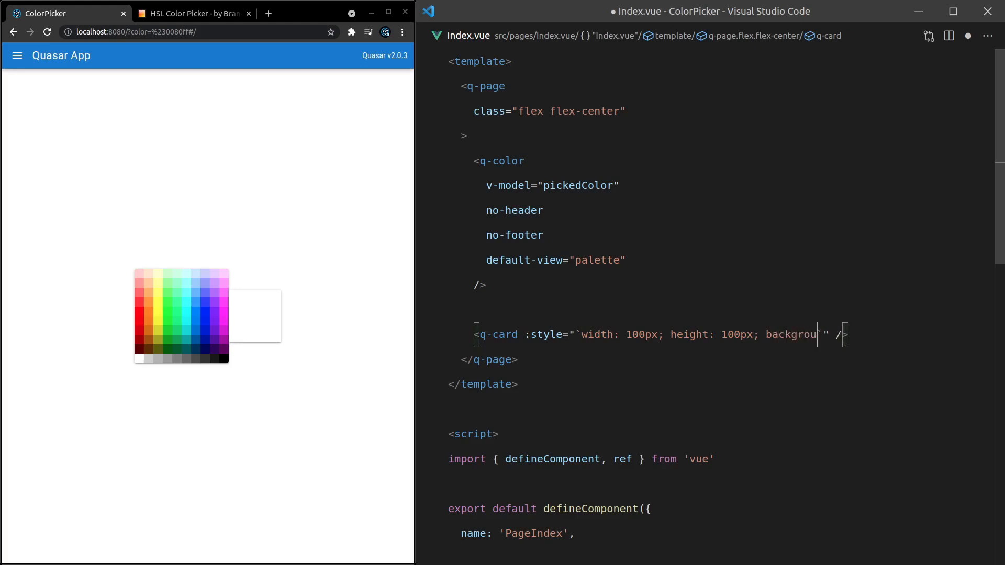
type("-color:")
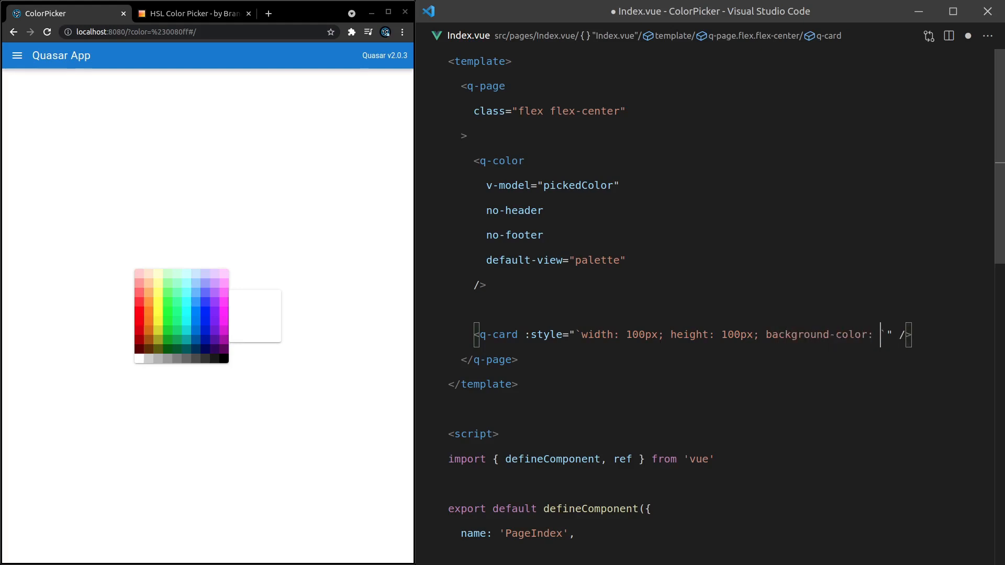
type("${pickedColor}")
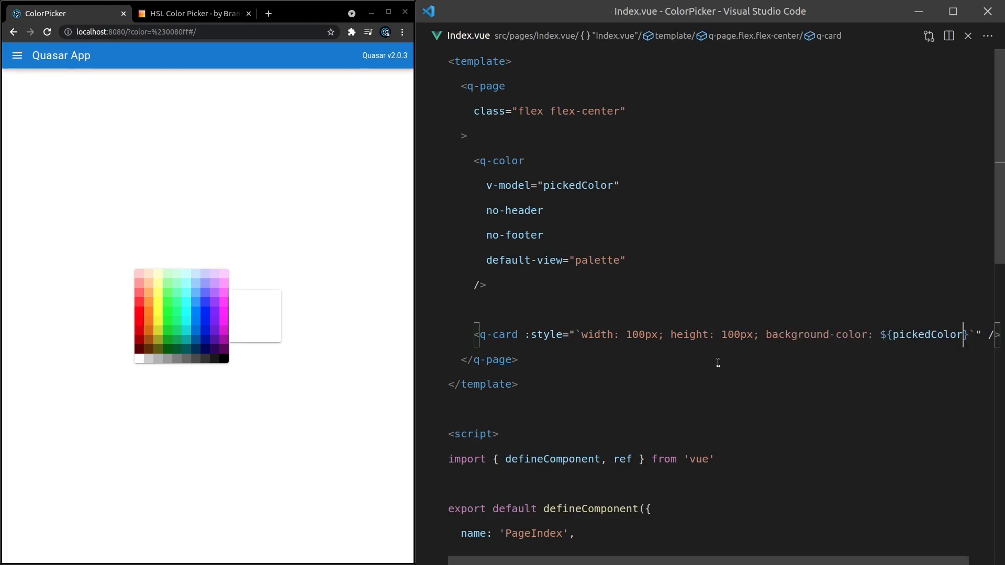
left_click(202, 313)
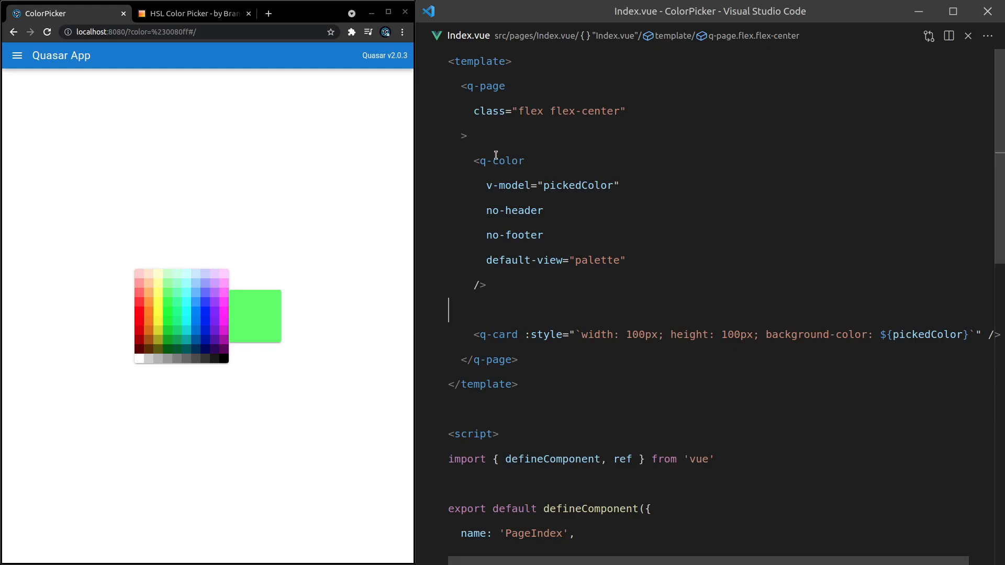
mouse_move(671, 272)
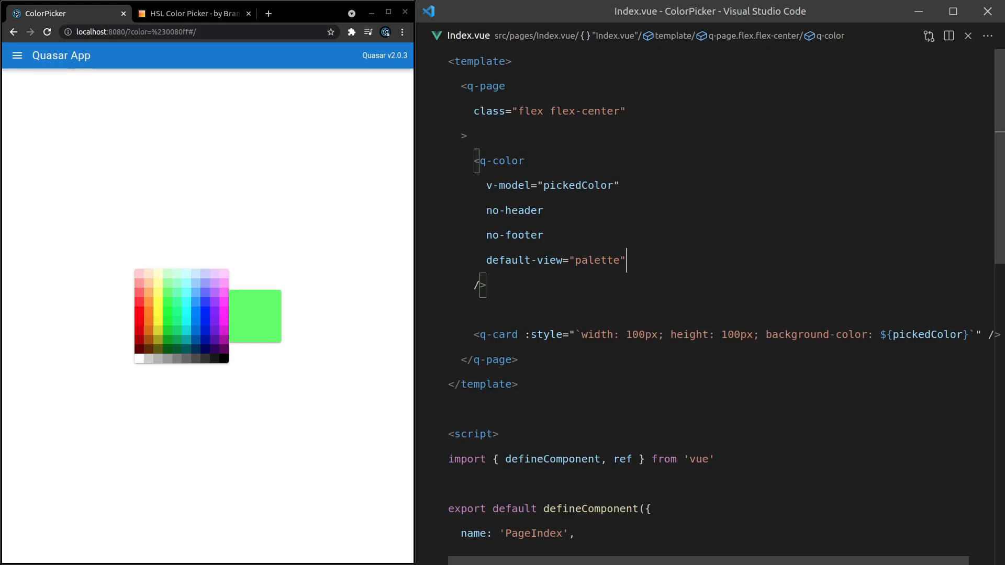
Add :palette="[]" to q-color with the empty brackets spread over lines
type(":pa")
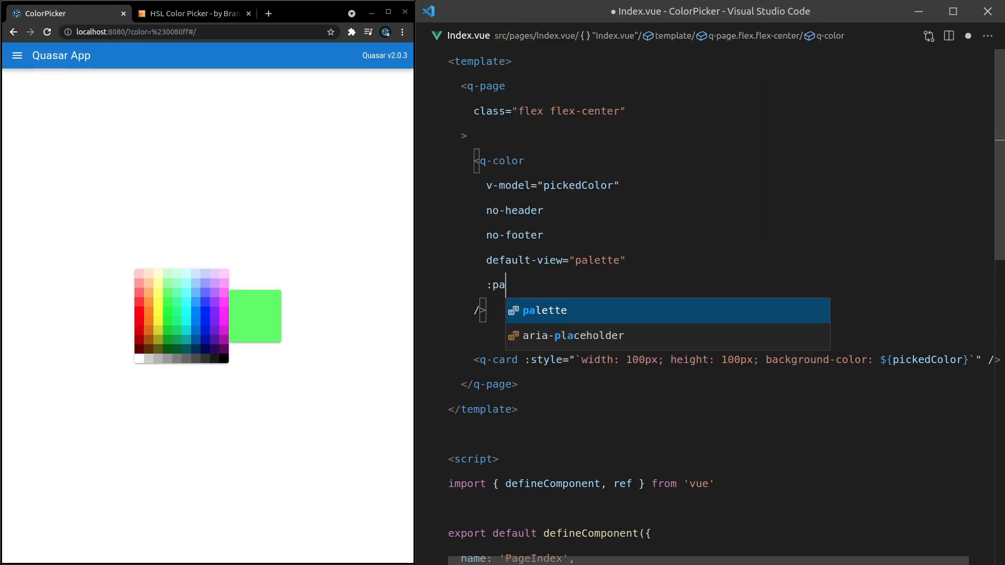
type("lette=\"[]\"")
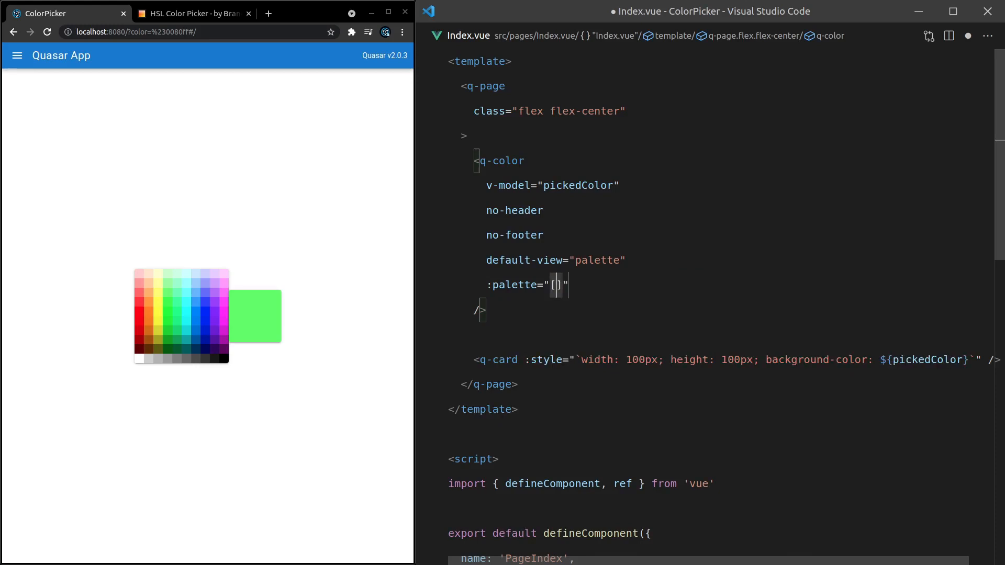
key("Enter")
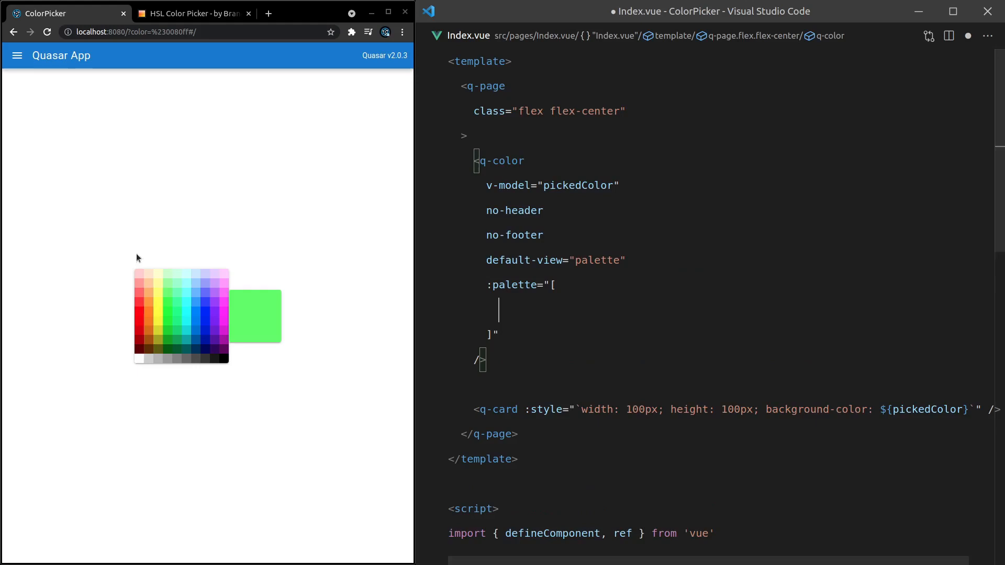
mouse_move(154, 314)
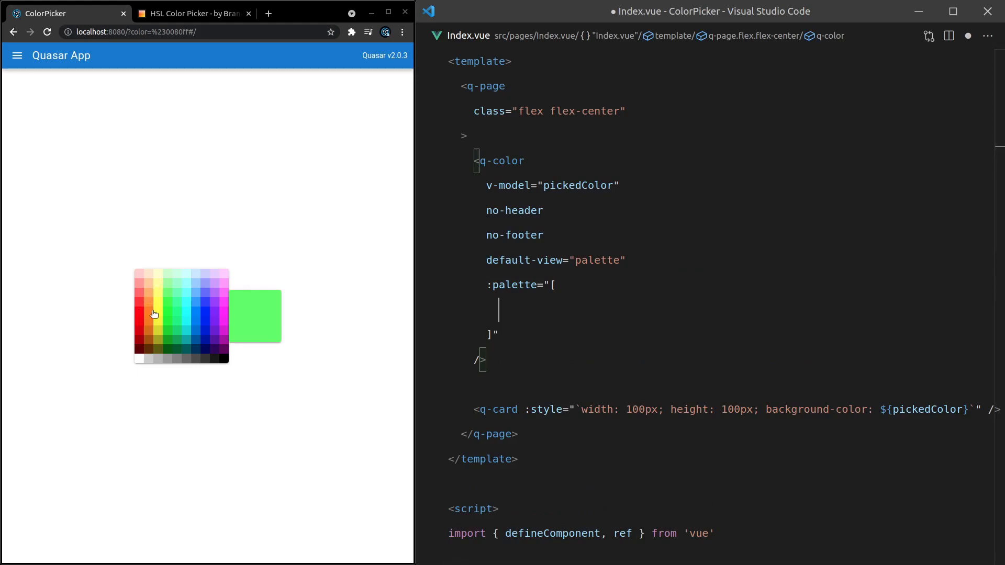
left_click(195, 14)
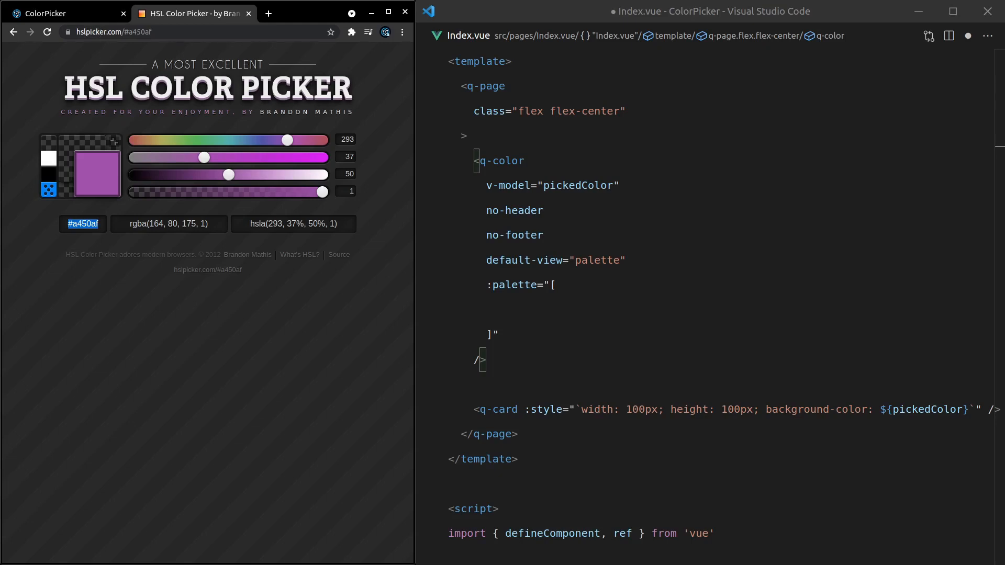
Tune the HSL sliders from purple to the muted red #914646 and select its hex
left_click_drag(204, 157, 201, 157)
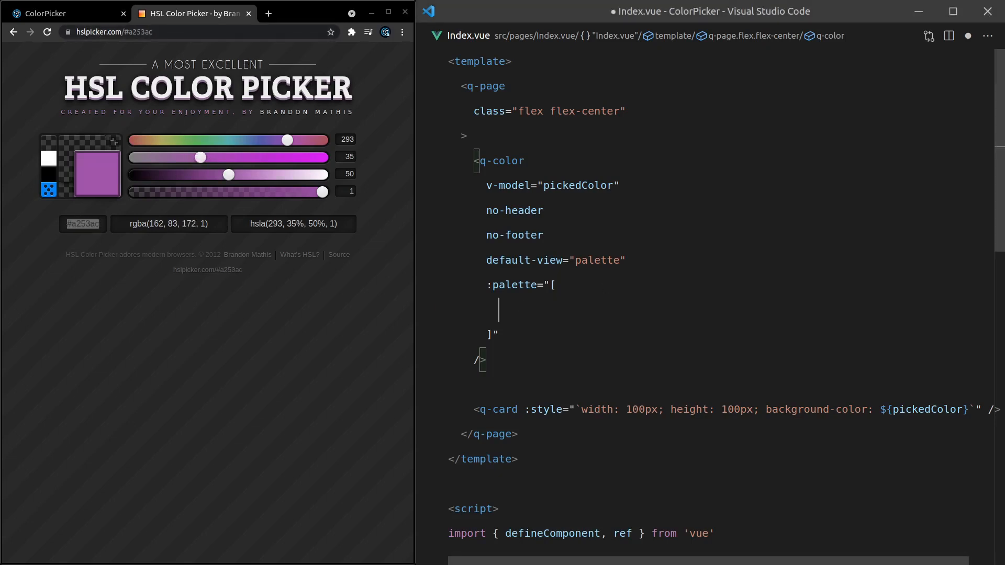
type("'#a253ac',")
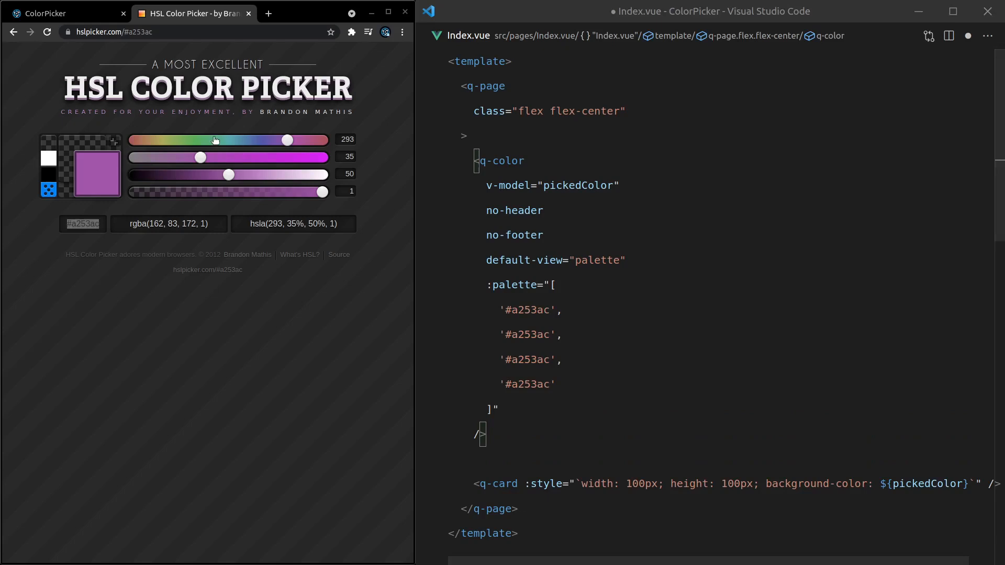
left_click_drag(286, 140, 212, 140)
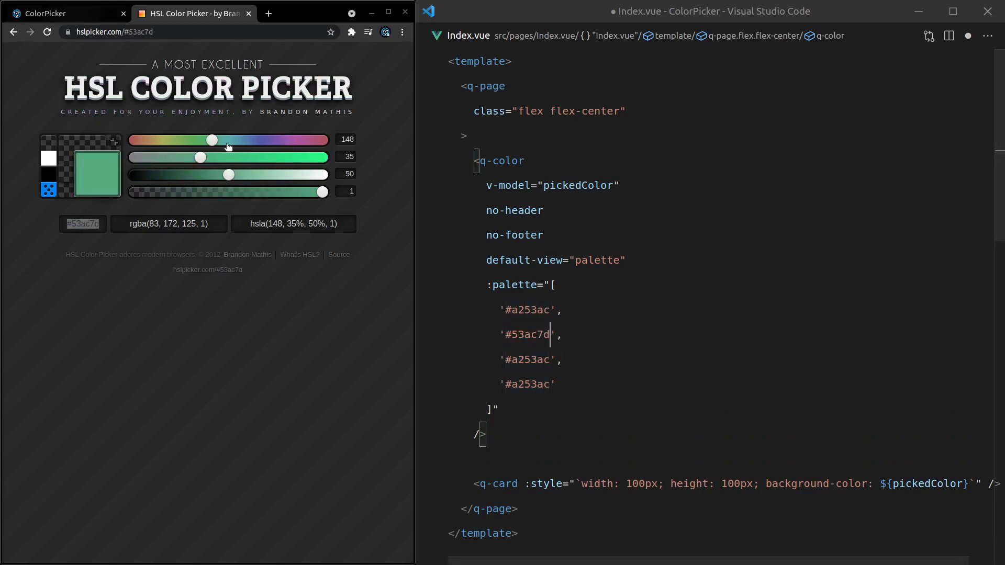
left_click_drag(213, 140, 277, 140)
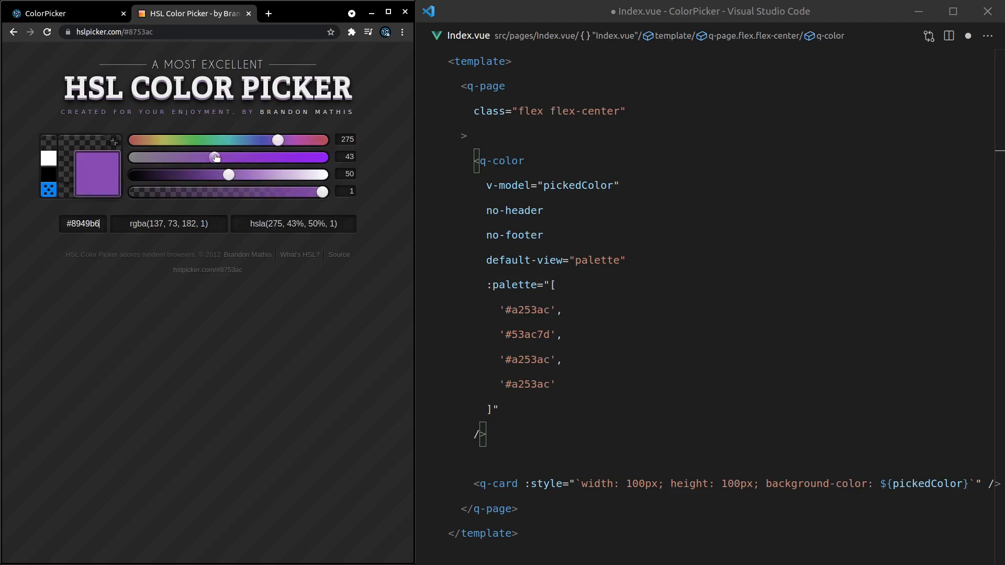
left_click_drag(230, 175, 214, 174)
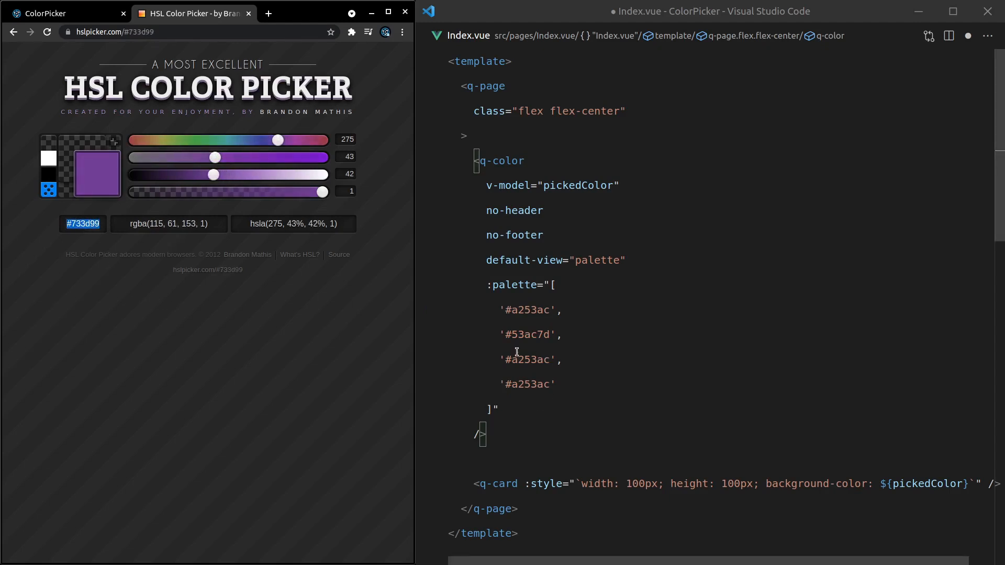
type("733d99")
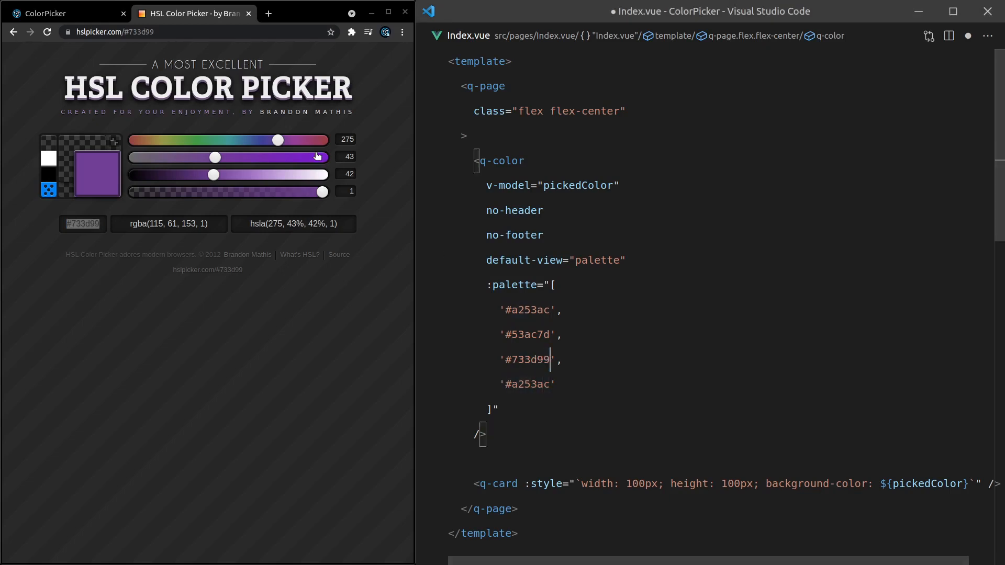
left_click_drag(277, 140, 324, 139)
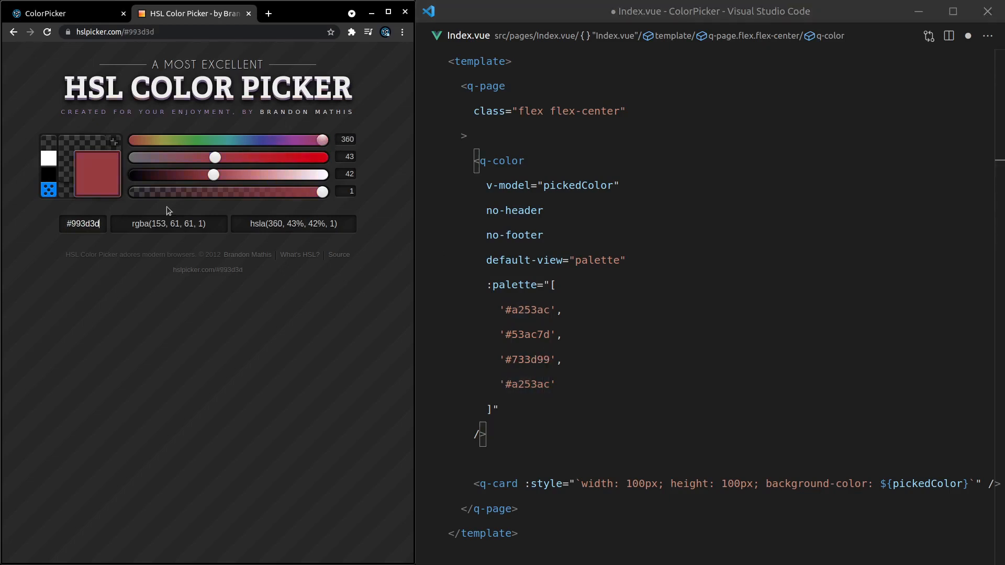
left_click_drag(215, 157, 201, 157)
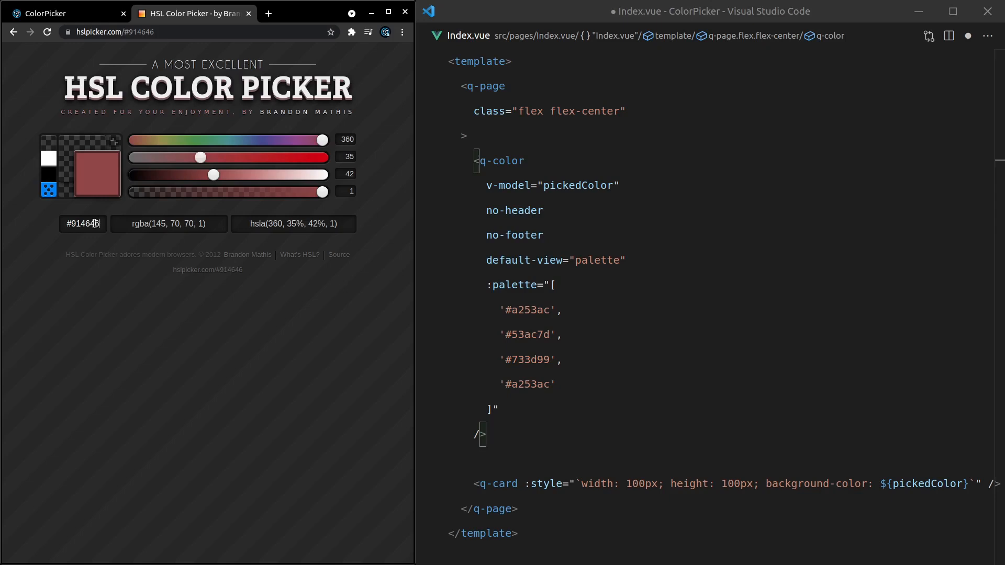
double_click(523, 384)
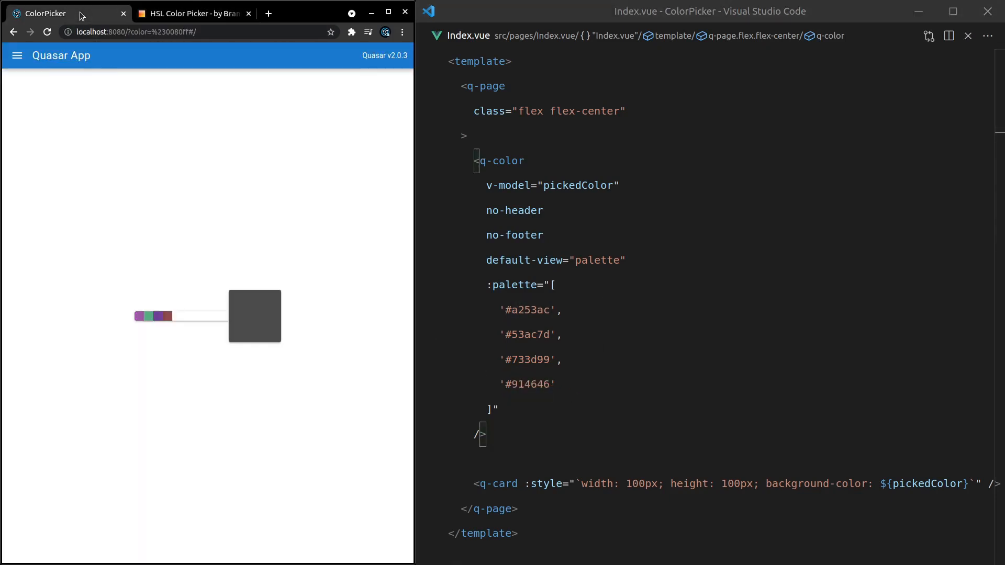
Pick the green, then purple palette swatch so the card turns purple
left_click(159, 316)
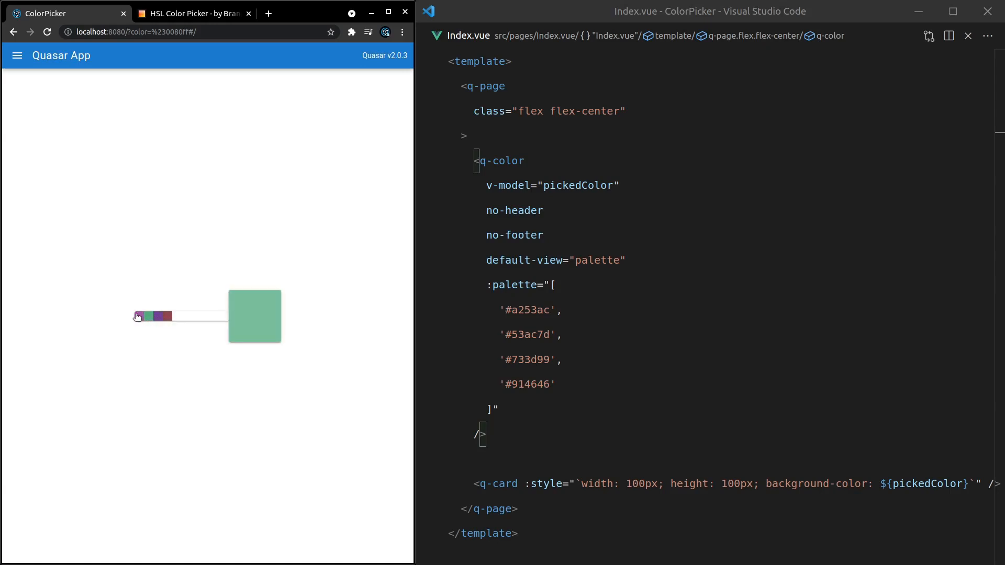
left_click(140, 317)
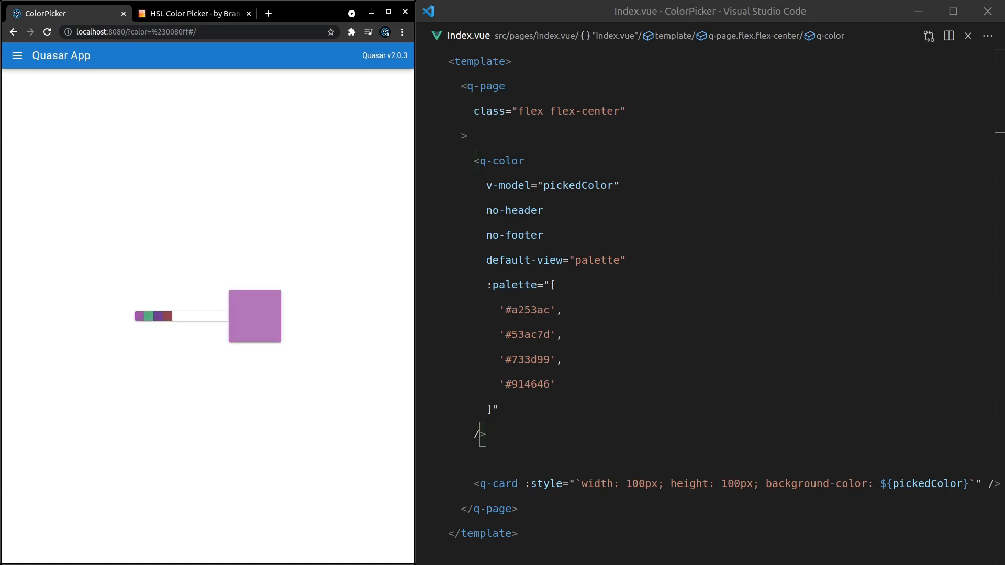
double_click(500, 161)
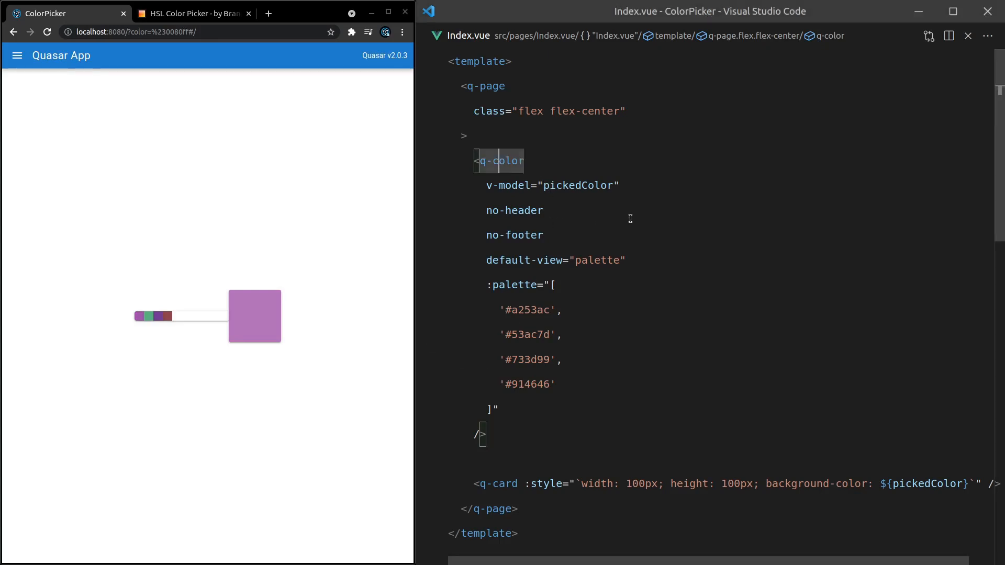
left_click(544, 210)
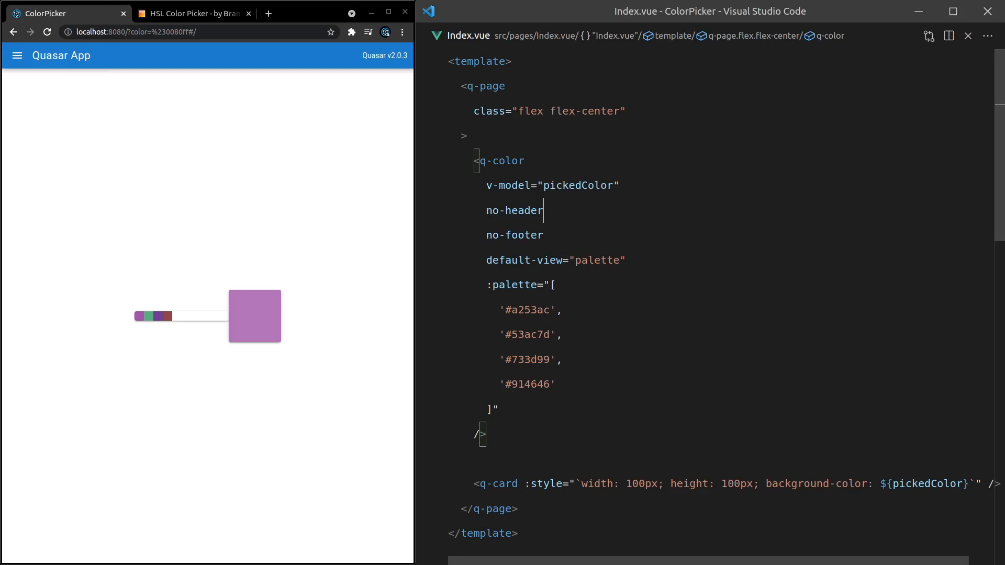
left_click(620, 185)
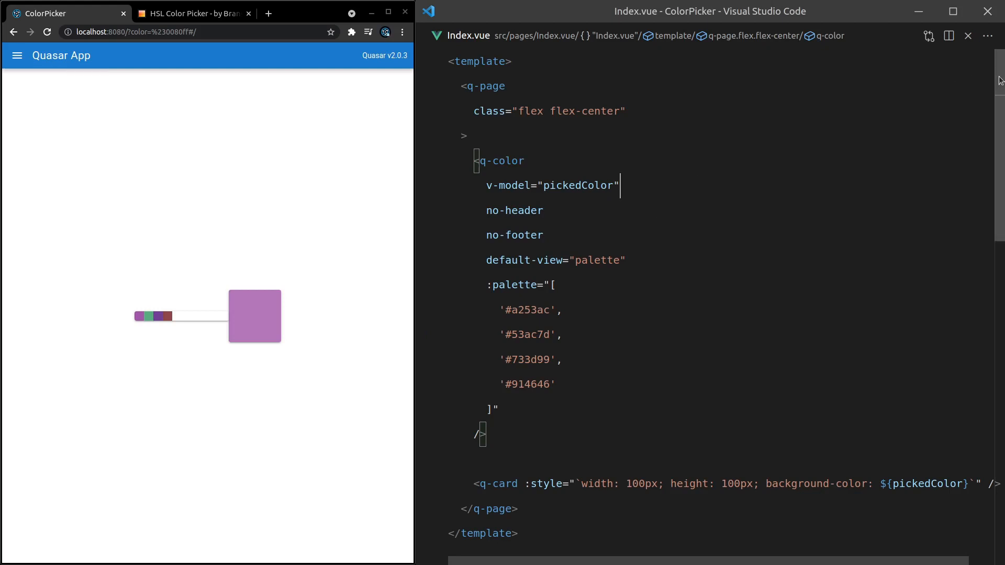
Change pickedColor's initial value from '#202020CC' to null in setup
scroll("down", 3)
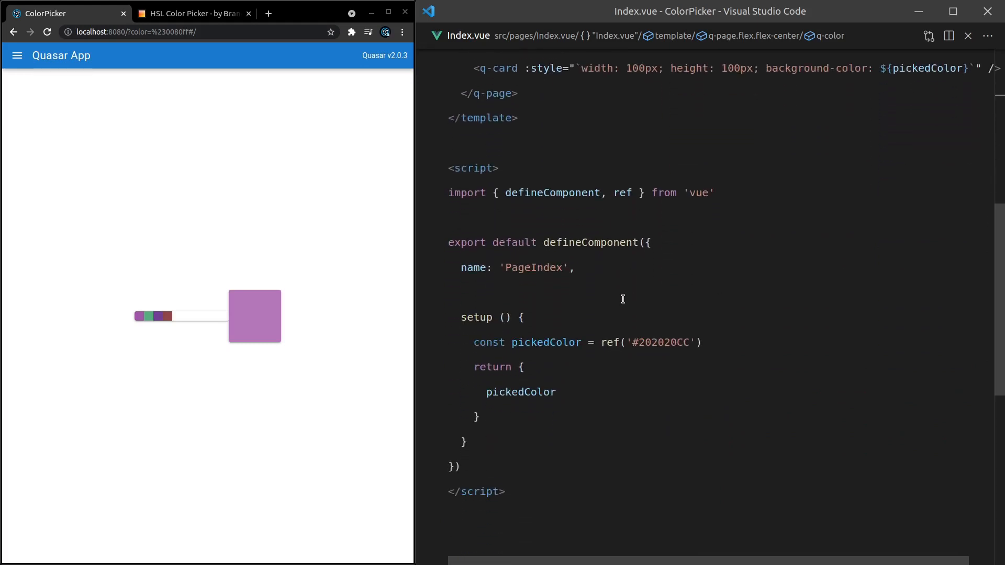
double_click(661, 342)
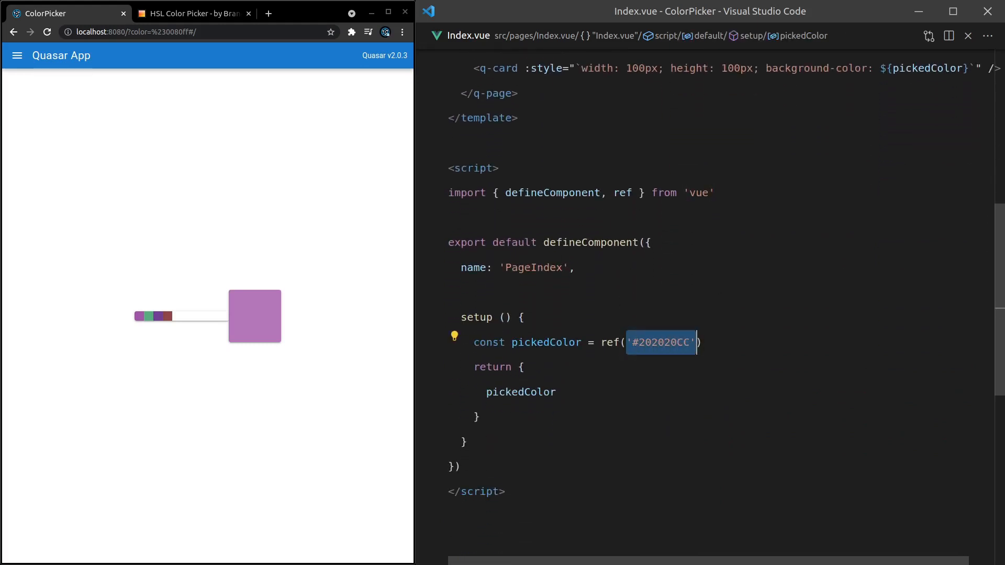
type("null")
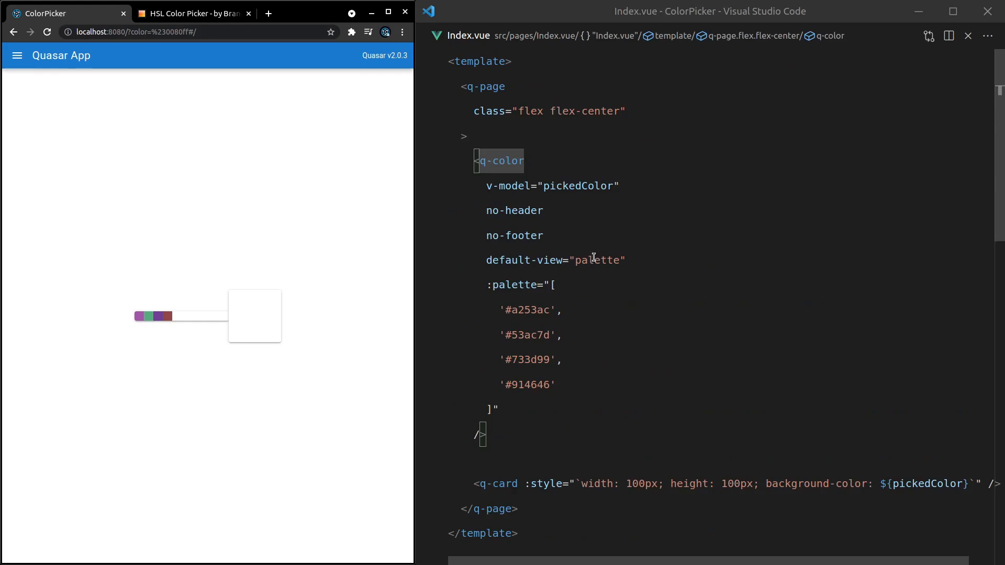
Replace the extra q-color attributes with default-value="#285de0"
left_click(618, 186)
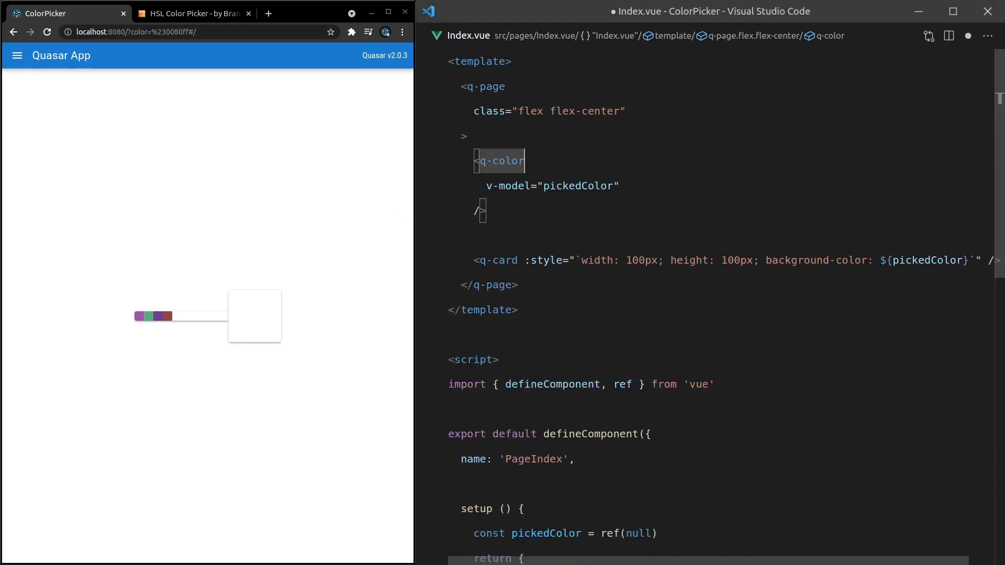
left_click(153, 316)
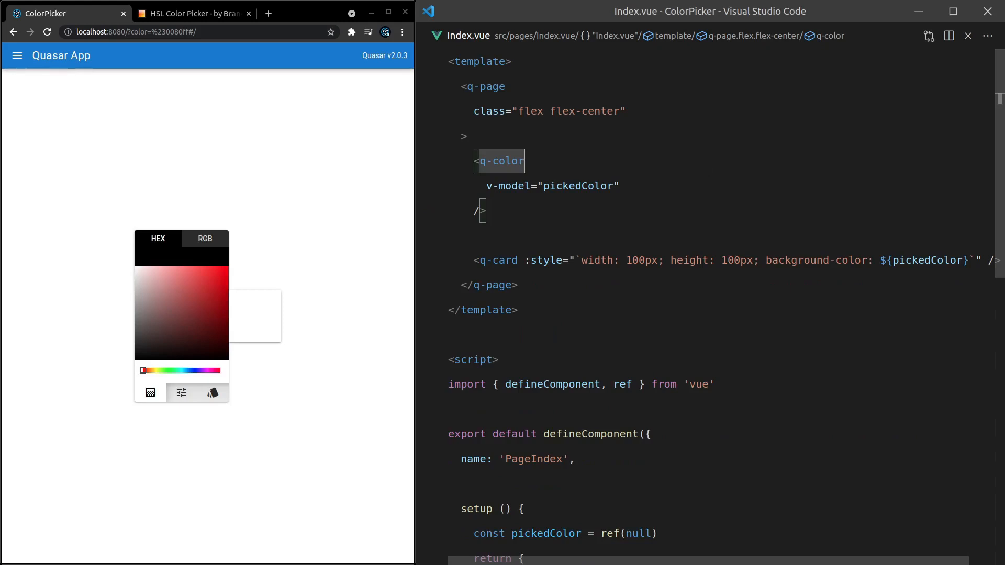
mouse_move(251, 290)
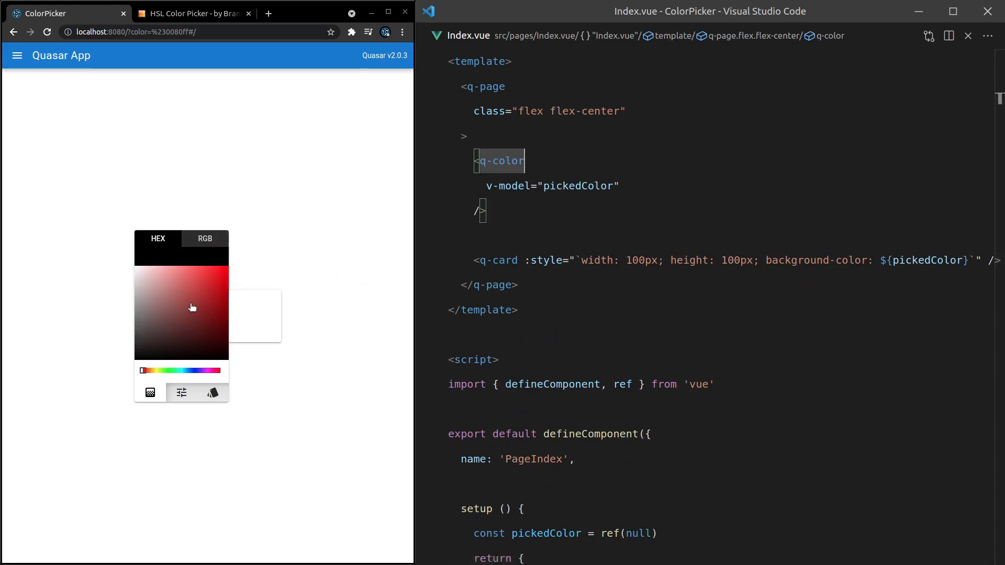
key("Enter")
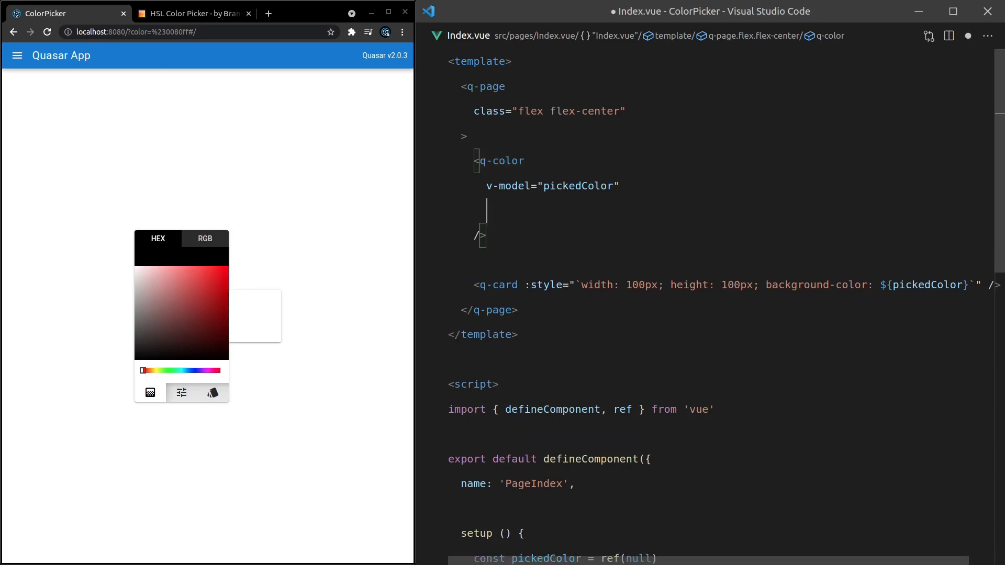
type("default-value=\"\"")
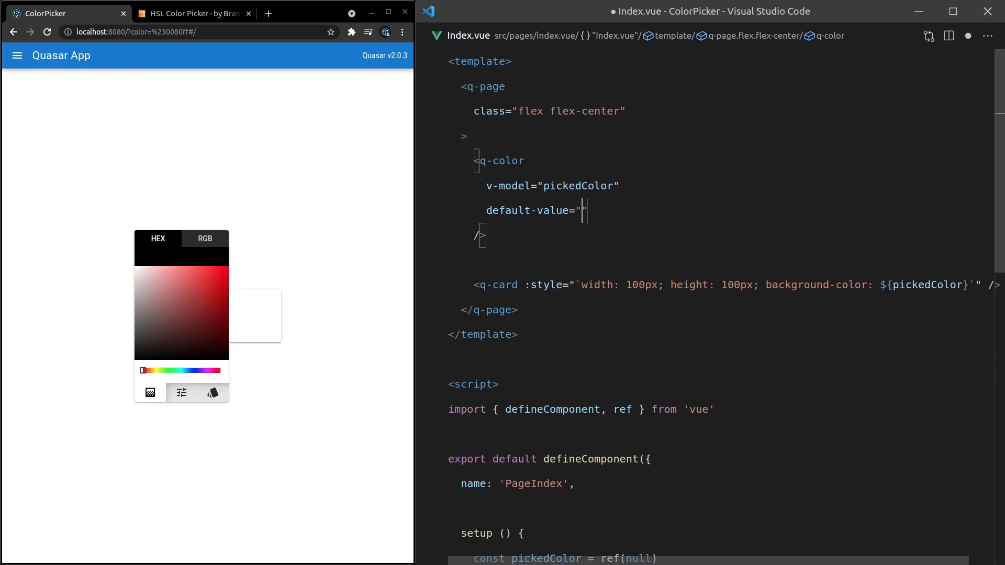
type("#2")
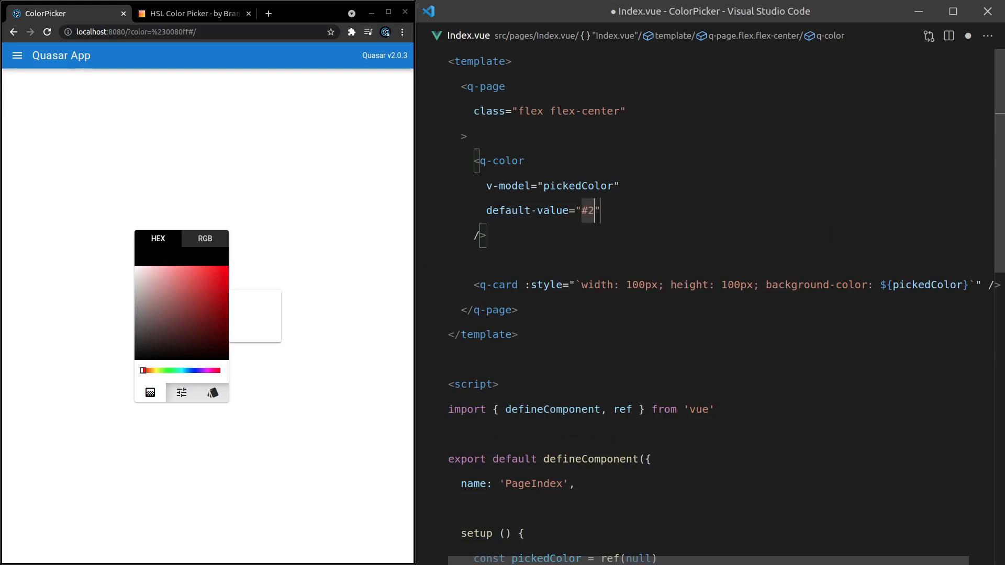
type("8de")
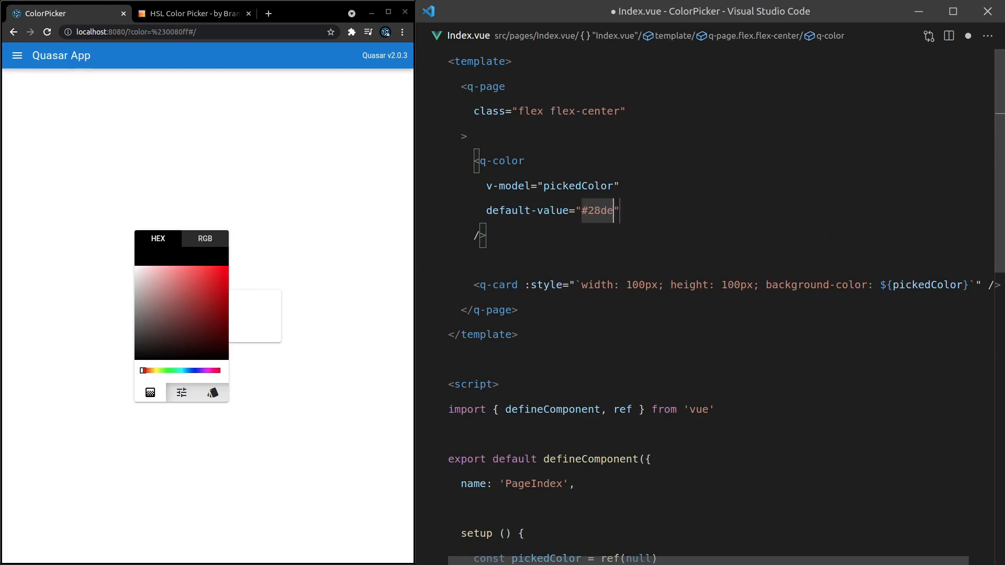
type("0")
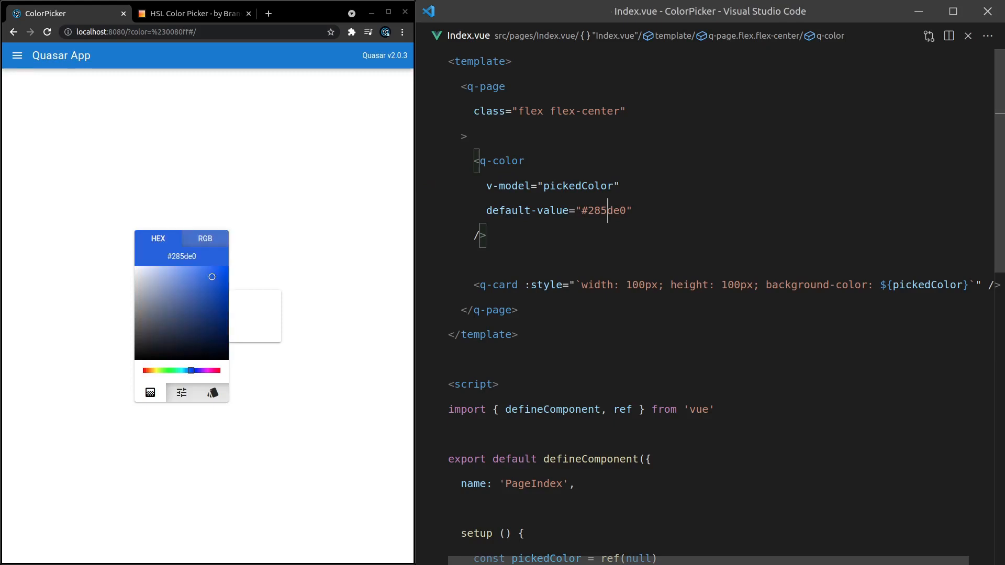
mouse_move(213, 288)
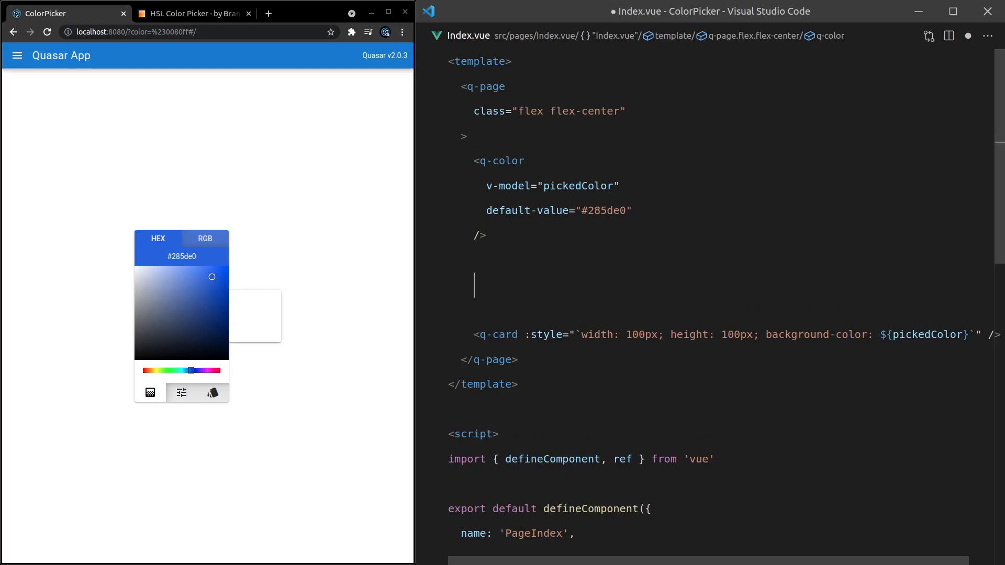
Add a pre displaying {{ pickedColor }} to the template
type("<pre></pre>")
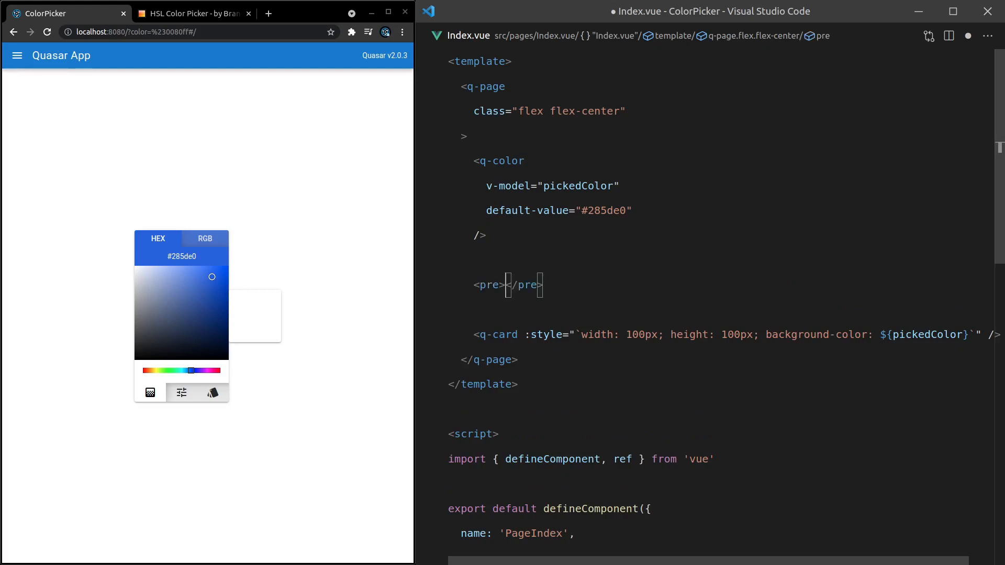
type("{{")
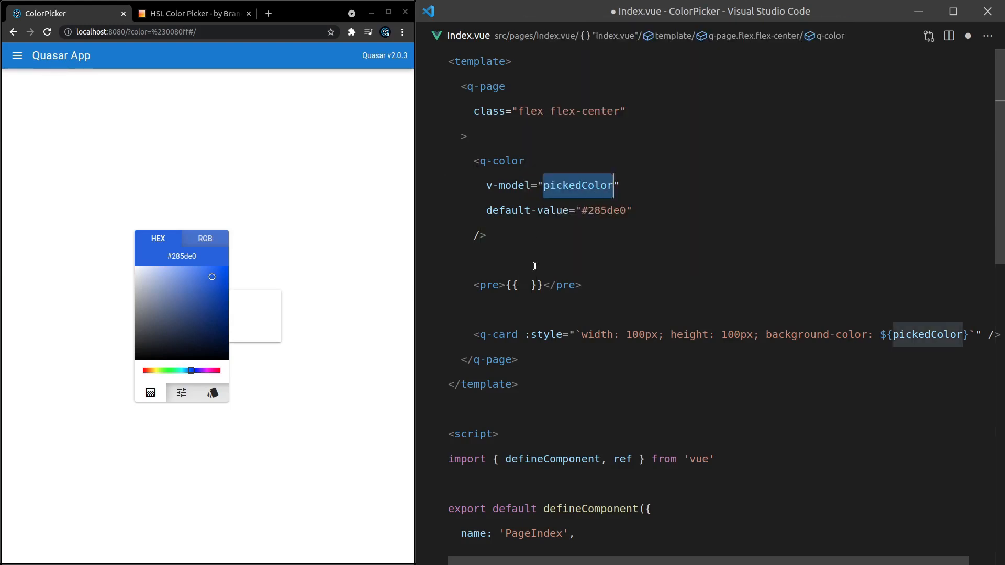
type("pickedColor")
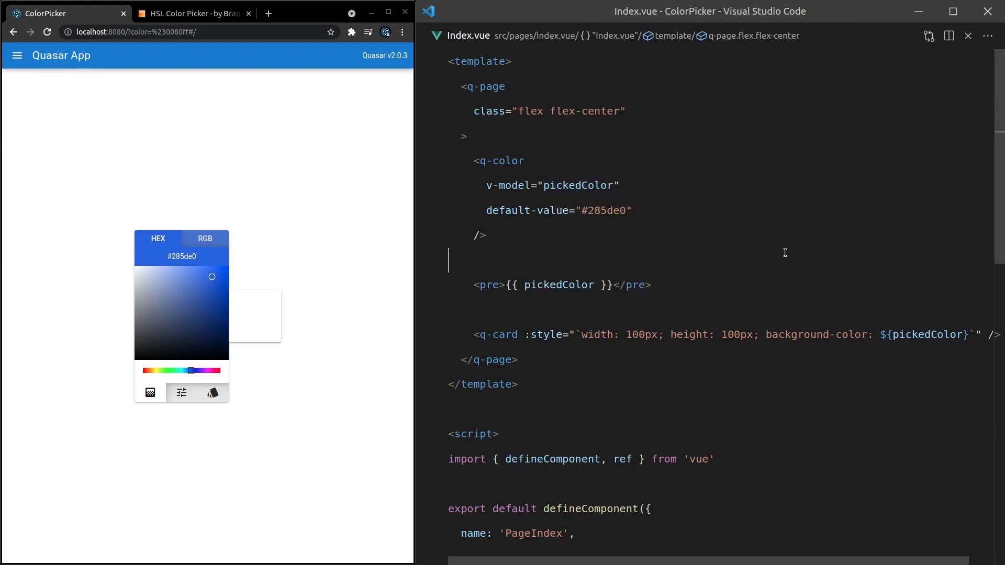
mouse_move(304, 224)
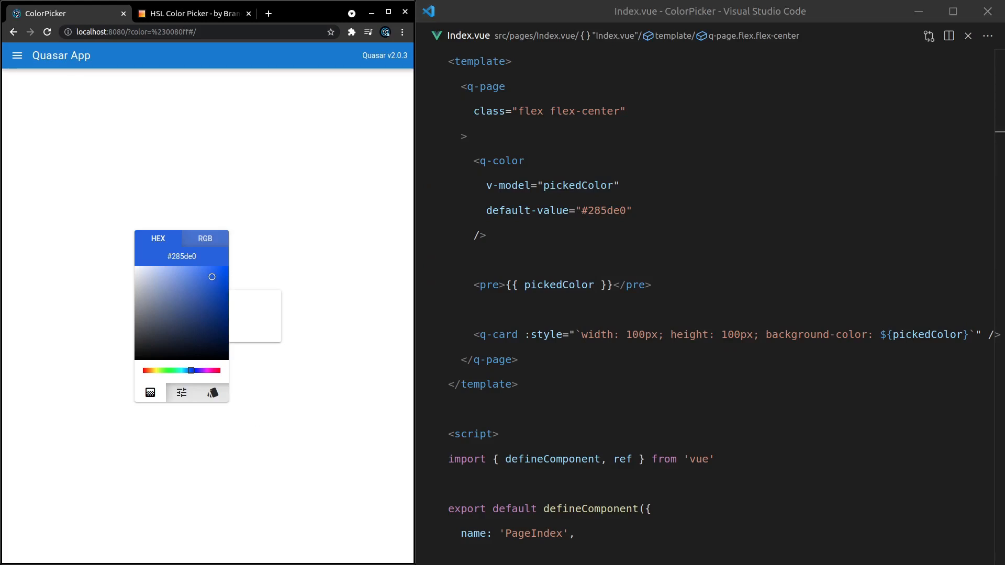
Pick #3c6de8 to turn the card blue, then remove the default-value attribute
double_click(559, 285)
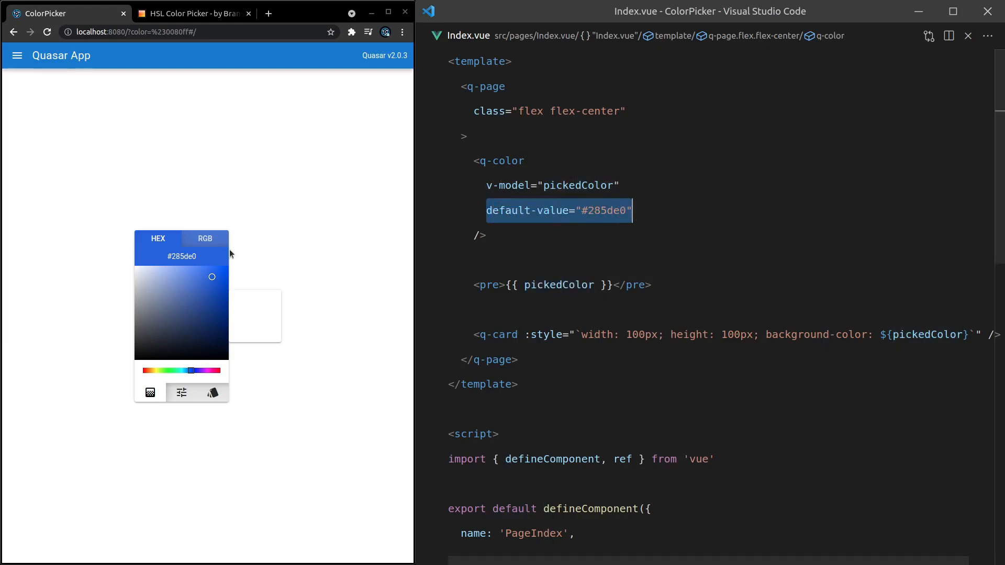
mouse_move(210, 288)
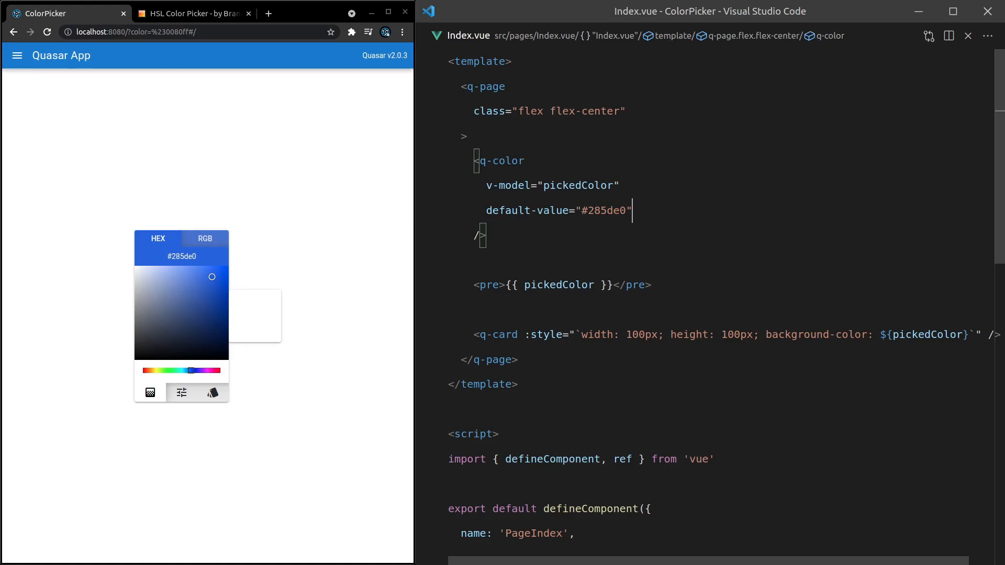
double_click(578, 185)
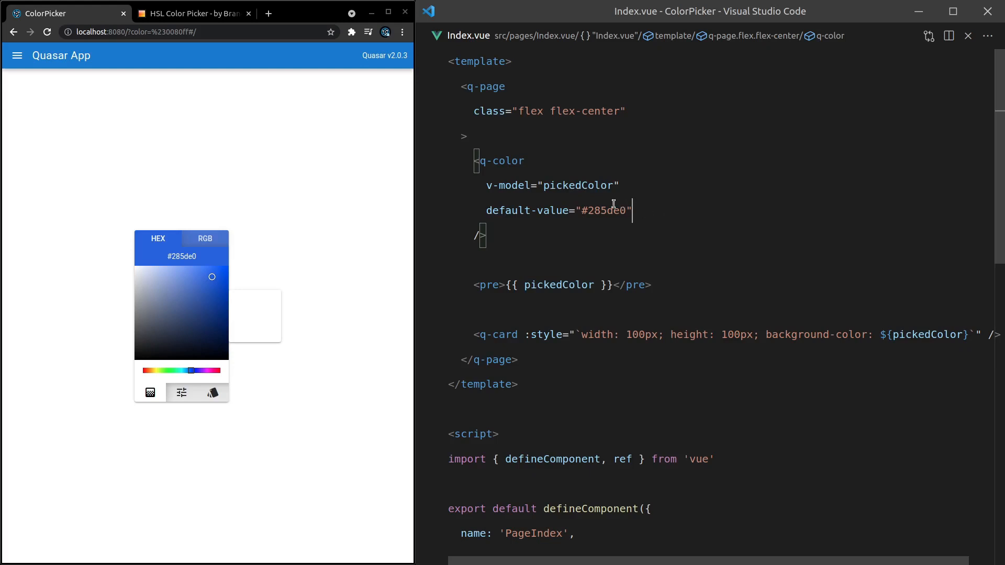
double_click(578, 185)
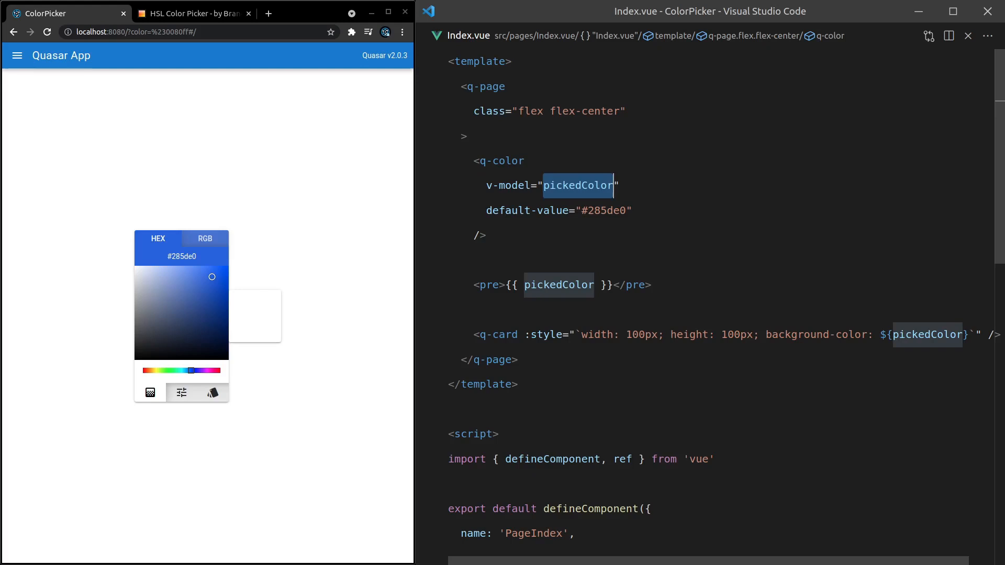
scroll("down", 3)
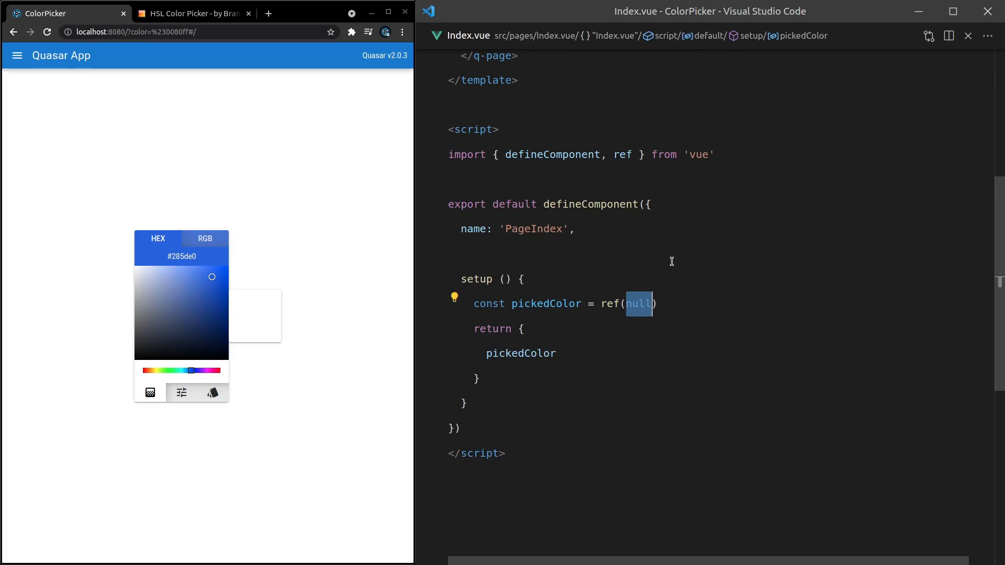
mouse_move(664, 308)
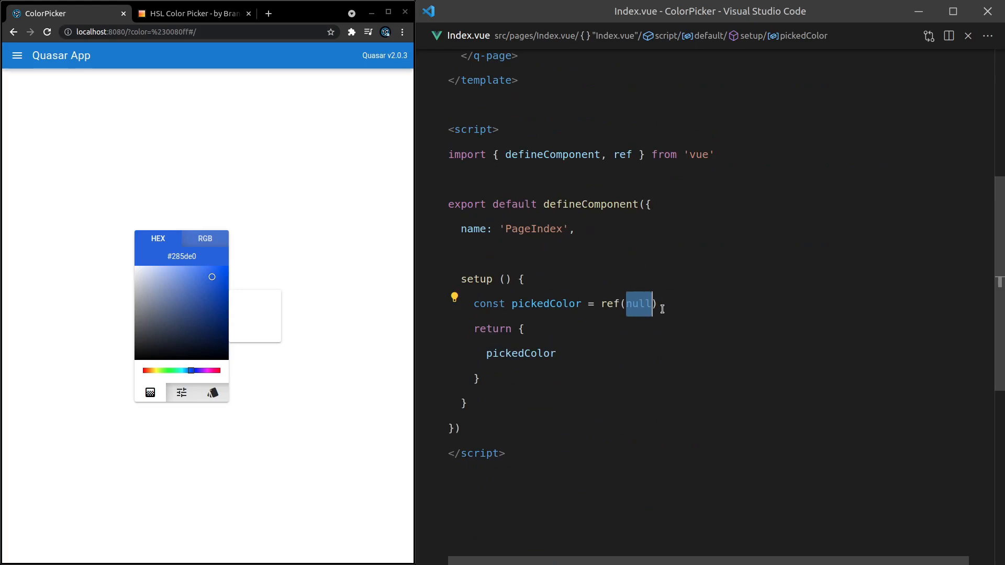
mouse_move(660, 303)
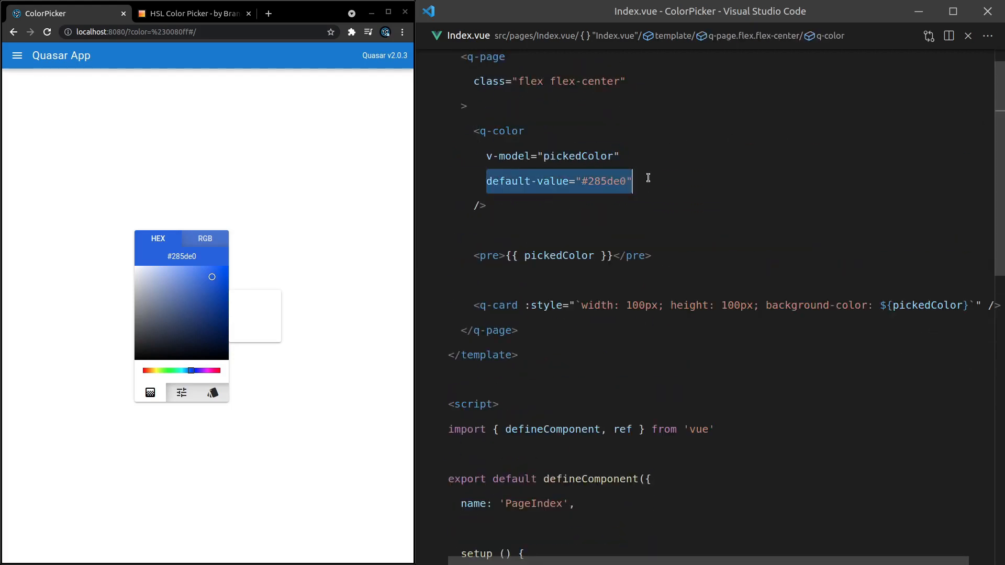
mouse_move(212, 279)
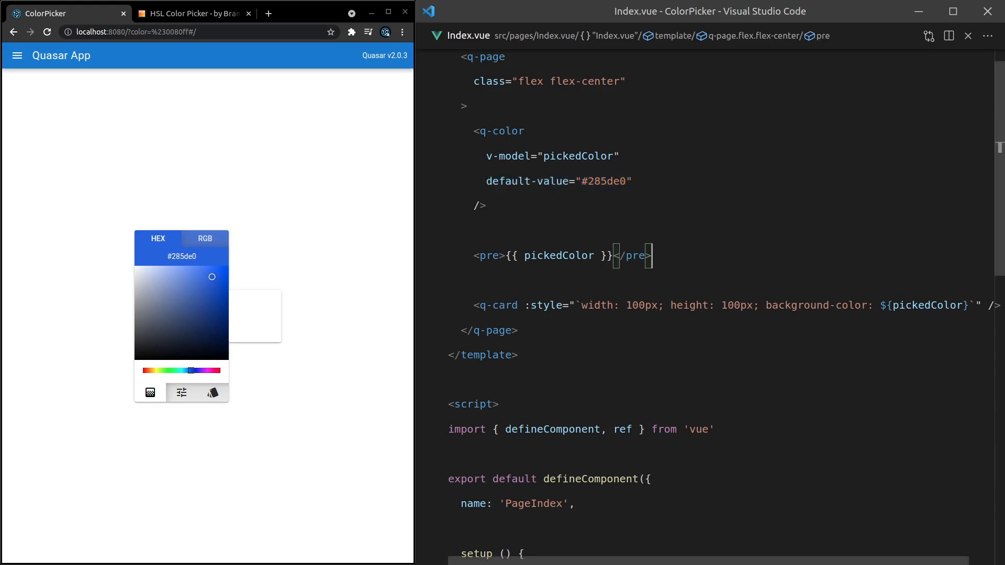
mouse_move(397, 255)
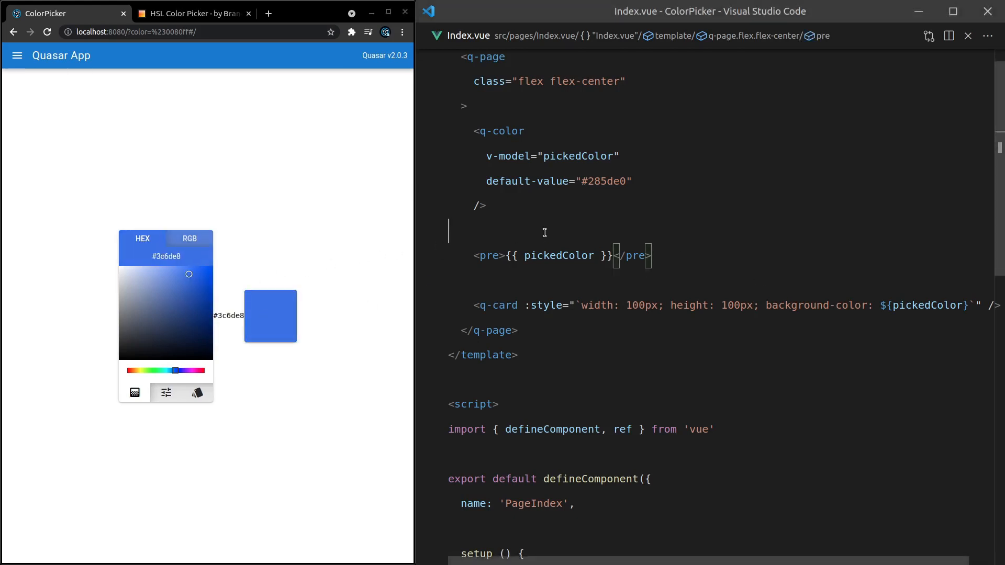
double_click(604, 181)
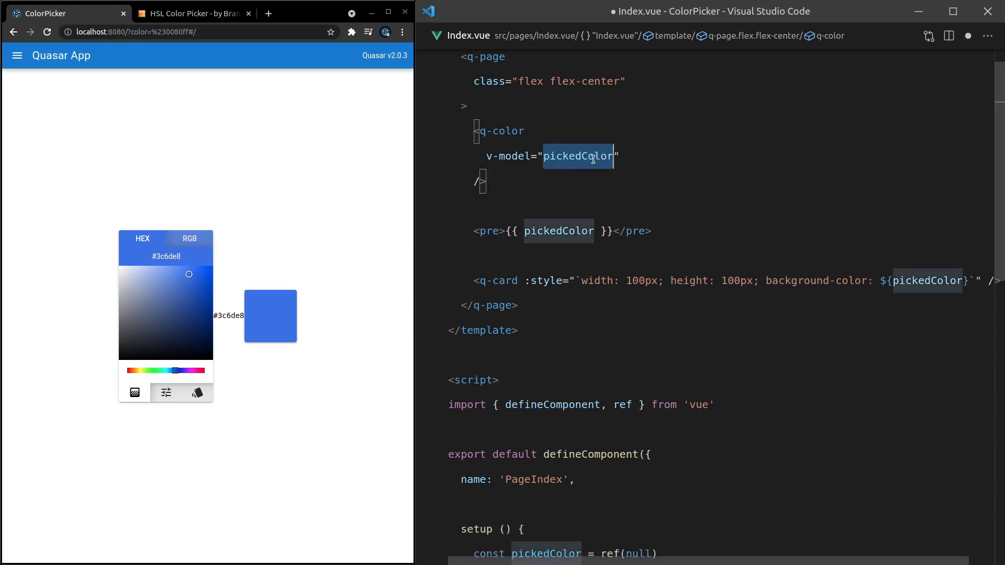
Initialise pickedColor to '#285de0' and reload the page to confirm the blue
scroll("down", 3)
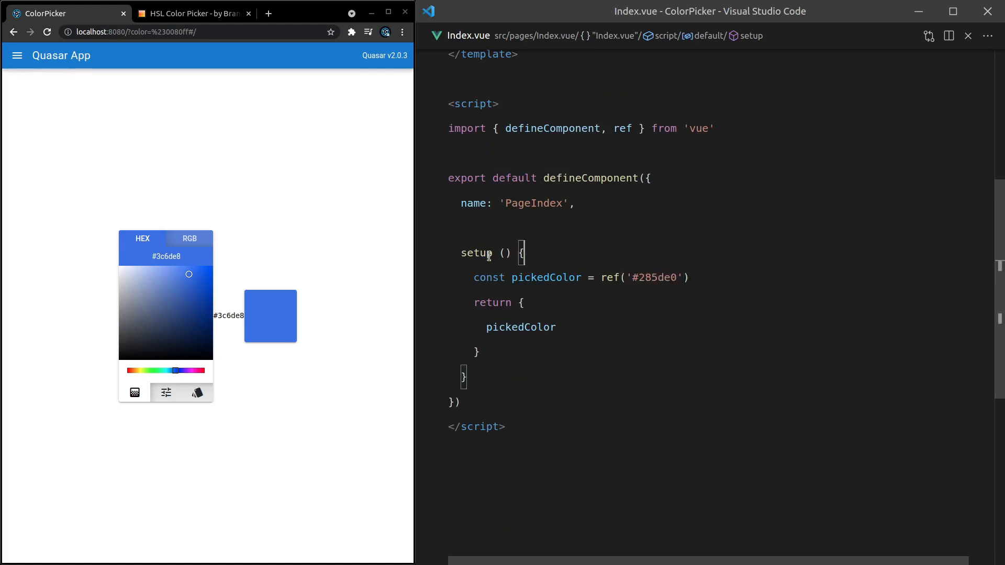
left_click(195, 277)
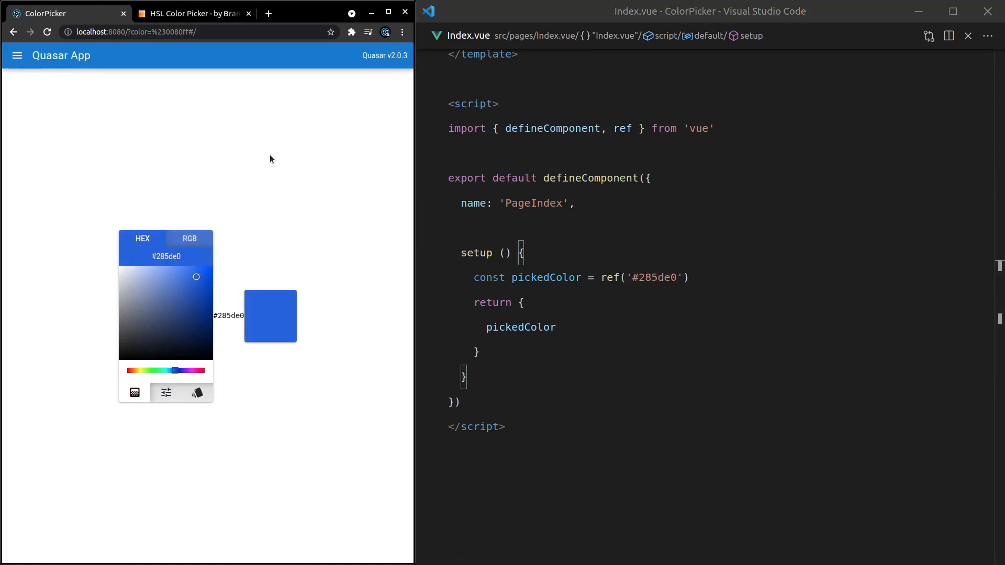
mouse_move(218, 310)
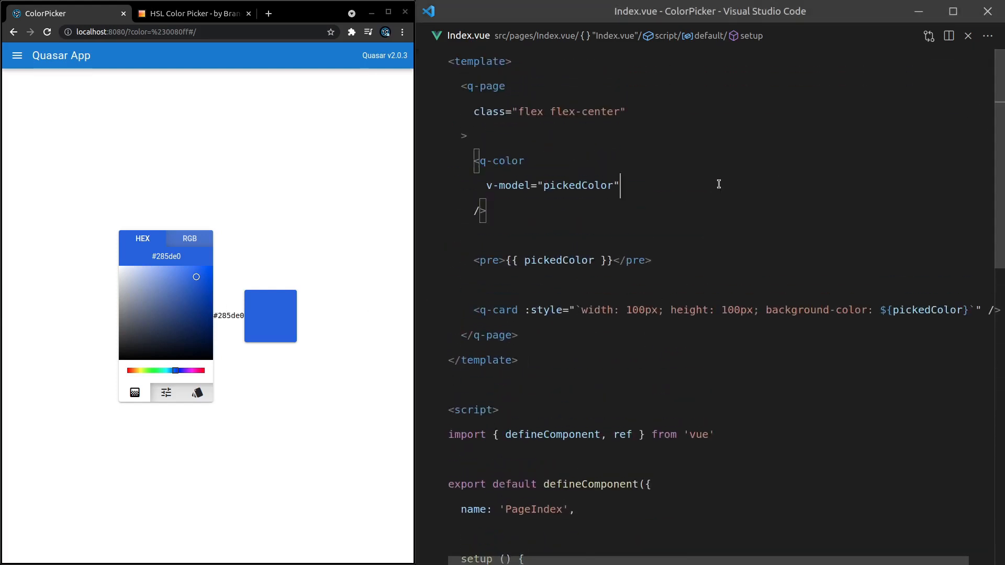
key("Enter")
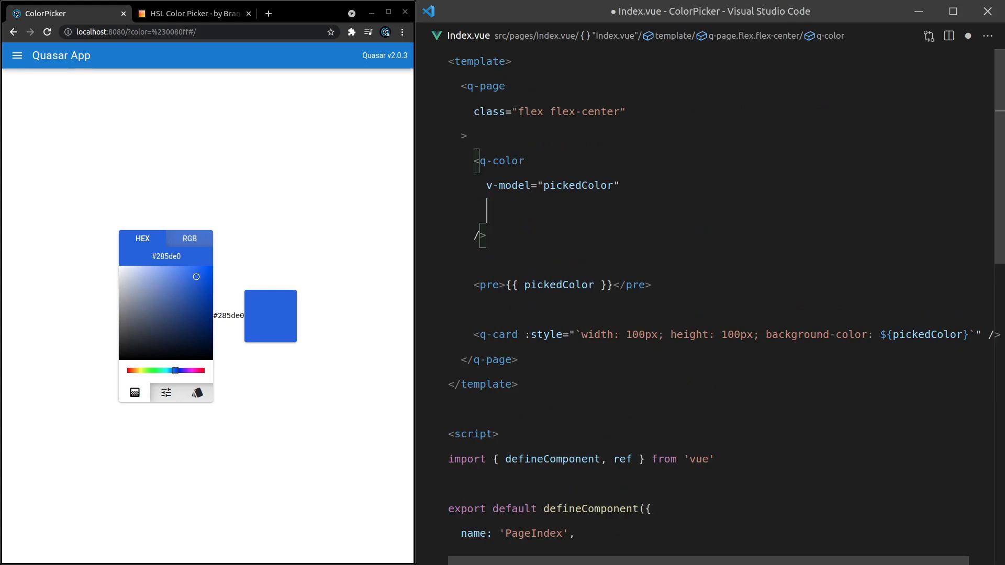
Add the disable attribute to q-color and test the slider and spectrum views in the browser
type("disable")
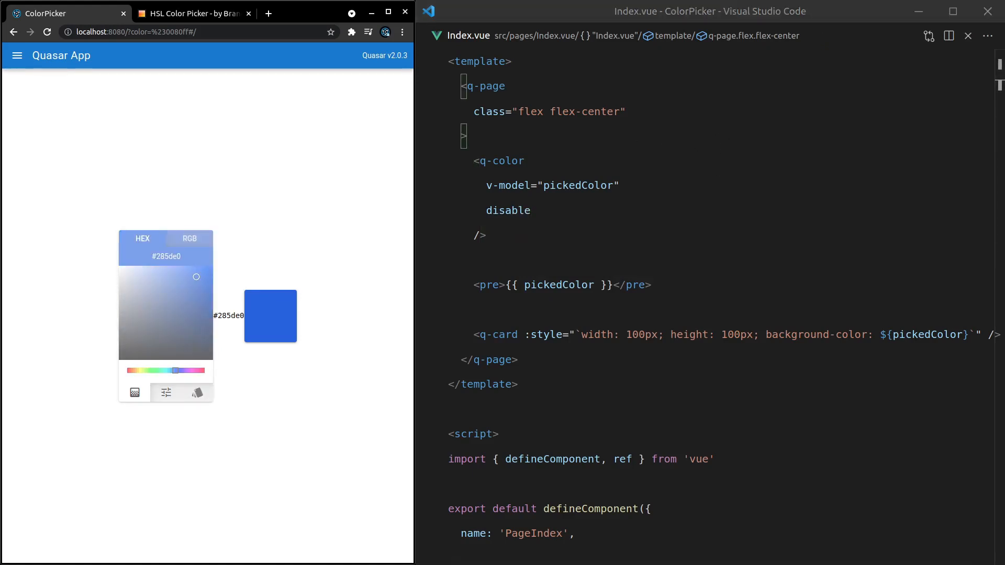
left_click(189, 239)
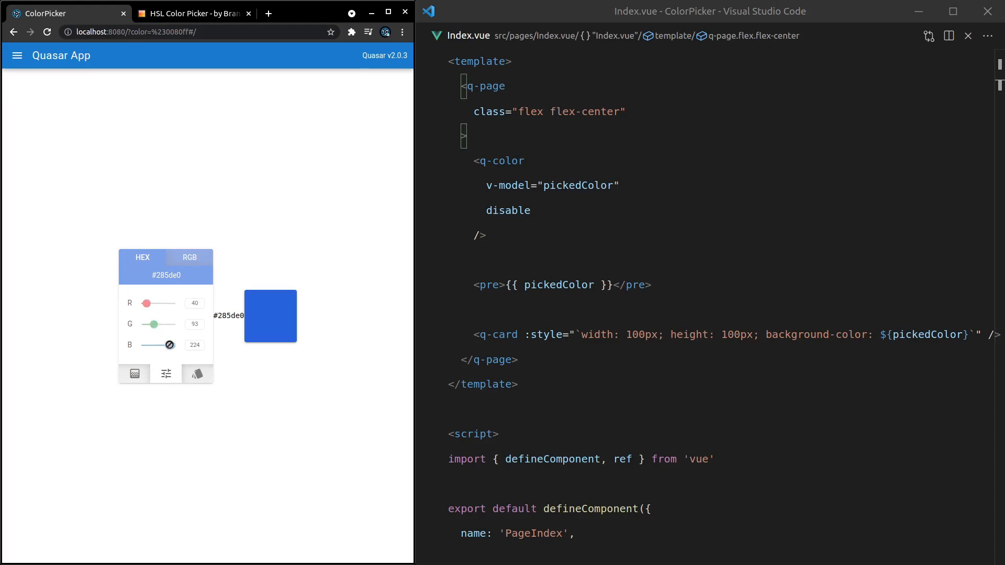
left_click(135, 374)
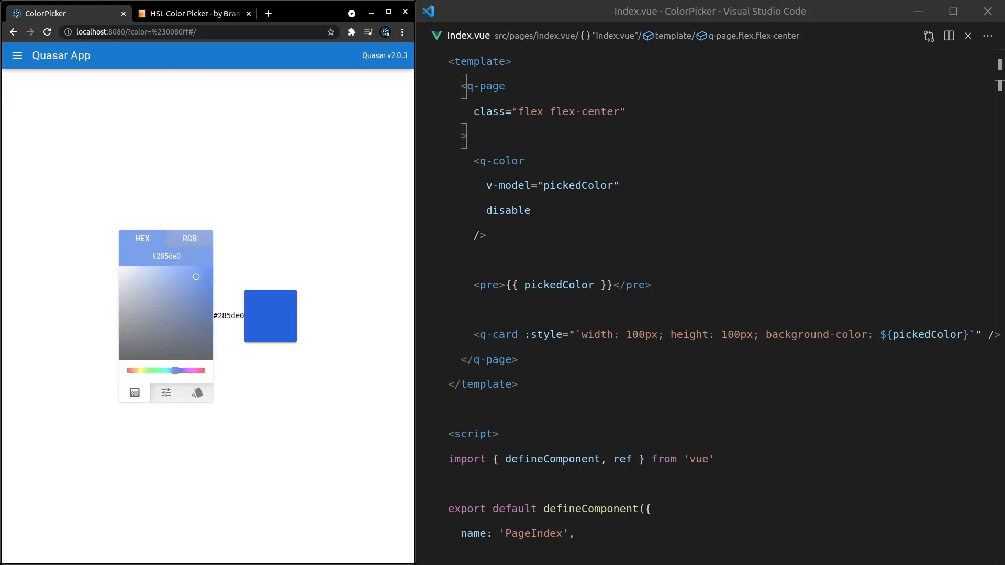
Replace the q-color disable attribute with readonly and test the slider view in the browser
double_click(507, 210)
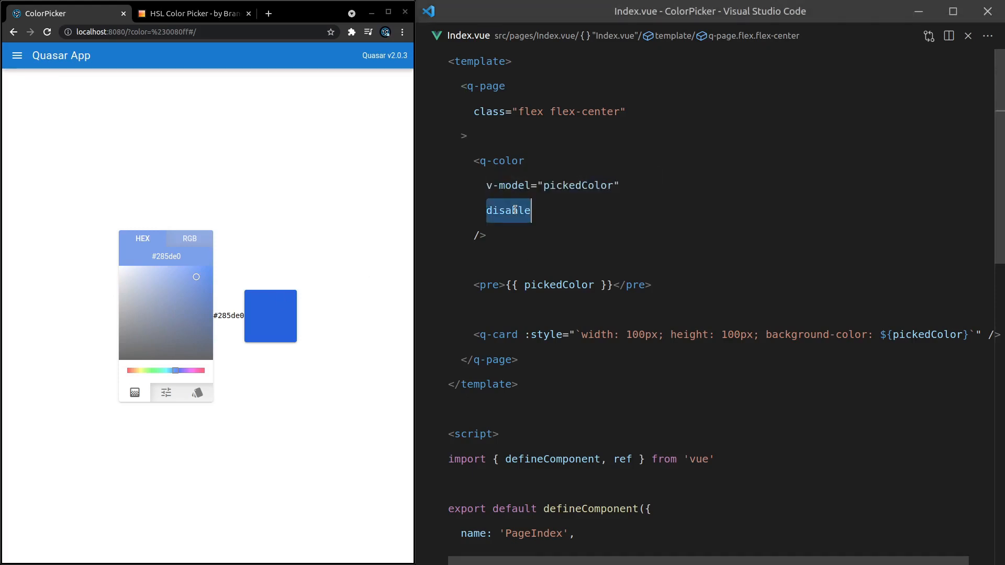
type("readonly")
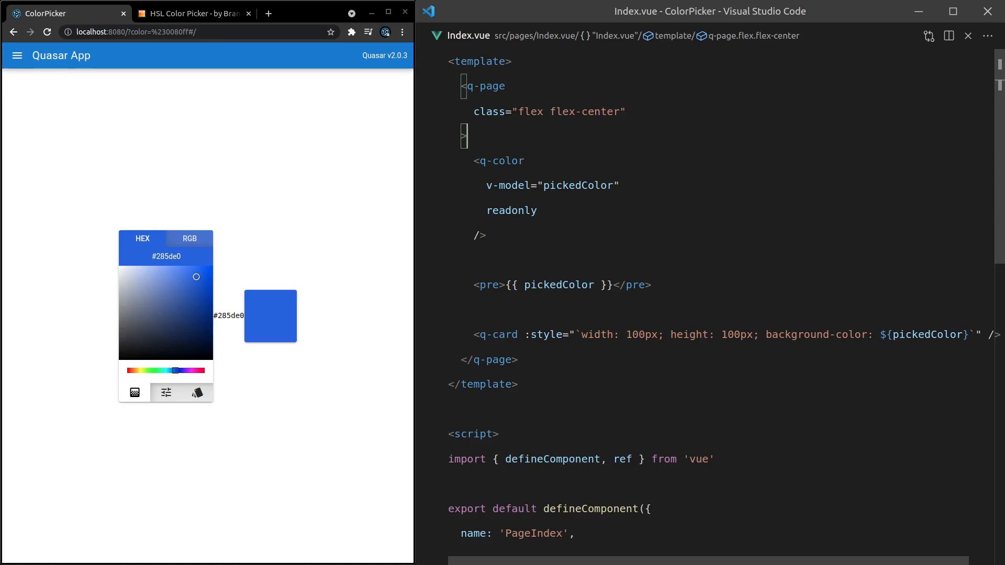
mouse_move(581, 228)
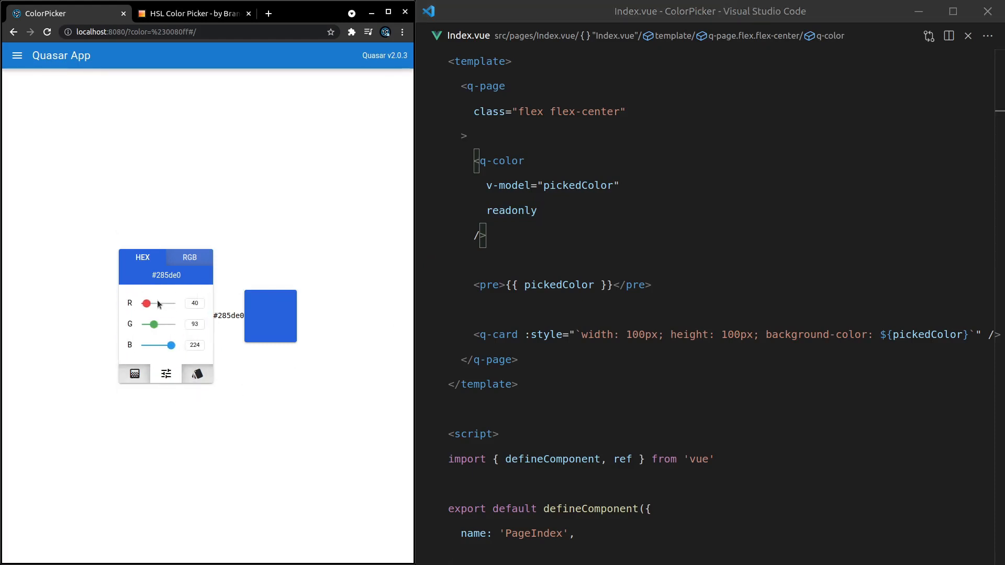
left_click(134, 373)
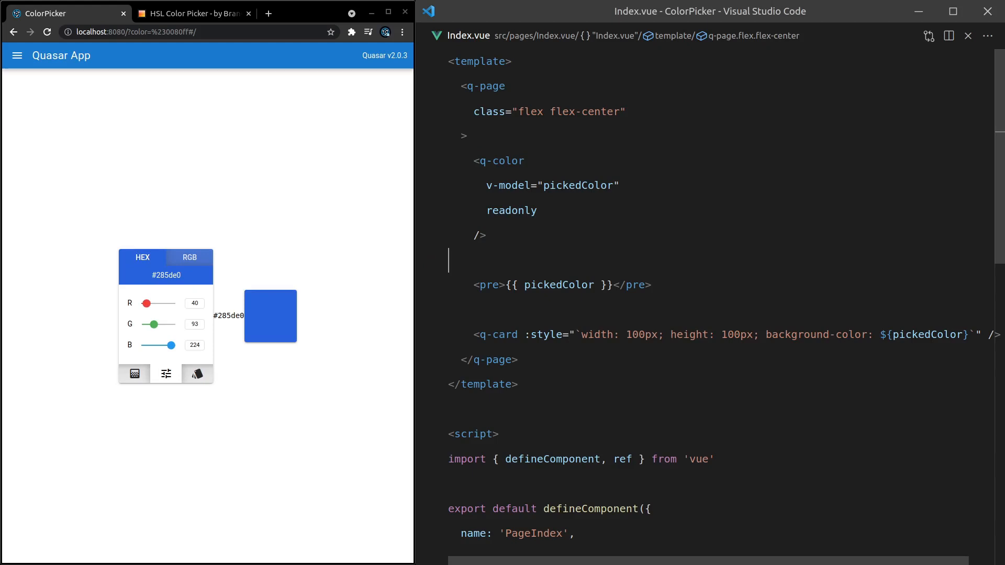
mouse_move(277, 263)
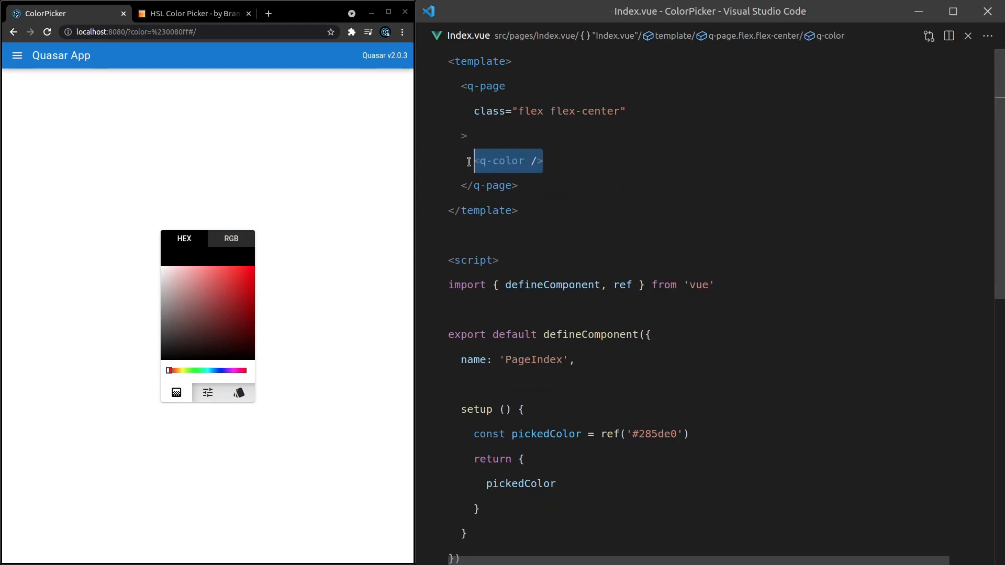
Wrap q-color in a q-form and add a q-btn with type="submit" and label="submit"
type("q-form")
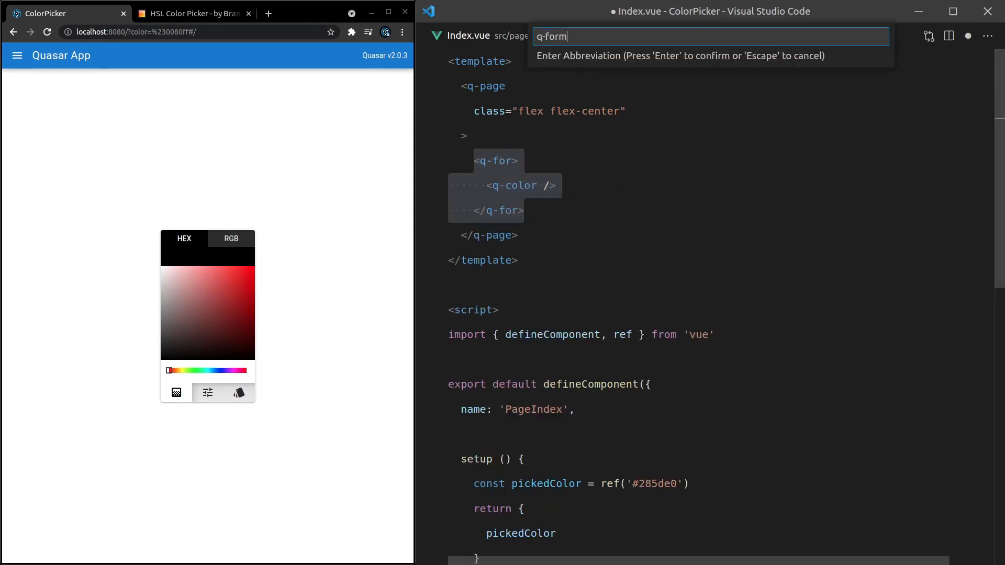
key("Enter")
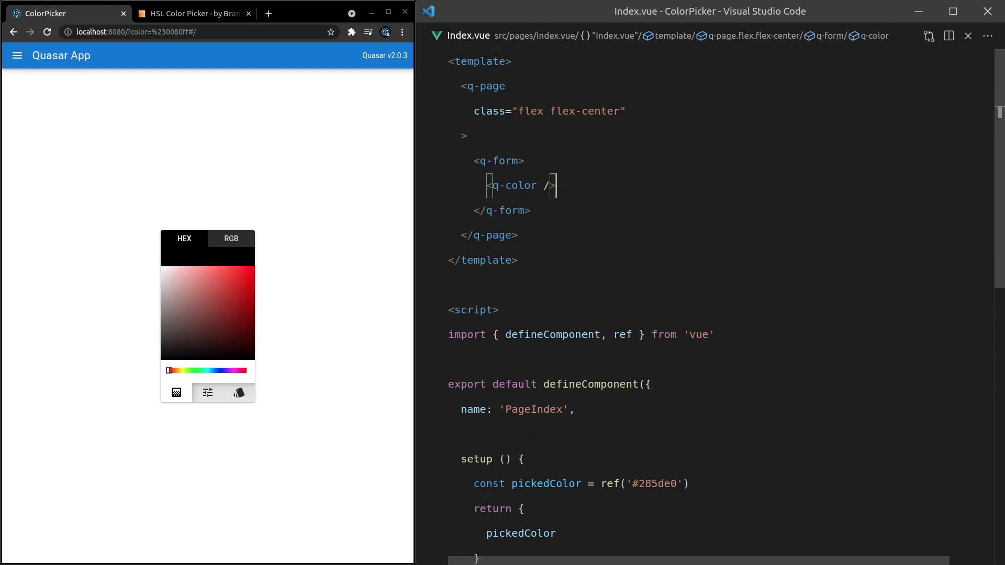
key("Enter")
type("<q-btn ></q-btn>")
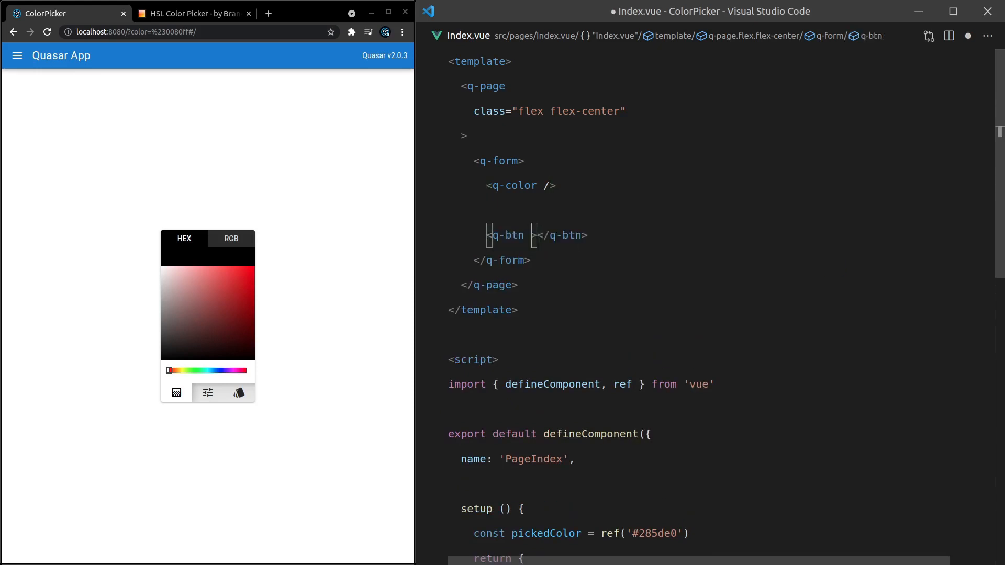
type("type=\"su\"")
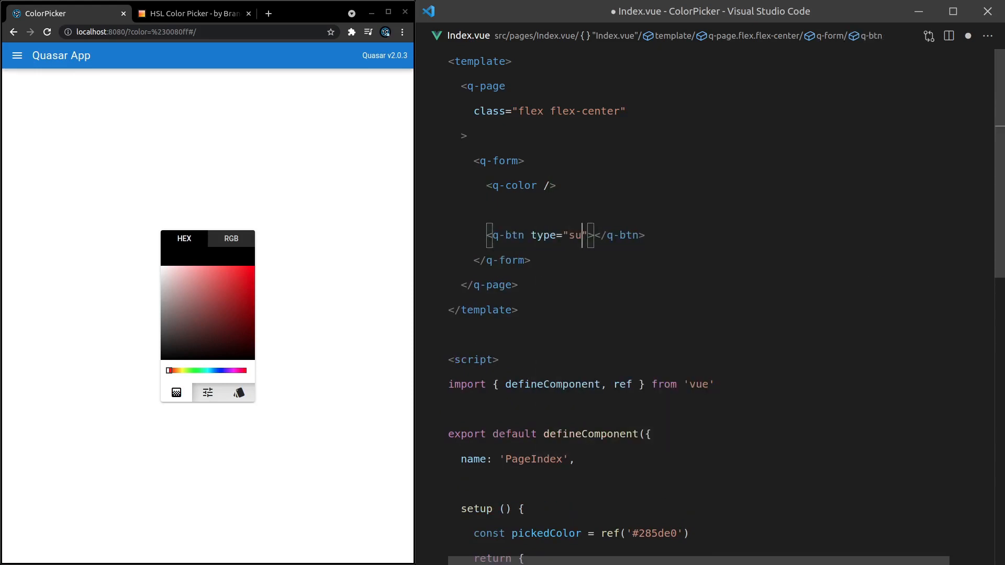
type("bmit")
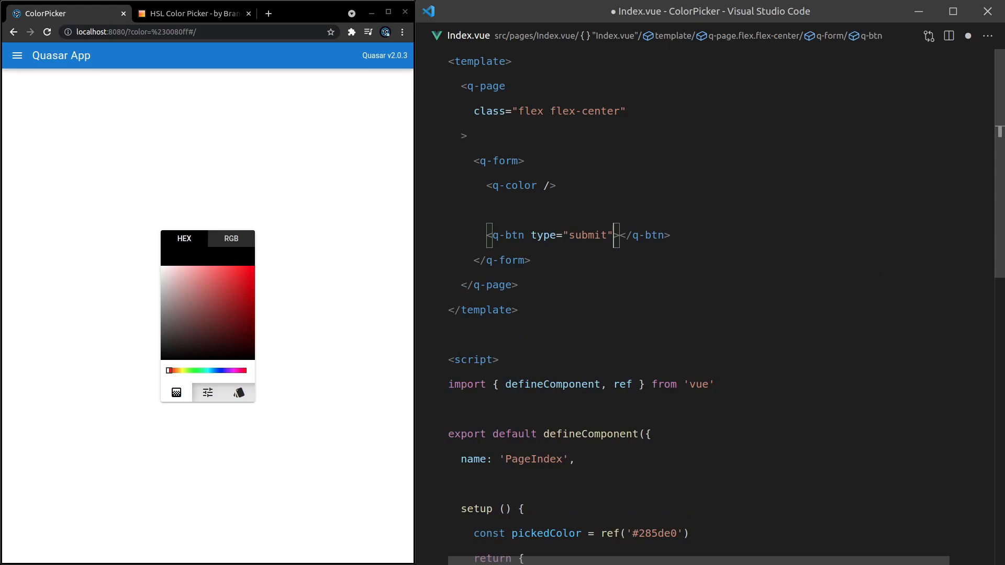
type("label=\"\"")
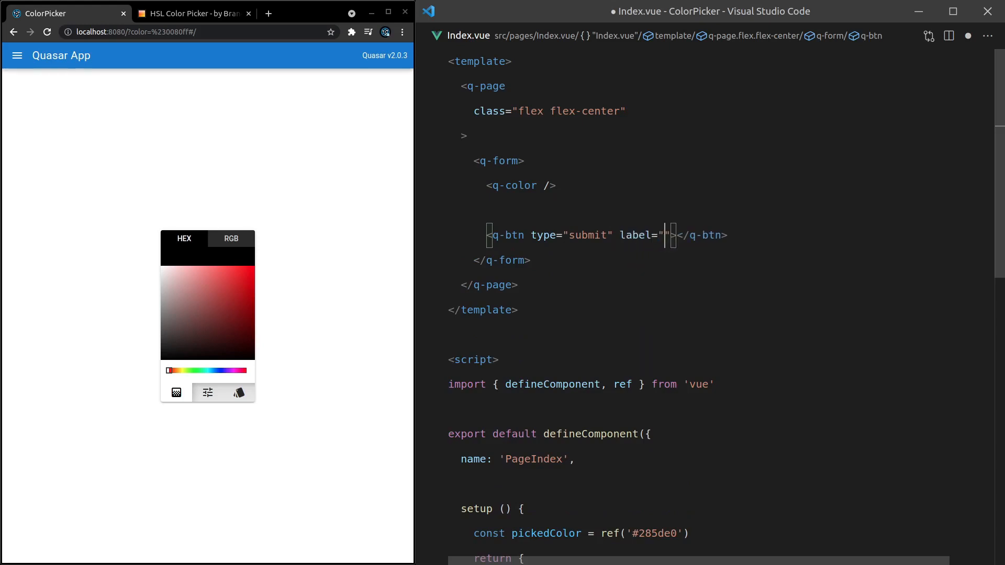
type("submit\"")
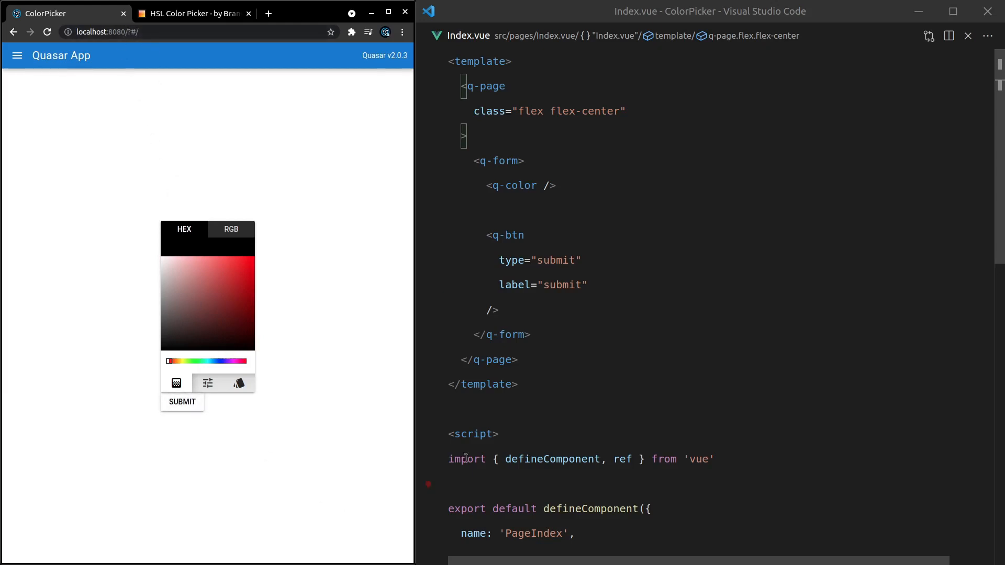
Give q-color name="color", then submit a picked colour in the browser
double_click(513, 185)
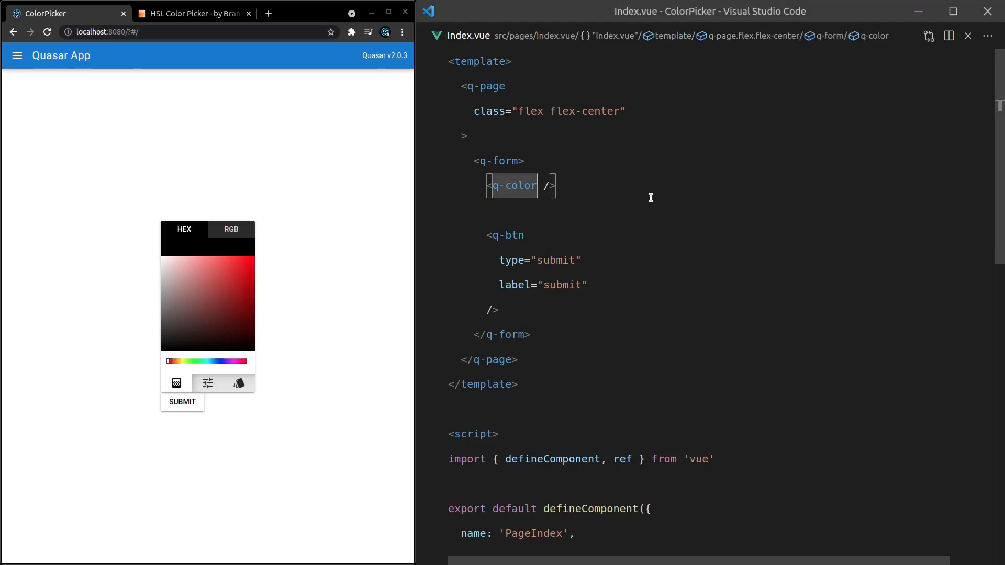
type("name=\"\"")
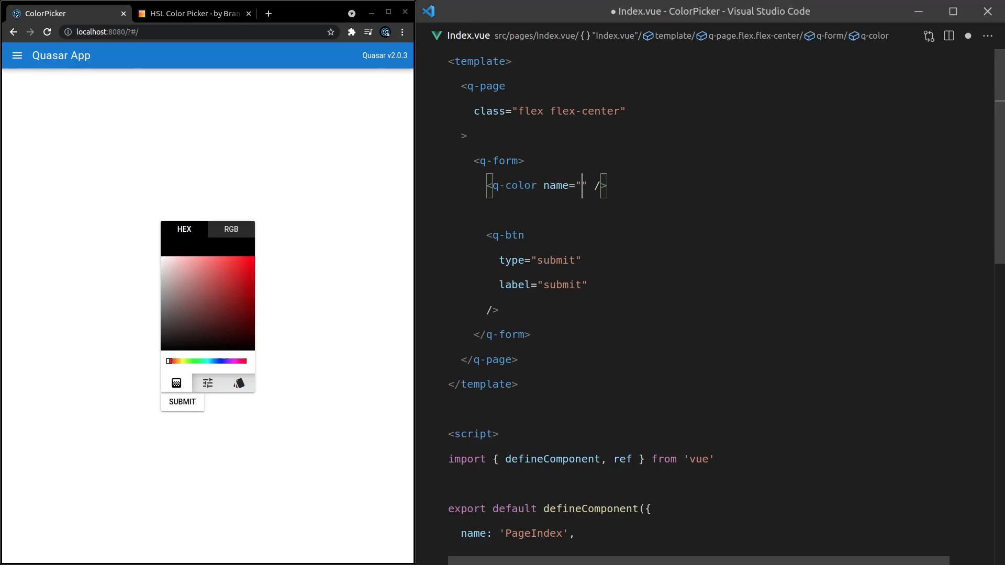
type("color")
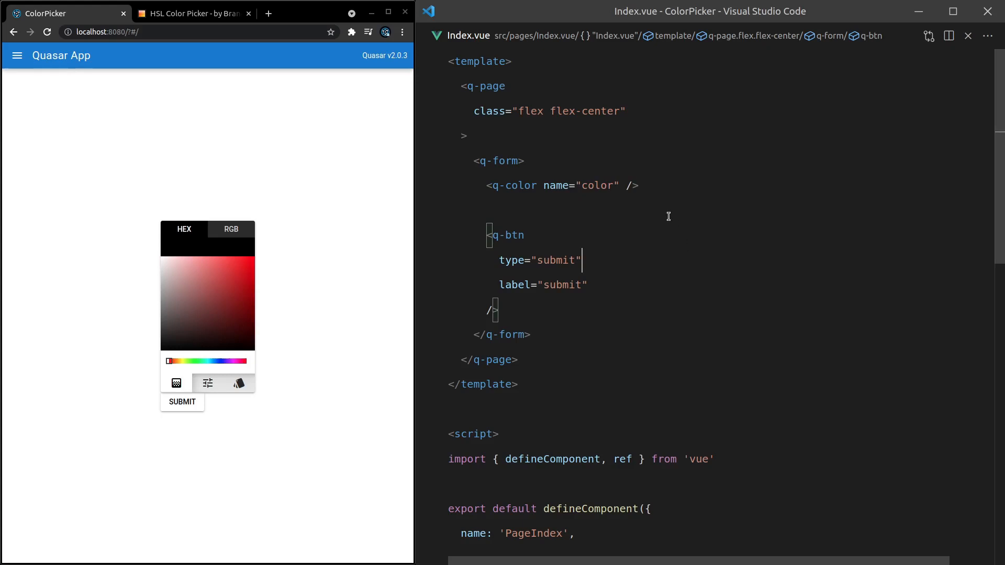
double_click(581, 185)
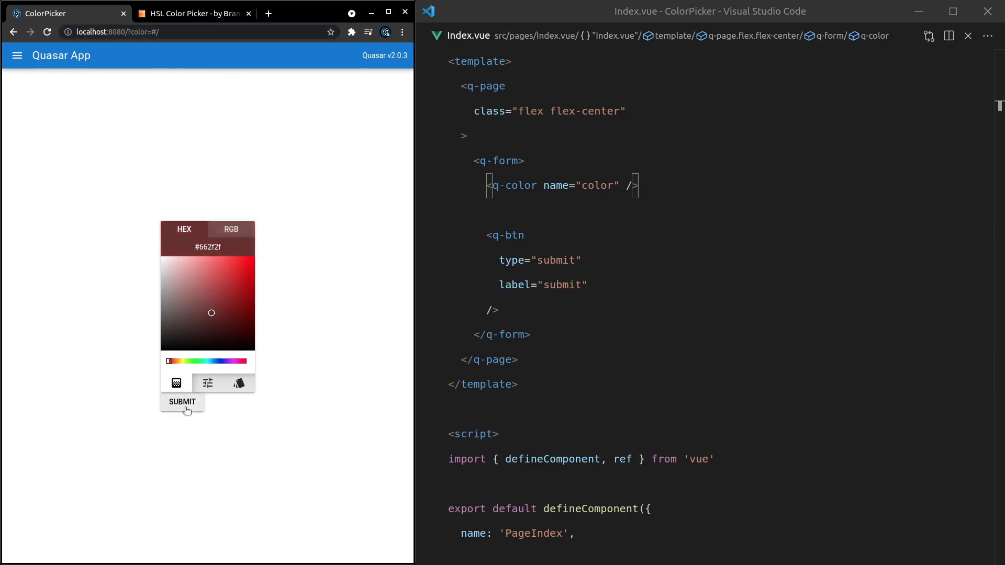
left_click(182, 402)
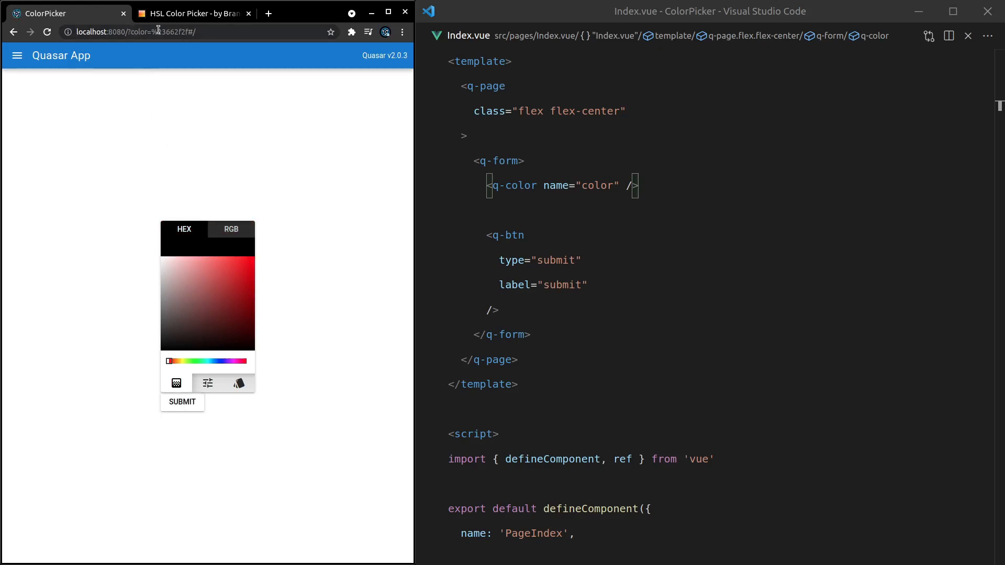